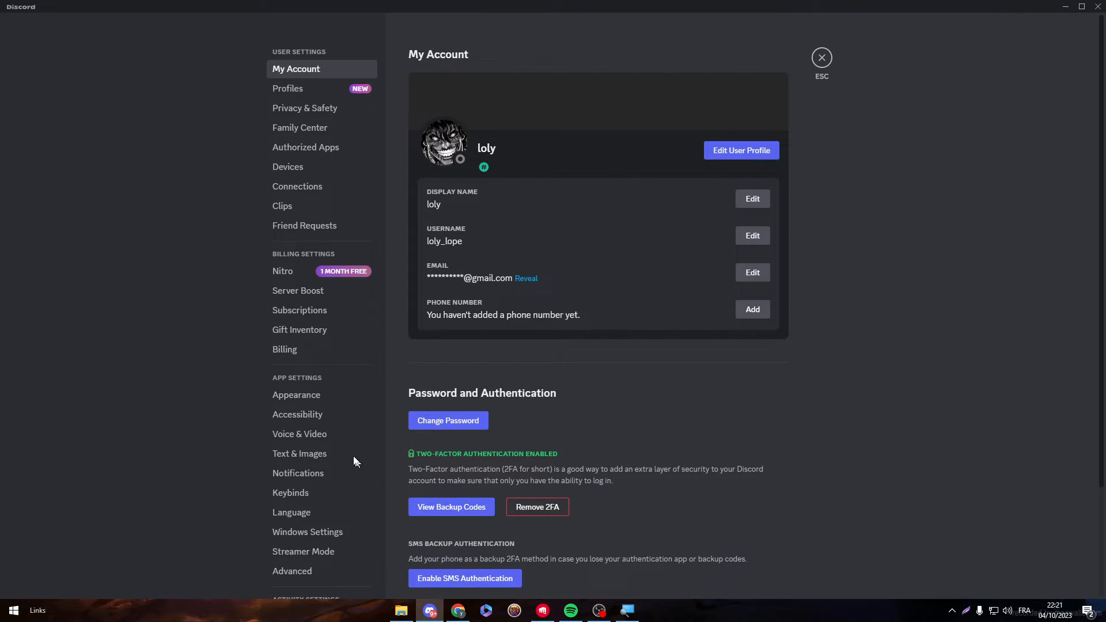
mouse_move(423, 58)
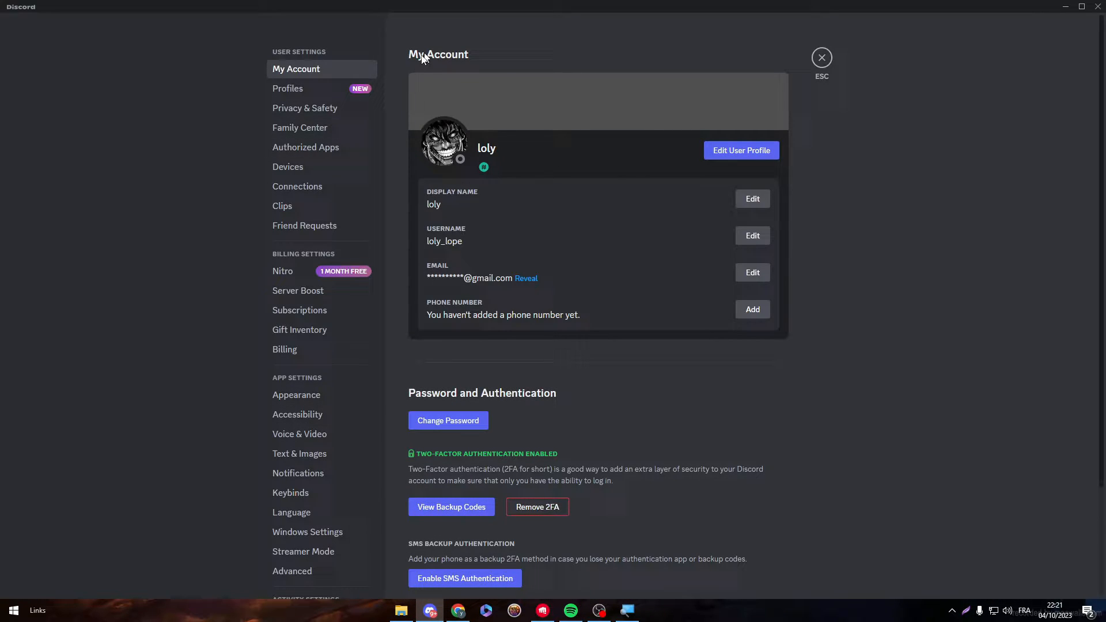
mouse_move(1100, 129)
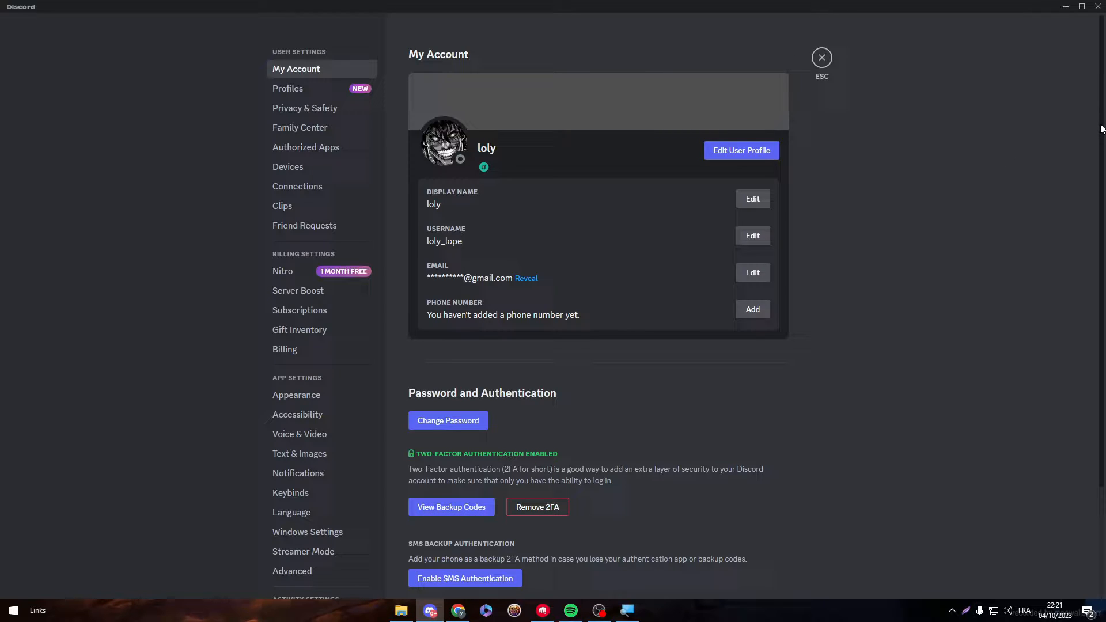
Step: Browse the User Settings sidebar and show the Accessibility settings
scroll(down, 3)
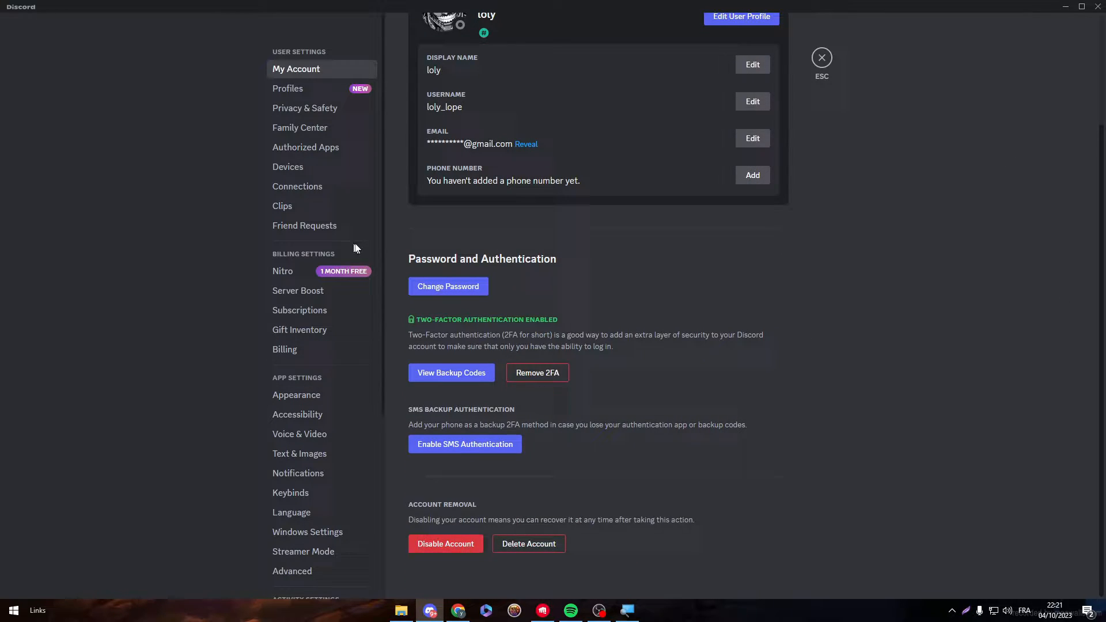
scroll(down, 3)
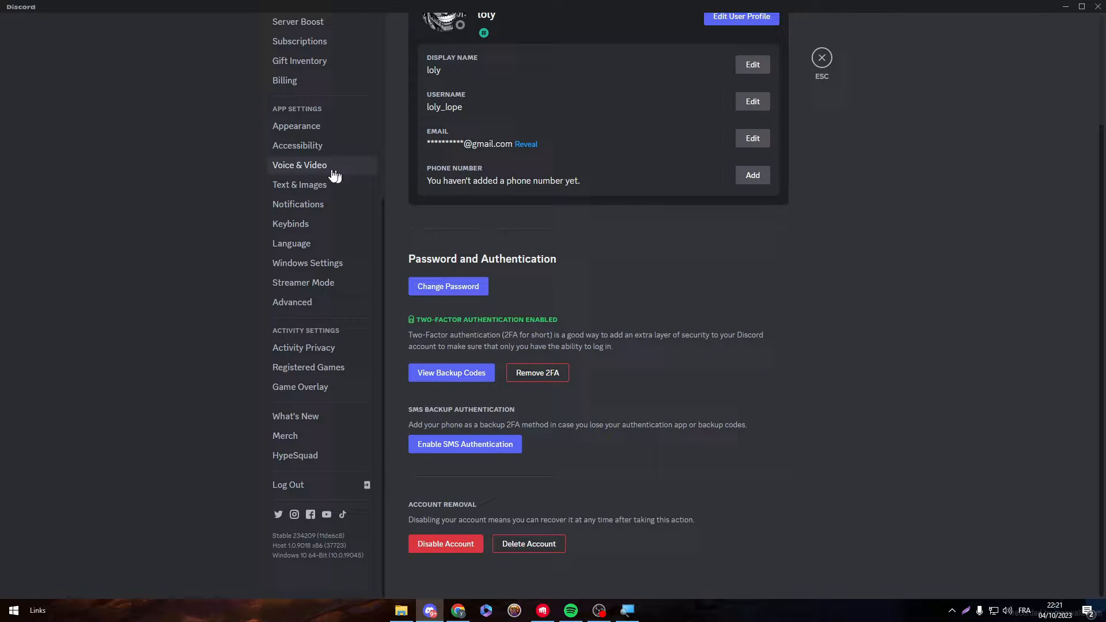
mouse_move(426, 276)
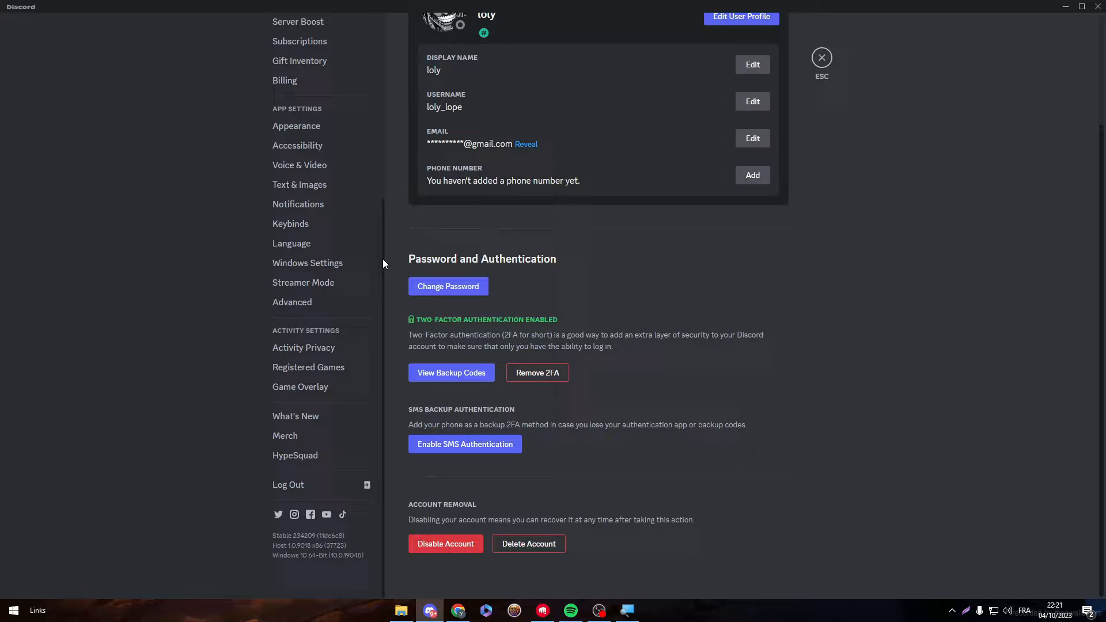
scroll(up, 3)
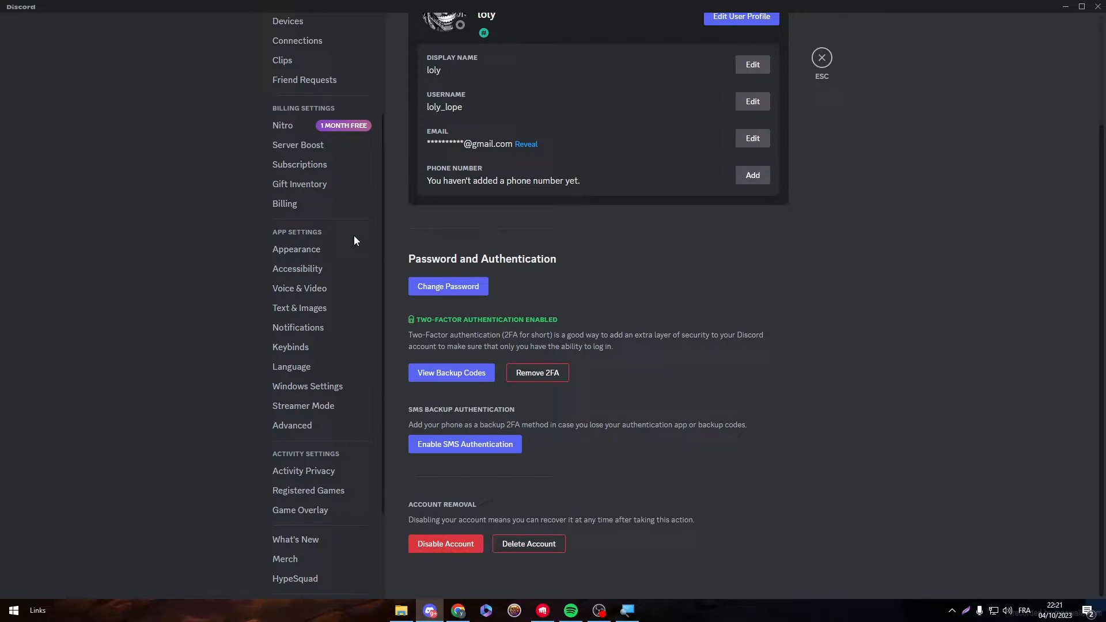
click(297, 269)
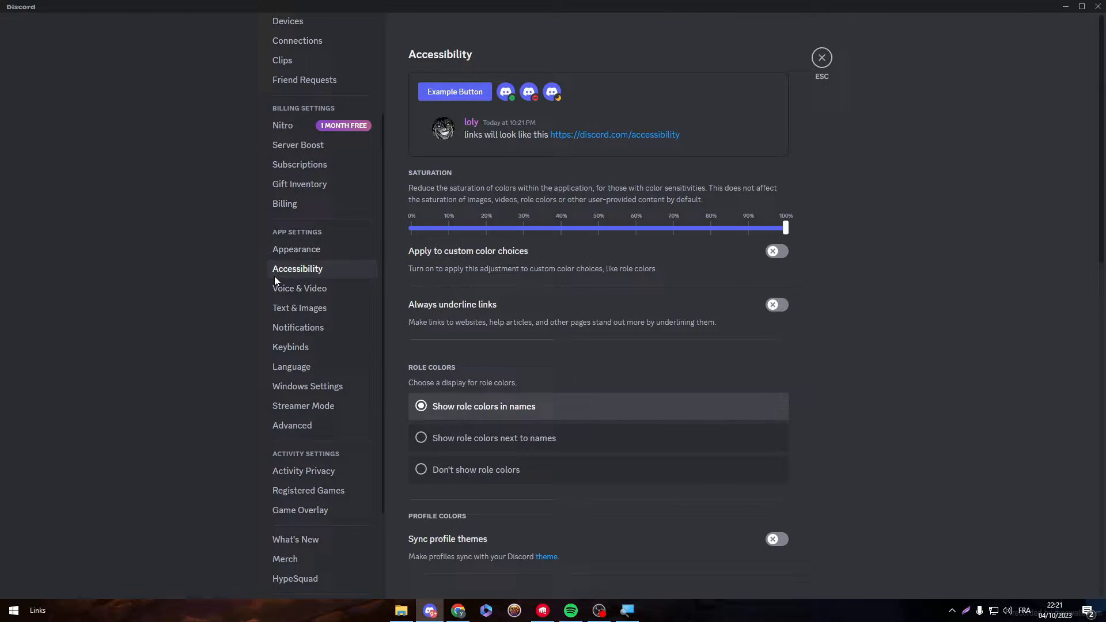
mouse_move(339, 360)
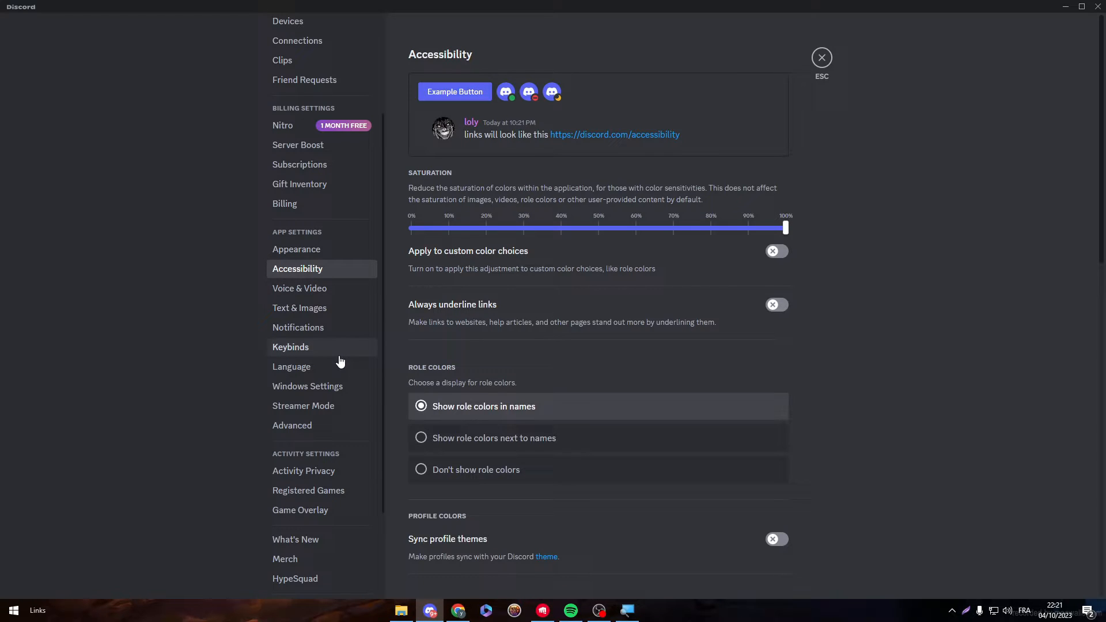
Step: Show the Advanced settings with developer mode off and hardware acceleration on
click(291, 425)
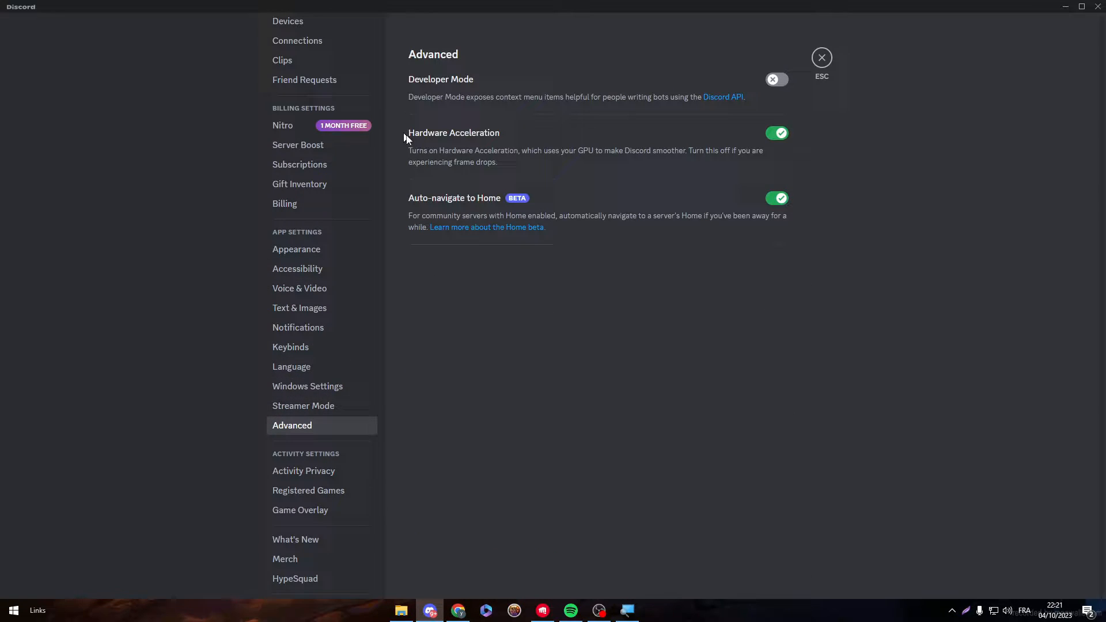
mouse_move(381, 252)
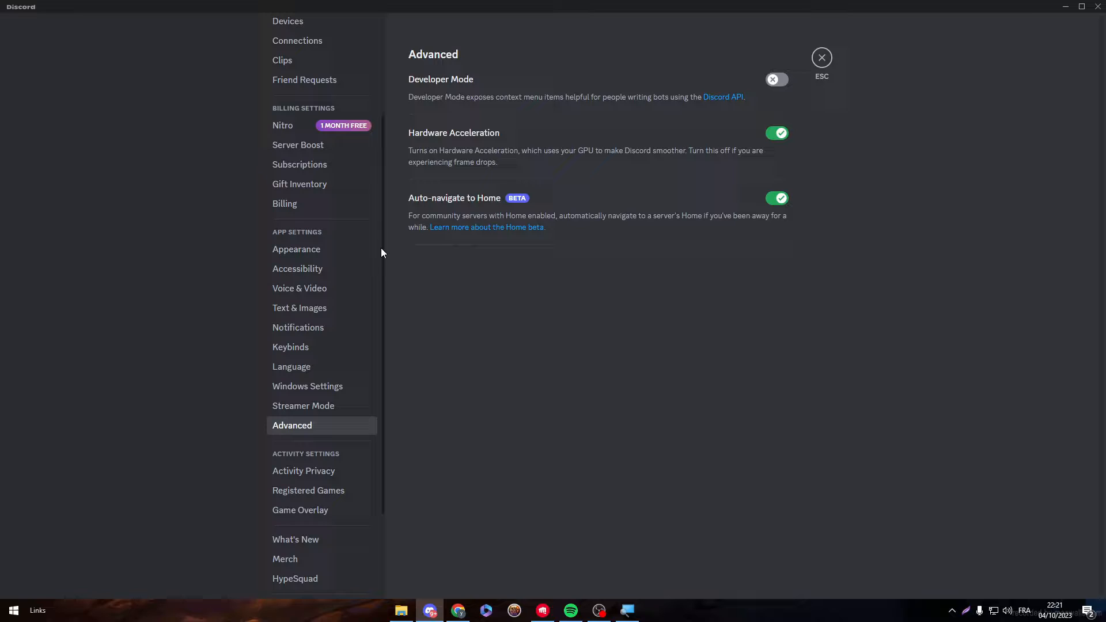
scroll(down, 3)
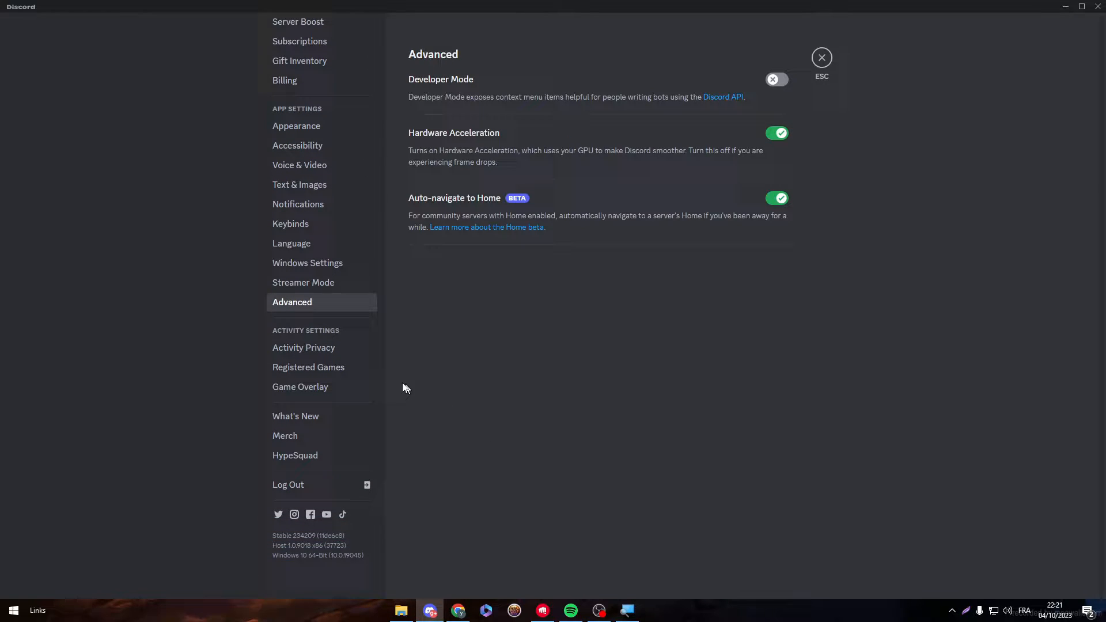
scroll(up, 3)
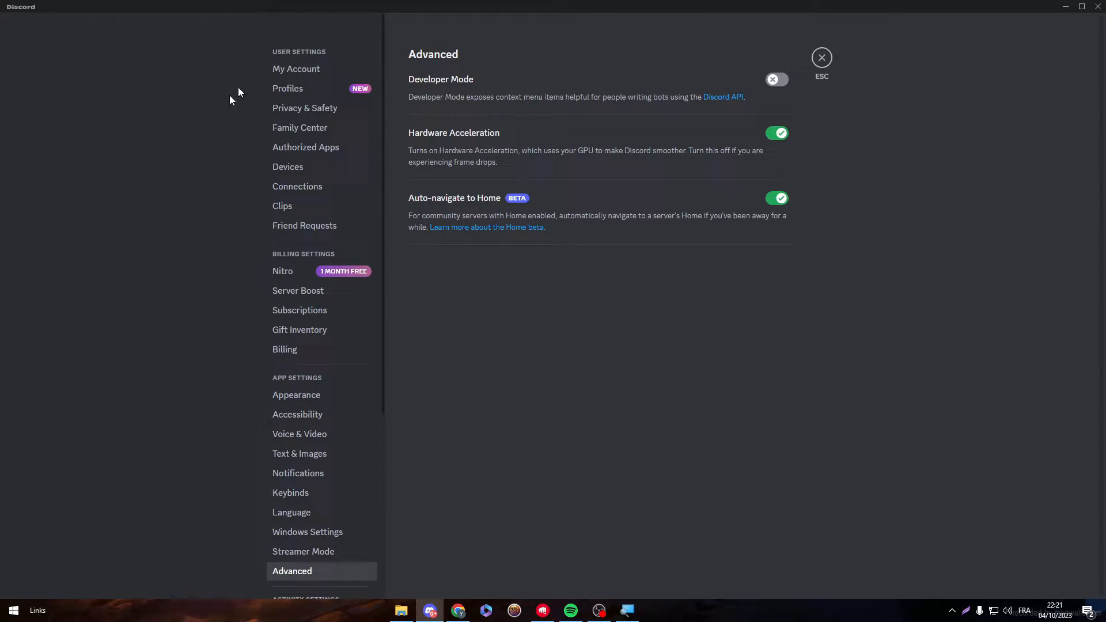
mouse_move(469, 596)
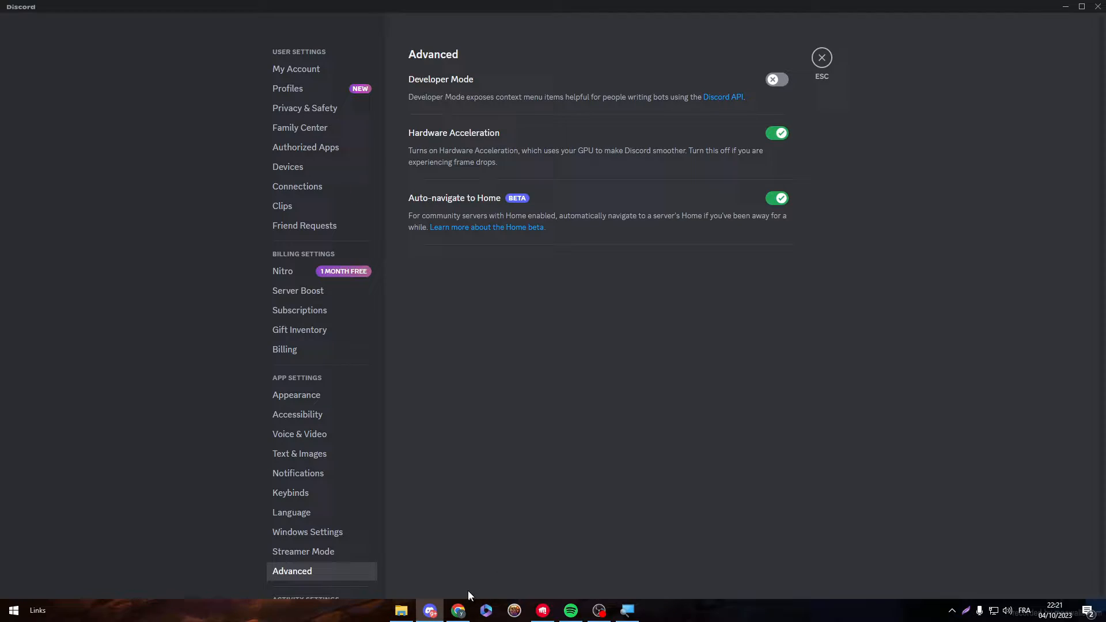
click(457, 615)
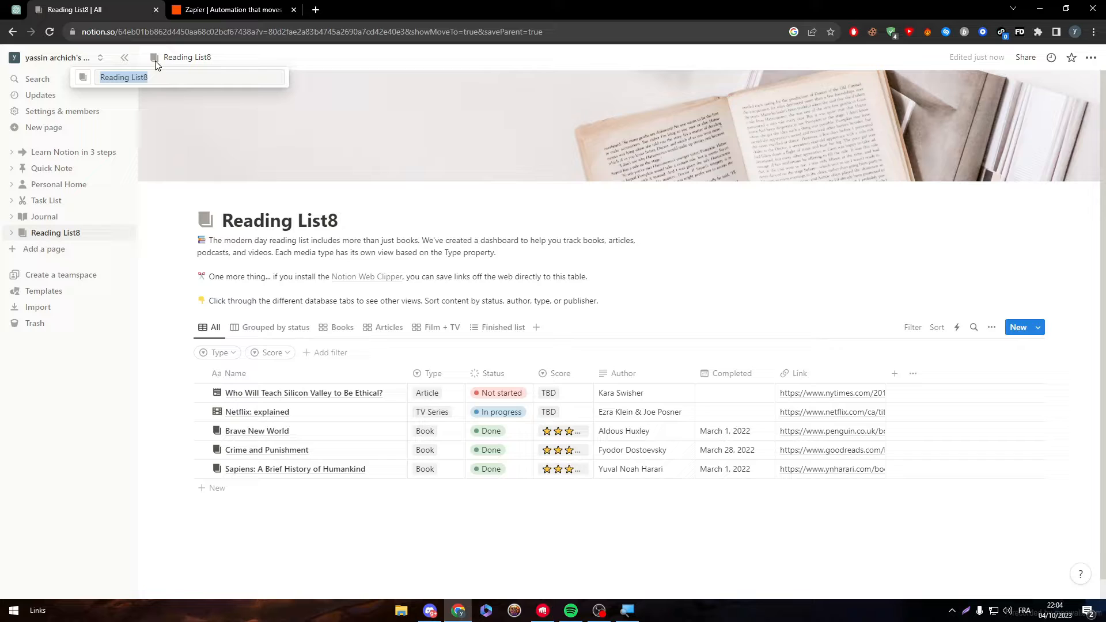
click(125, 57)
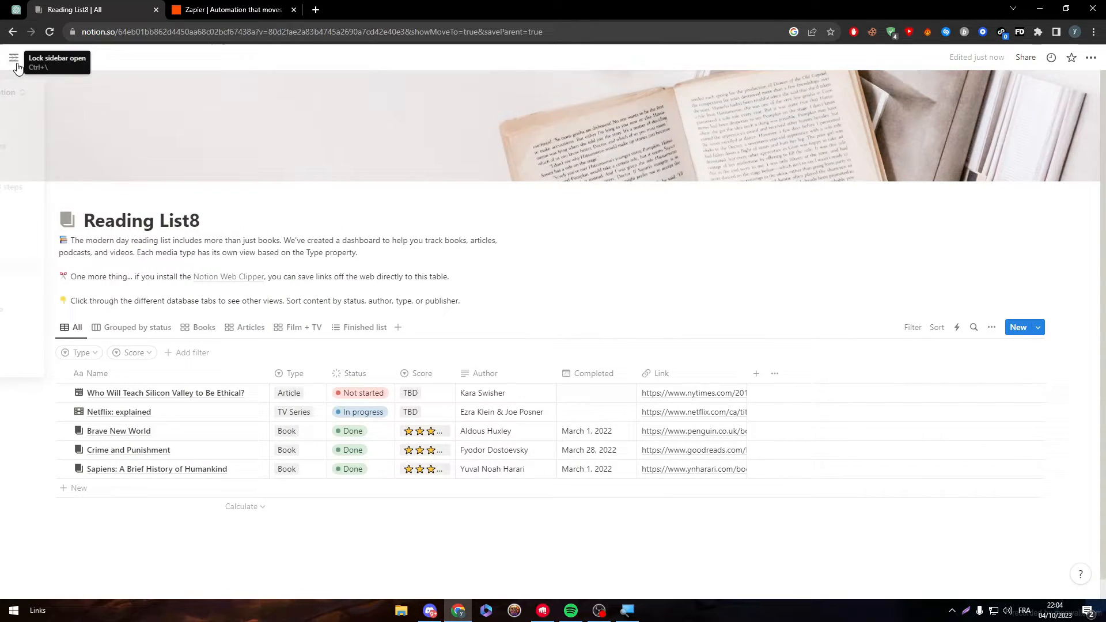
click(14, 57)
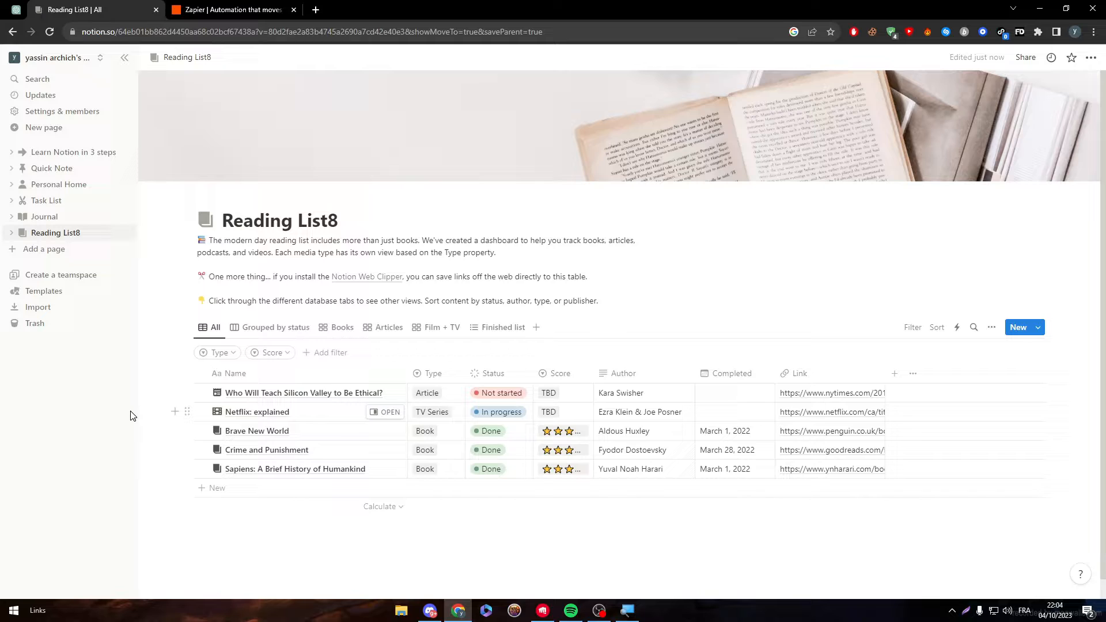
mouse_move(753, 395)
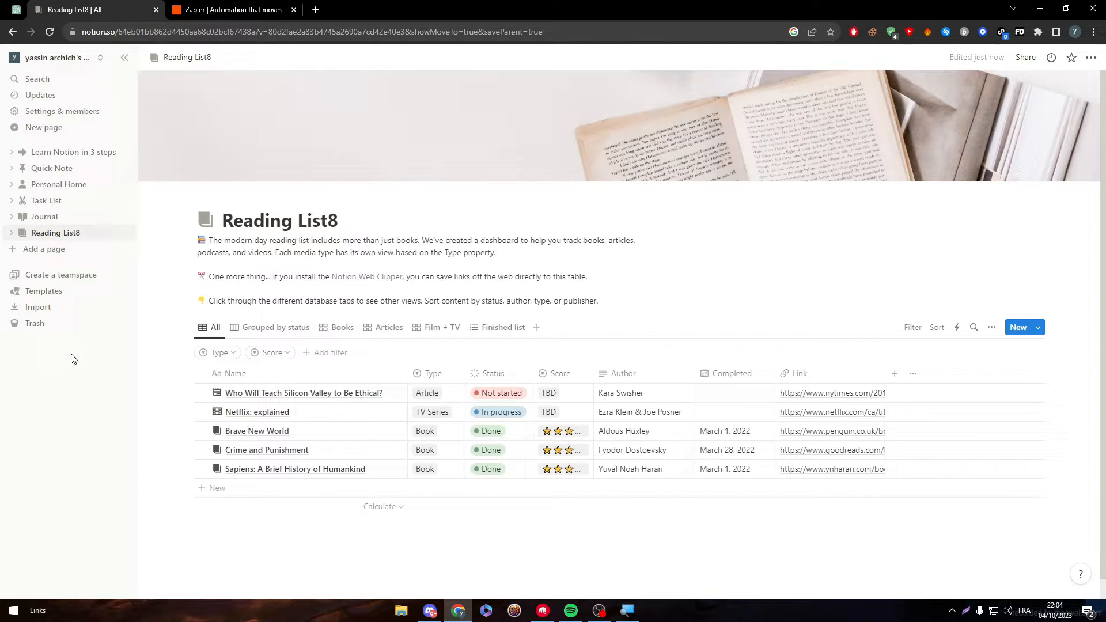
mouse_move(979, 129)
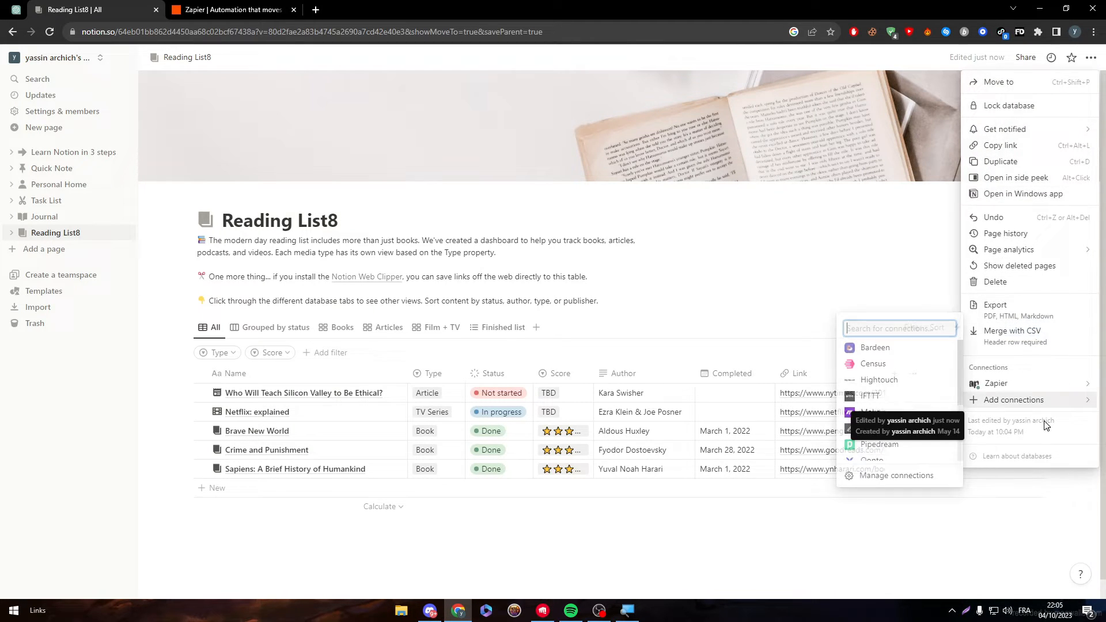
mouse_move(1054, 409)
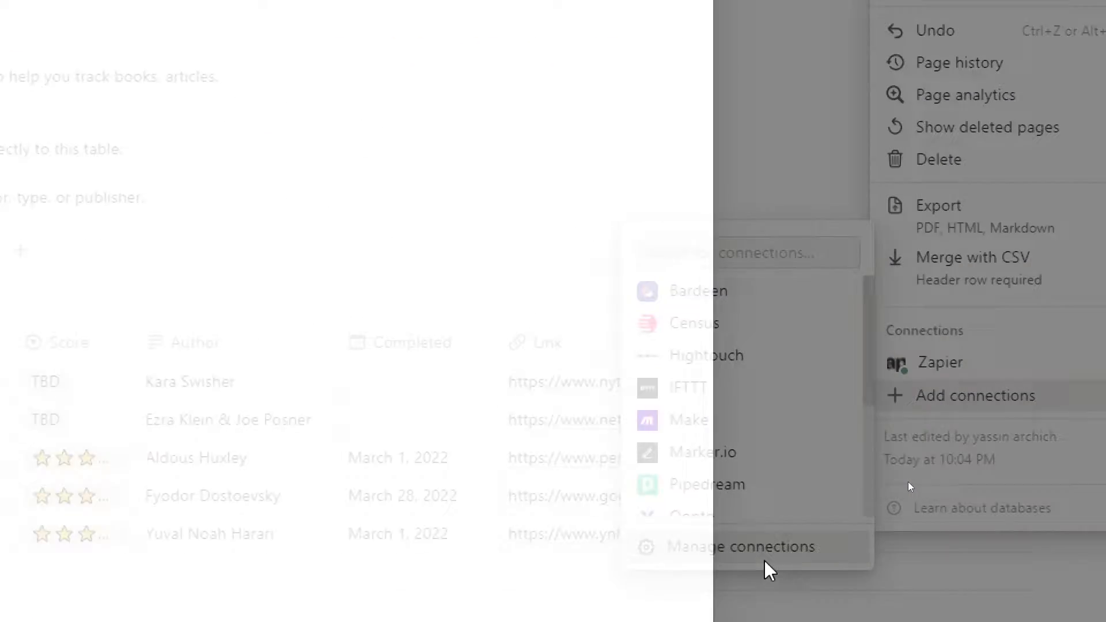
Step: Show My connections with Zapier connected and all discoverable integrations listed
click(737, 546)
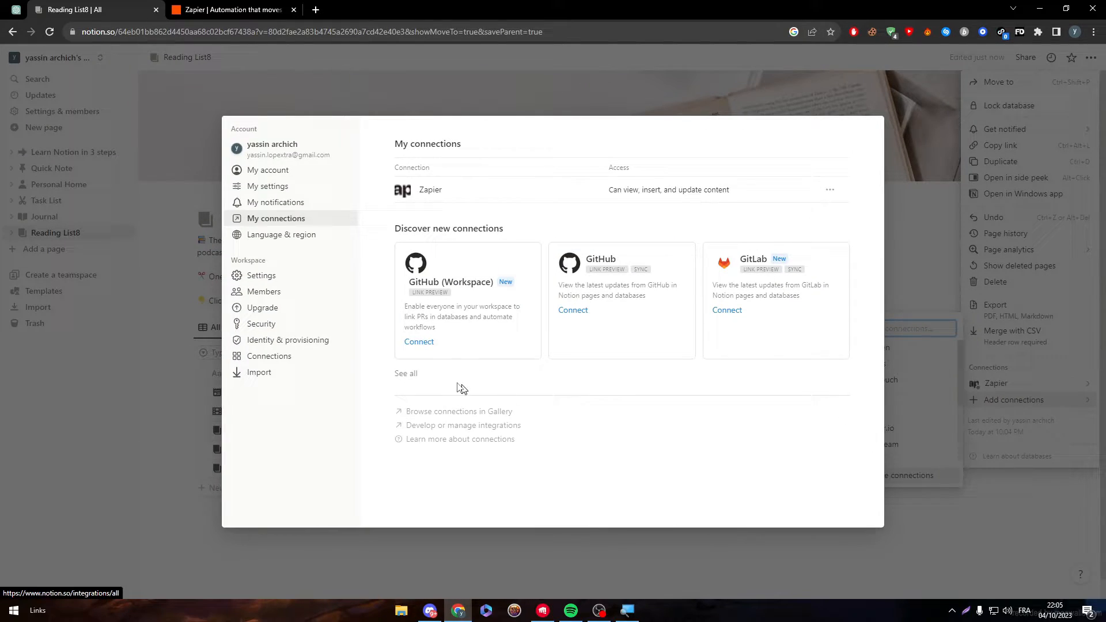
click(405, 373)
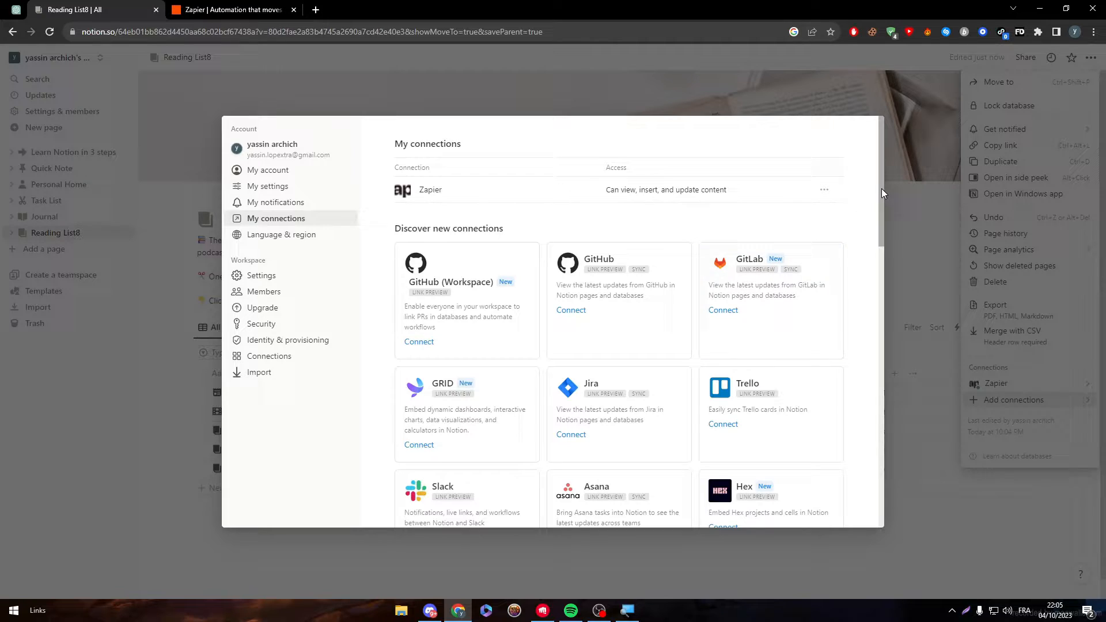
scroll(down, 3)
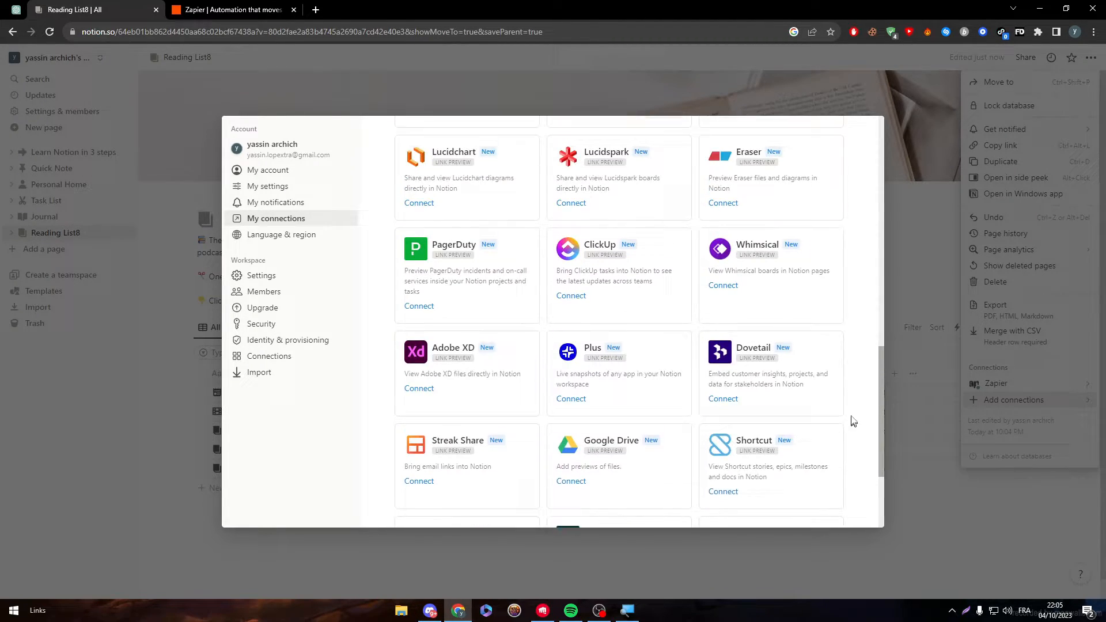
scroll(up, 3)
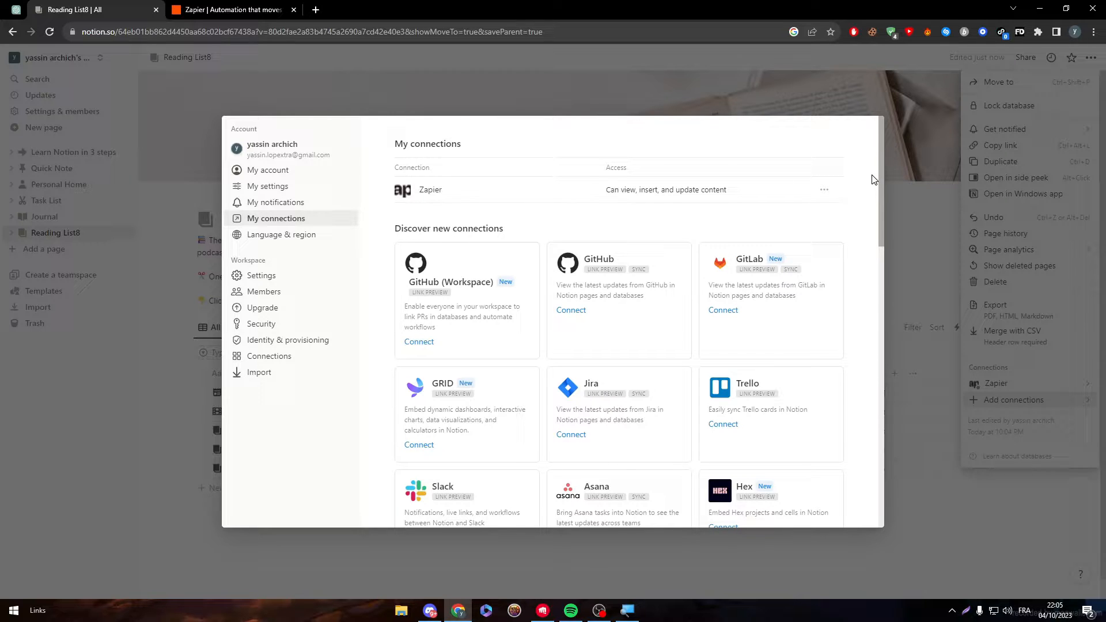
mouse_move(130, 225)
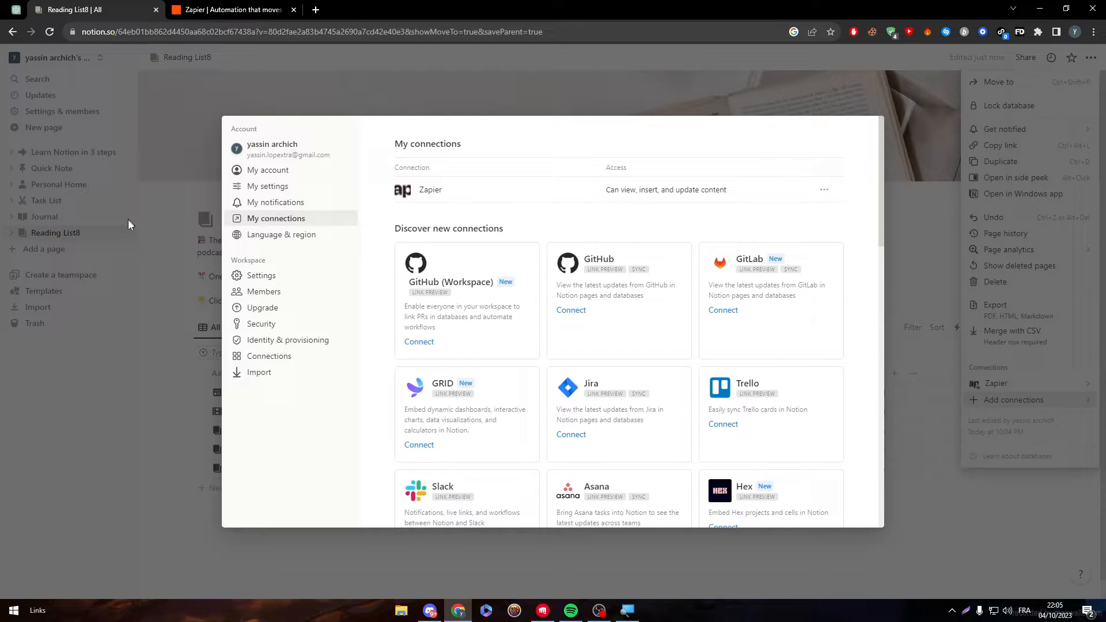
mouse_move(286, 391)
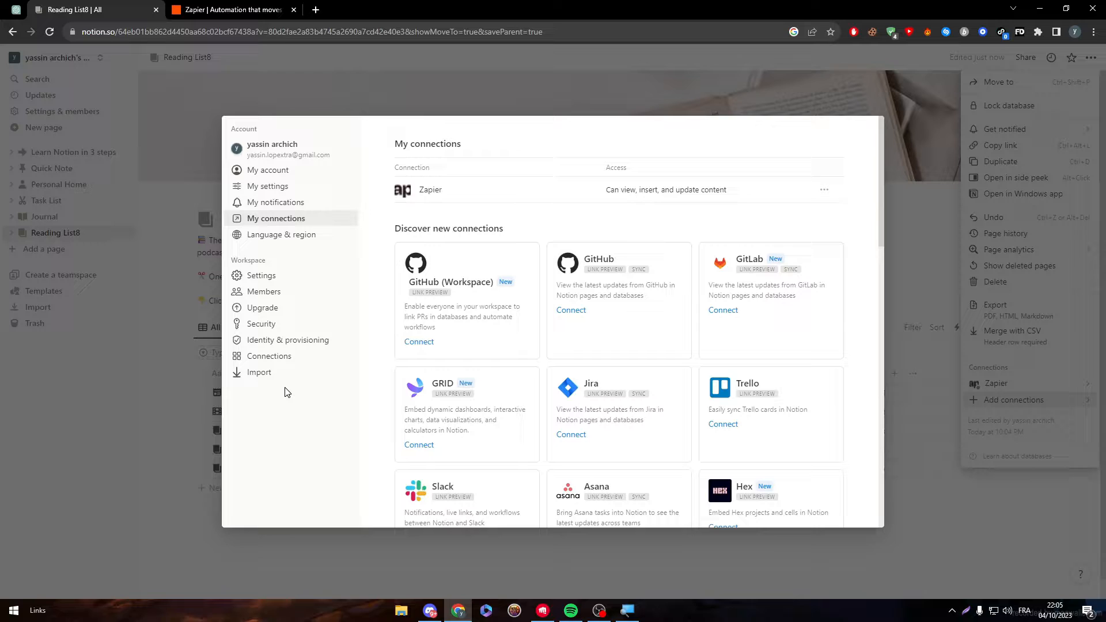
mouse_move(296, 5)
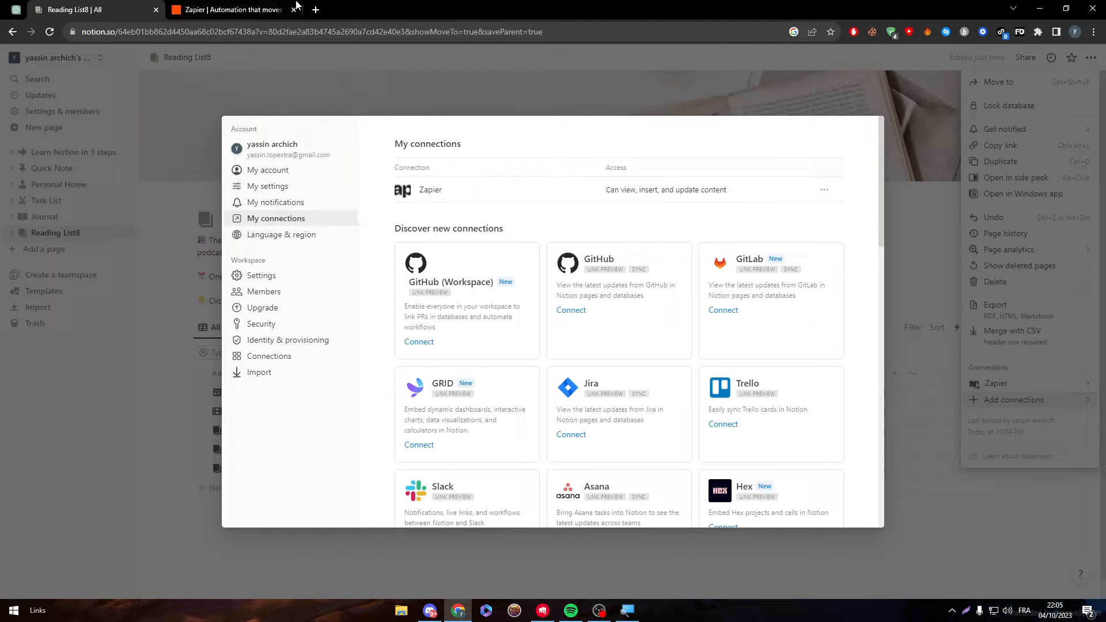
mouse_move(341, 18)
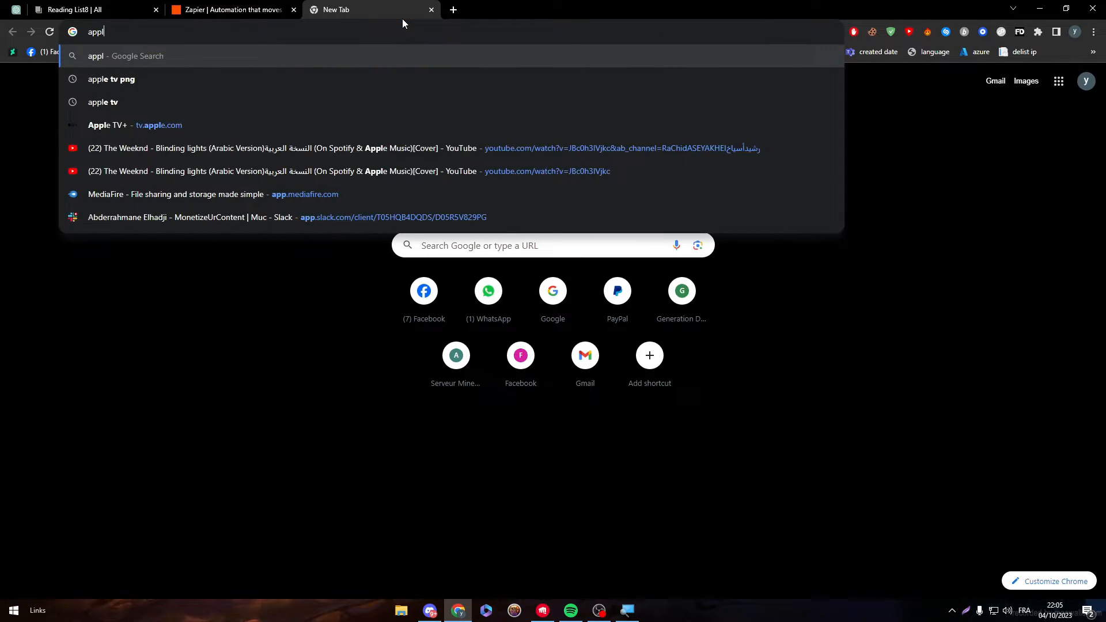
Step: Search Google for Apple Calendar and go to the iCloud Calendar result
key(Return)
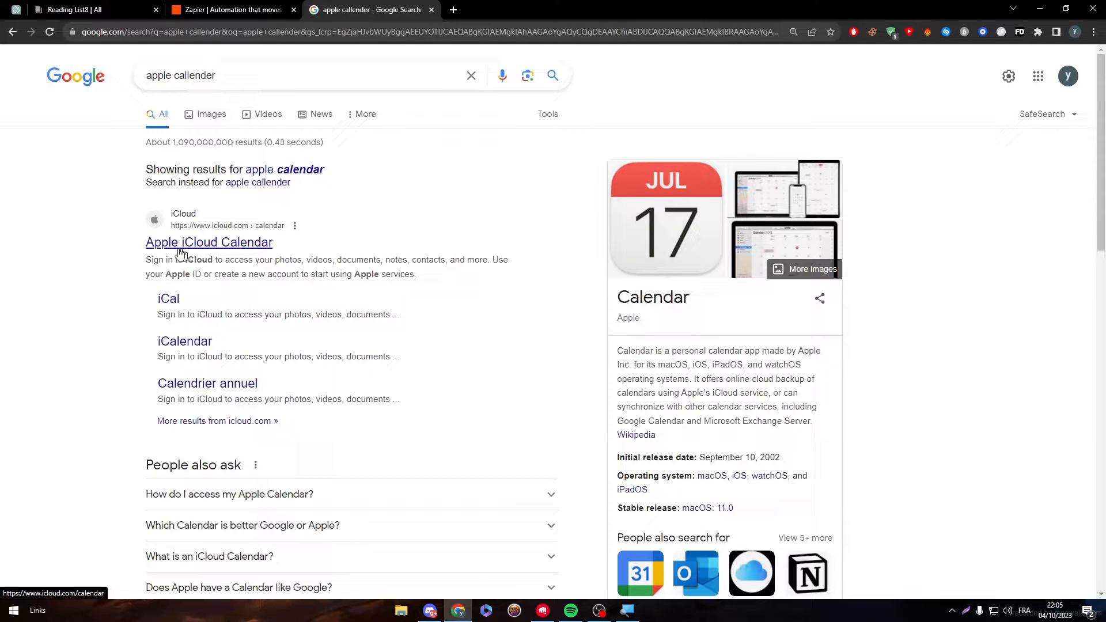
click(208, 242)
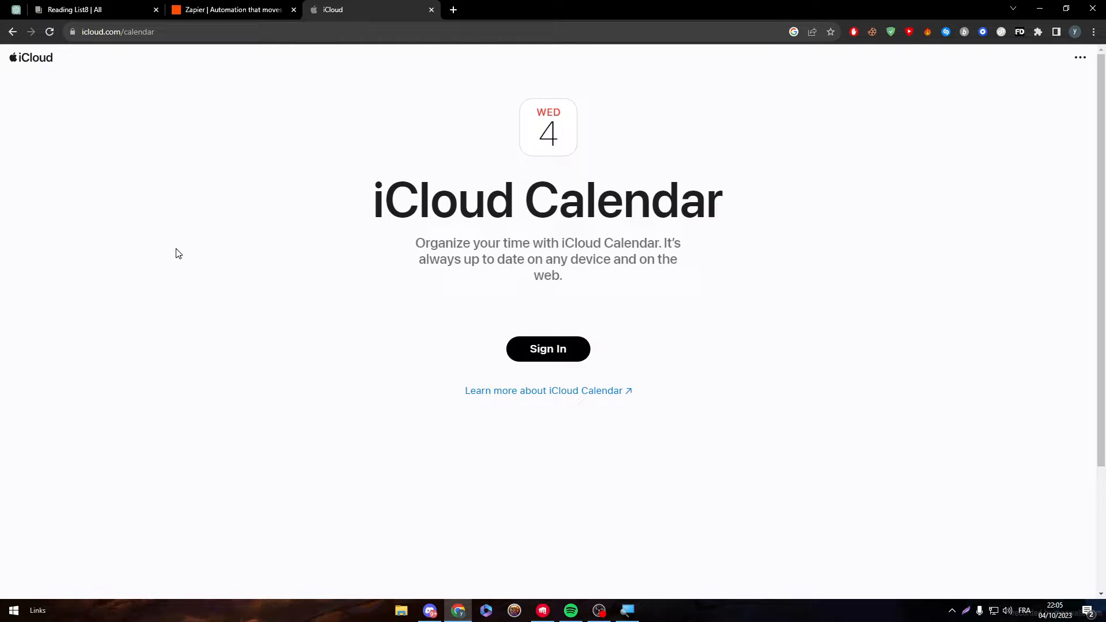
click(549, 348)
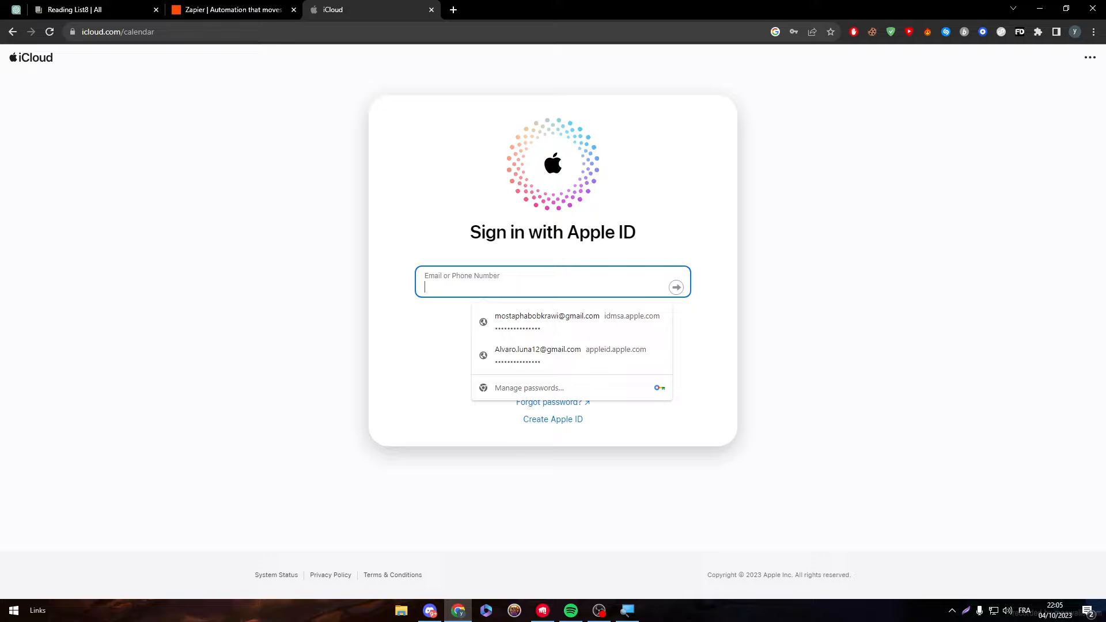
click(345, 279)
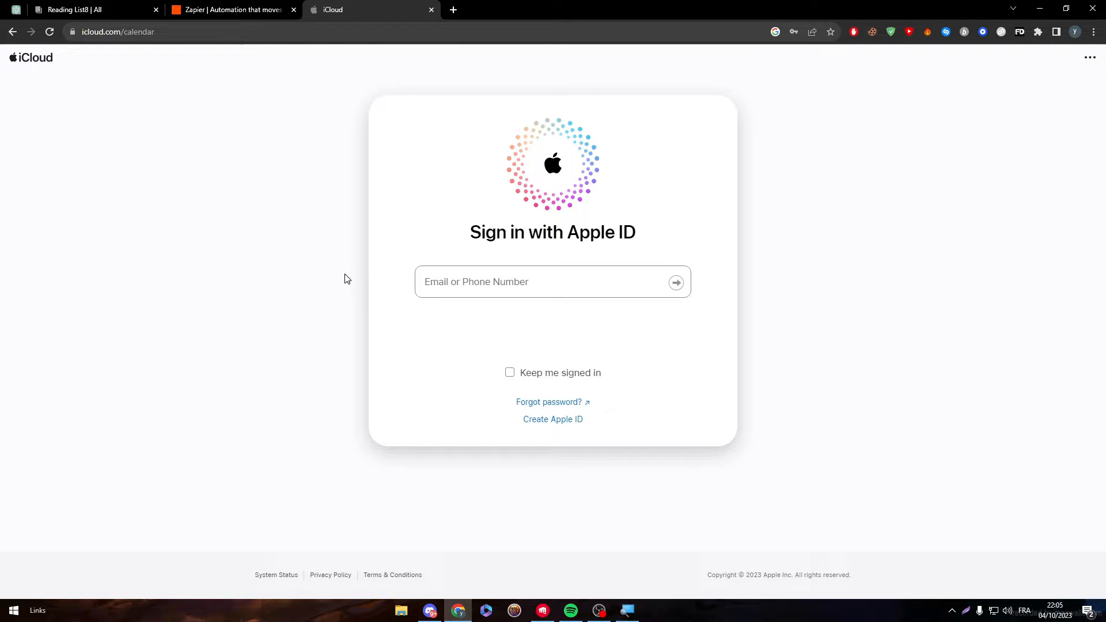
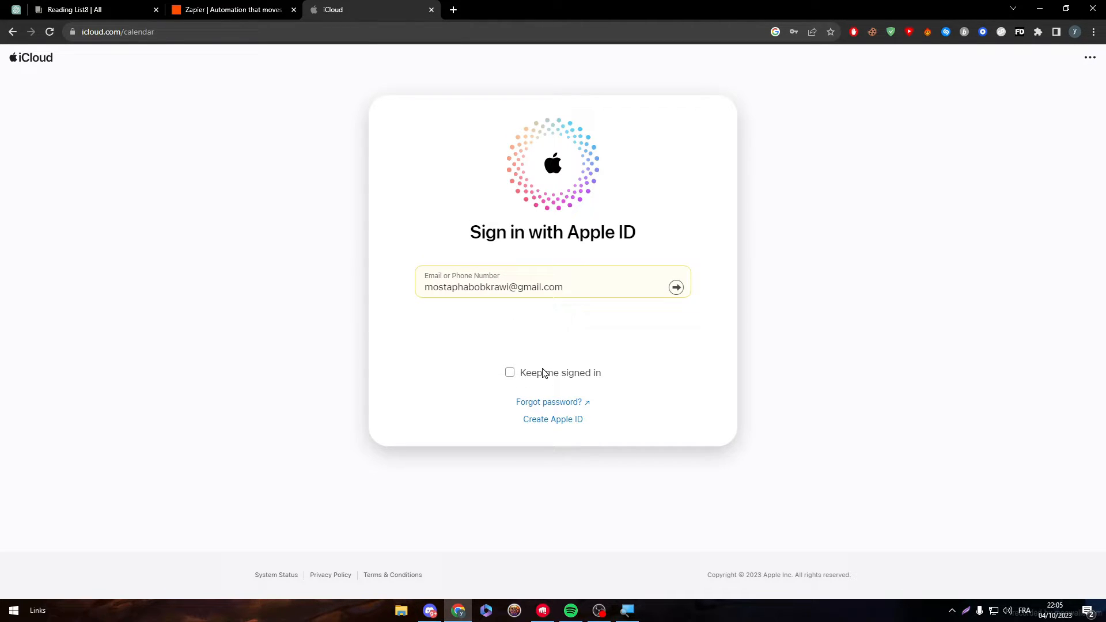
click(509, 372)
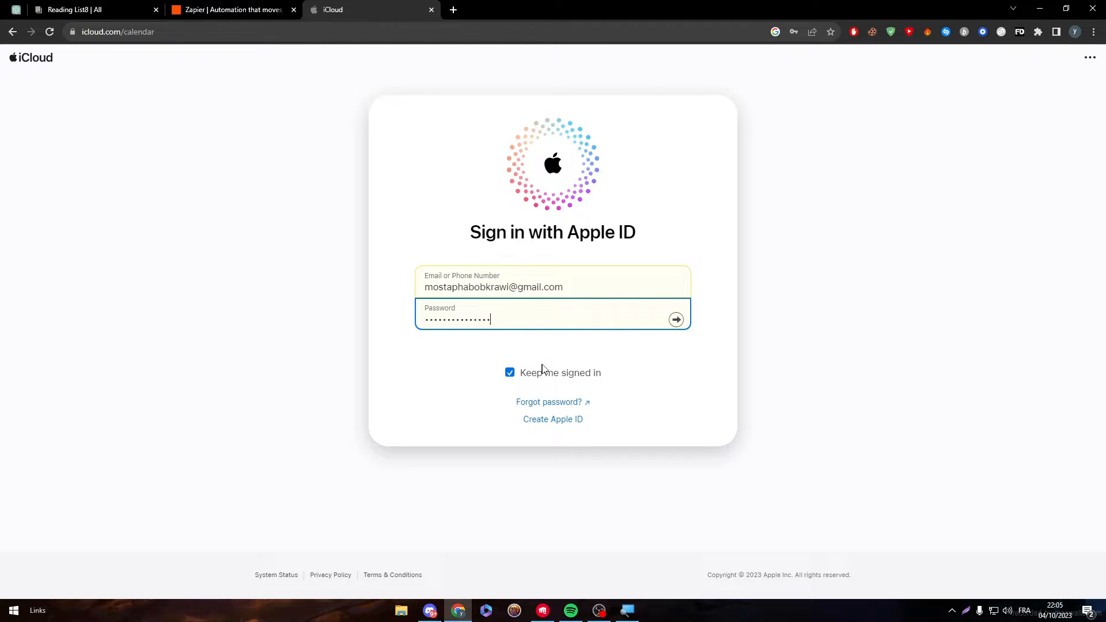
click(675, 319)
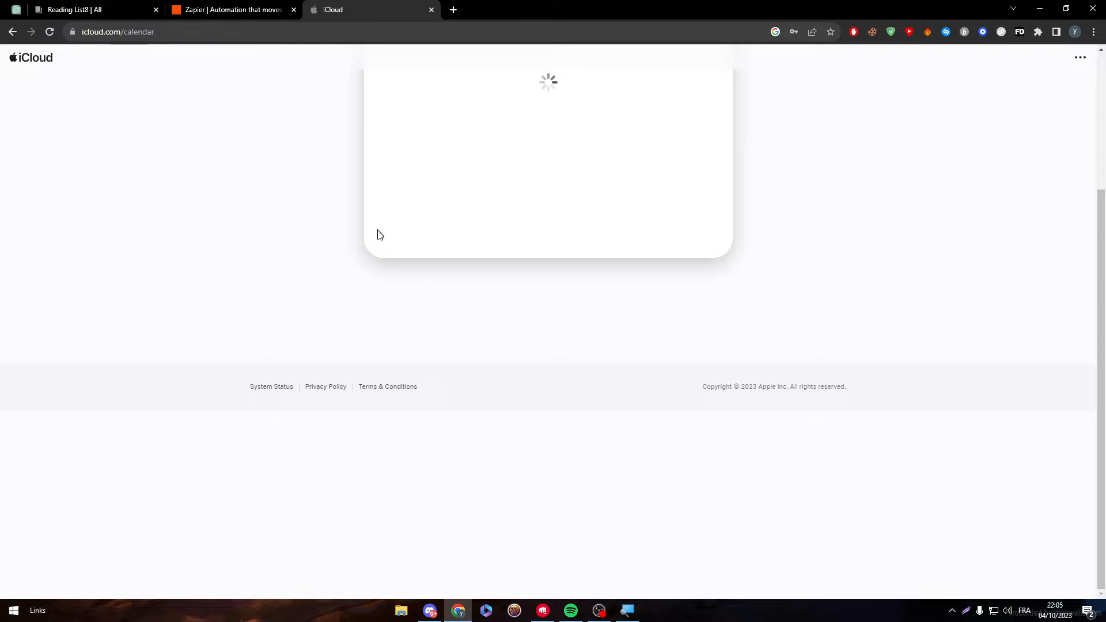
mouse_move(375, 243)
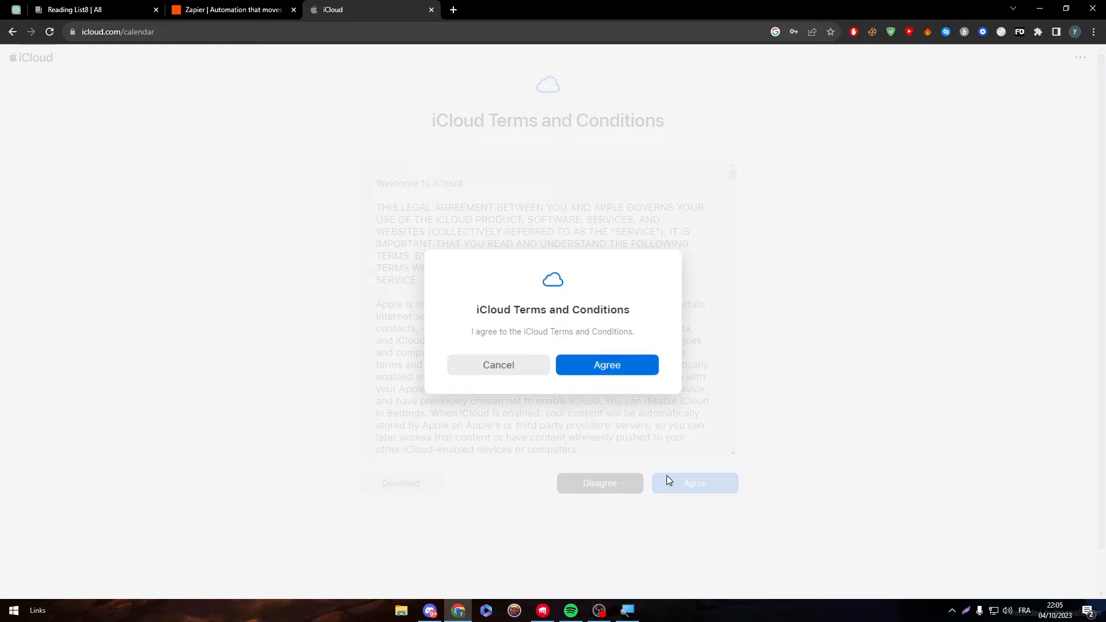
Step: Accept the iCloud terms and reach the two-factor verification code step
click(607, 365)
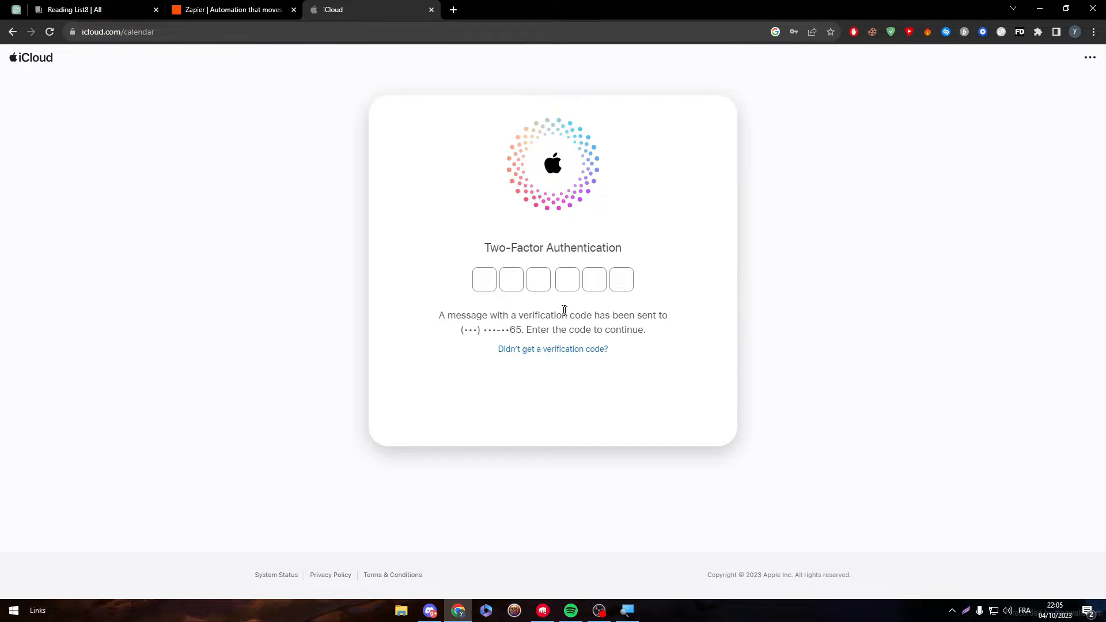
mouse_move(433, 244)
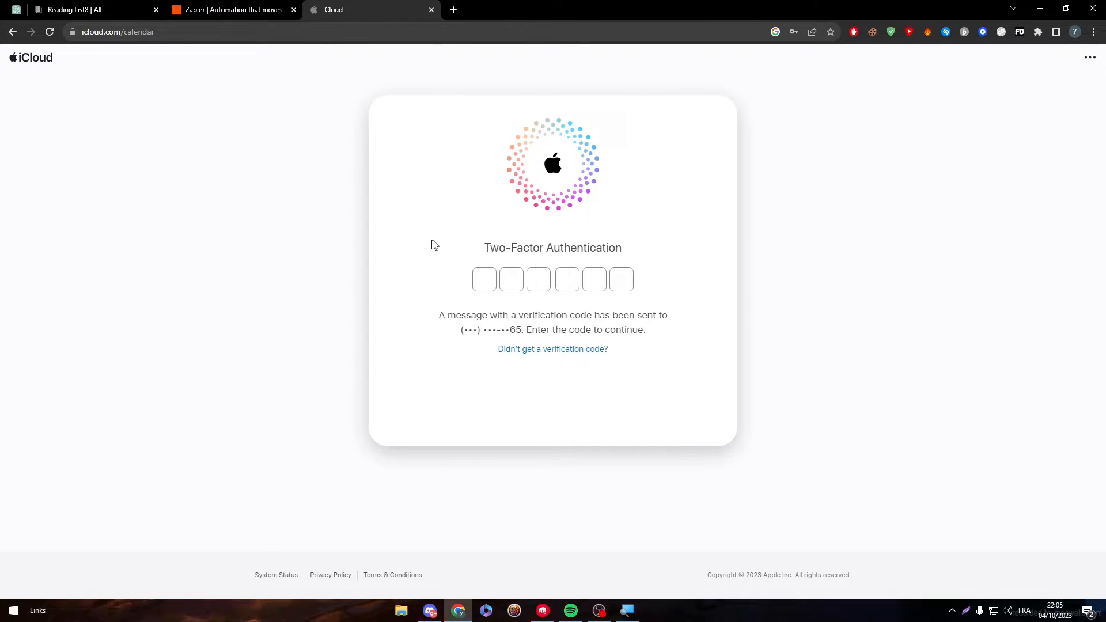
mouse_move(528, 259)
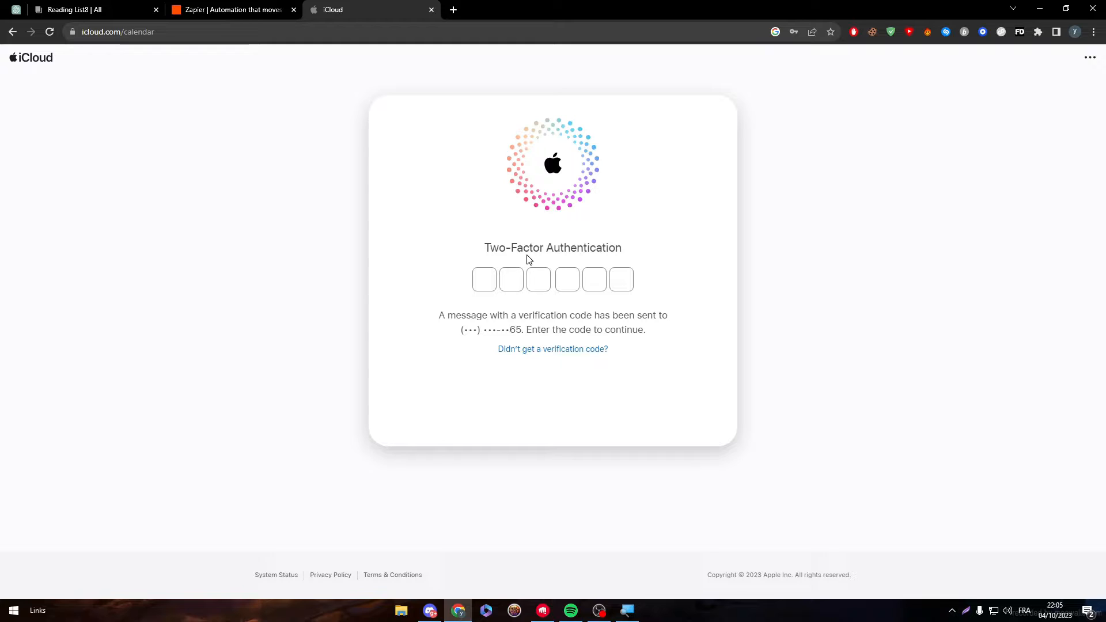
double_click(552, 248)
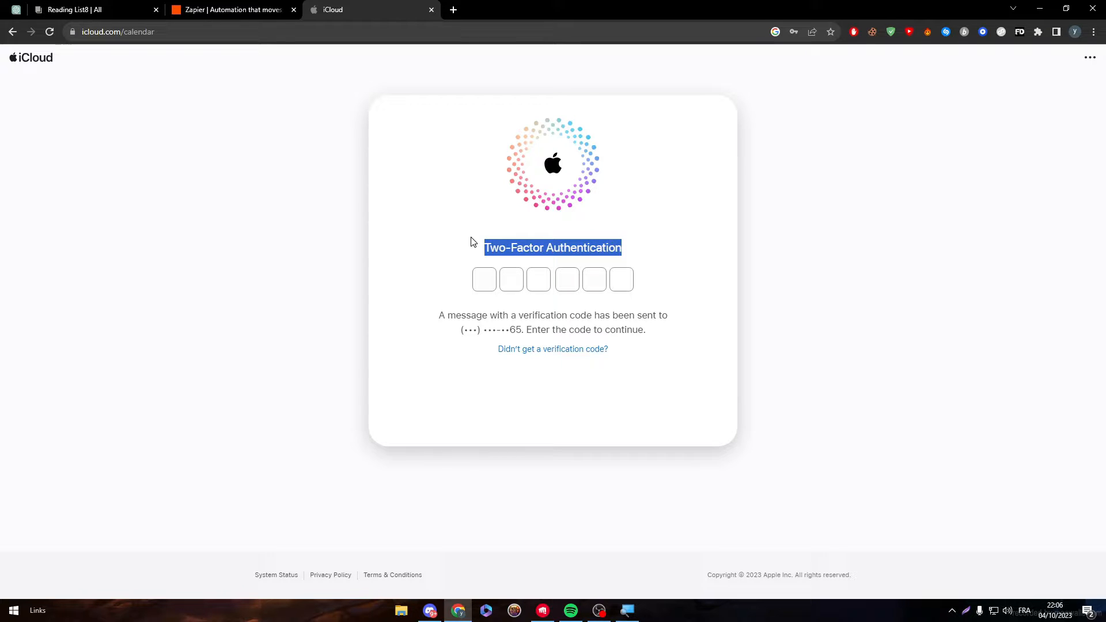
mouse_move(438, 196)
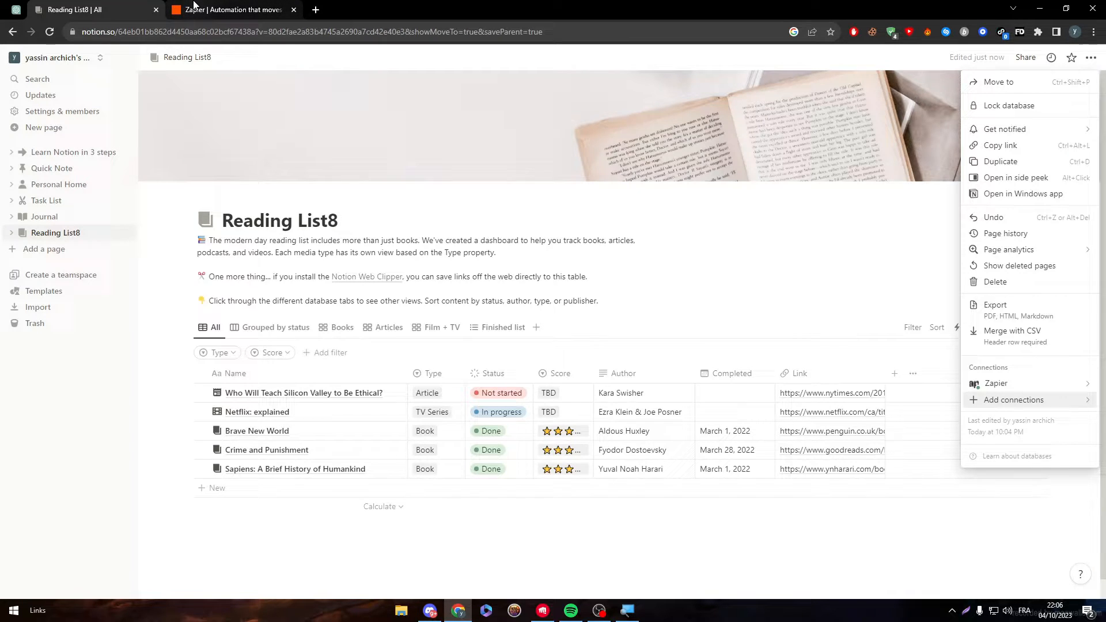
Step: Switch from the Notion page to the Zapier homepage tab
click(232, 10)
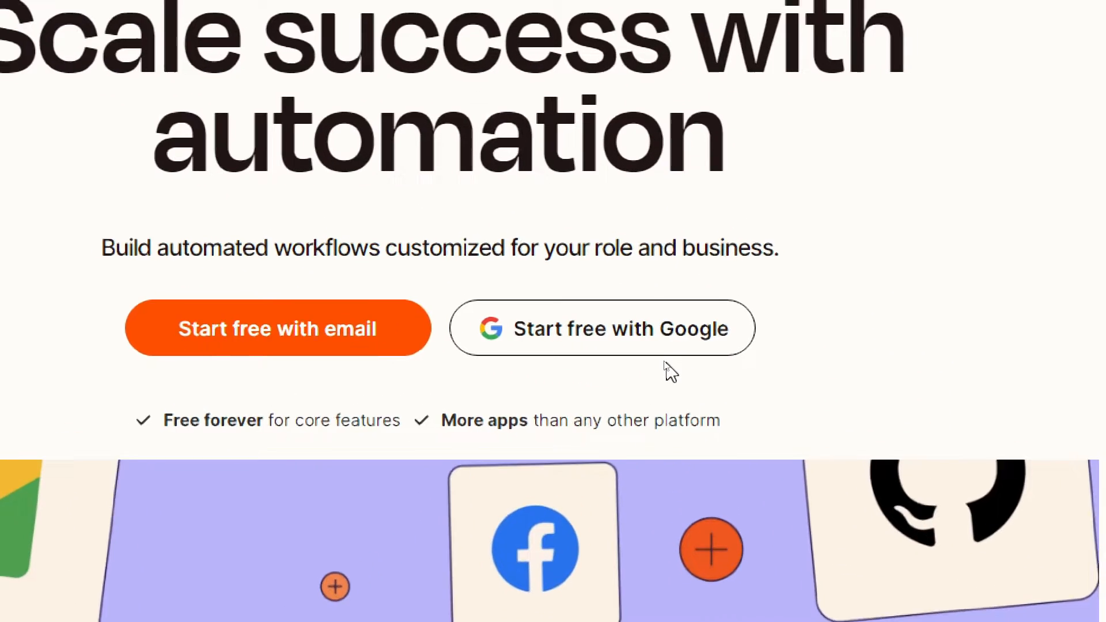
Step: Sign into Zapier with the Google account and expand the dashboard's navigation sidebar
click(602, 327)
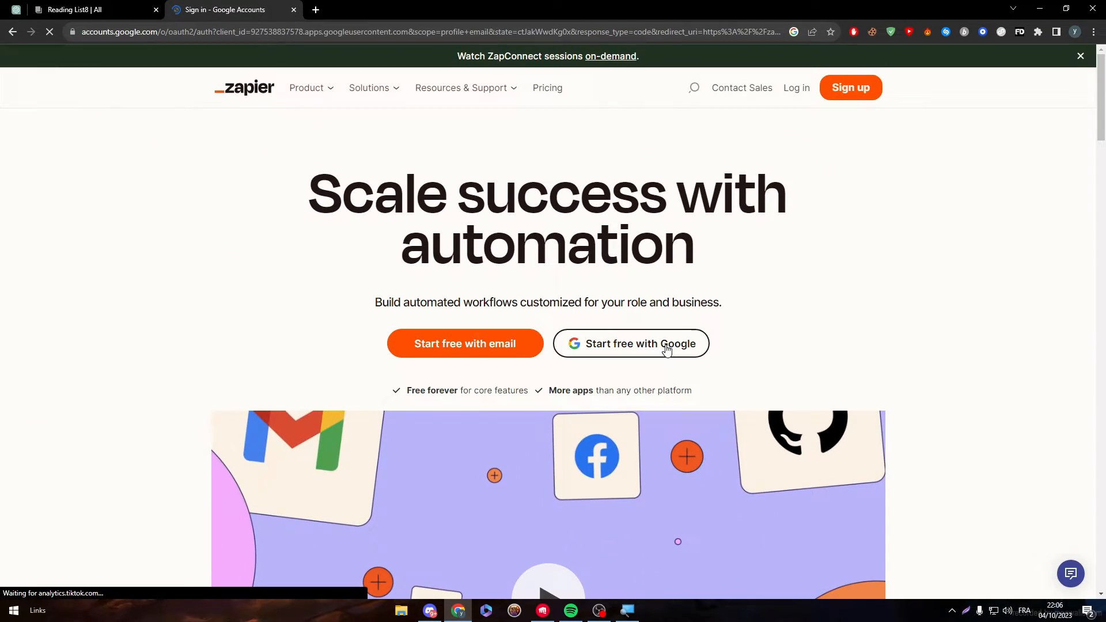
click(630, 343)
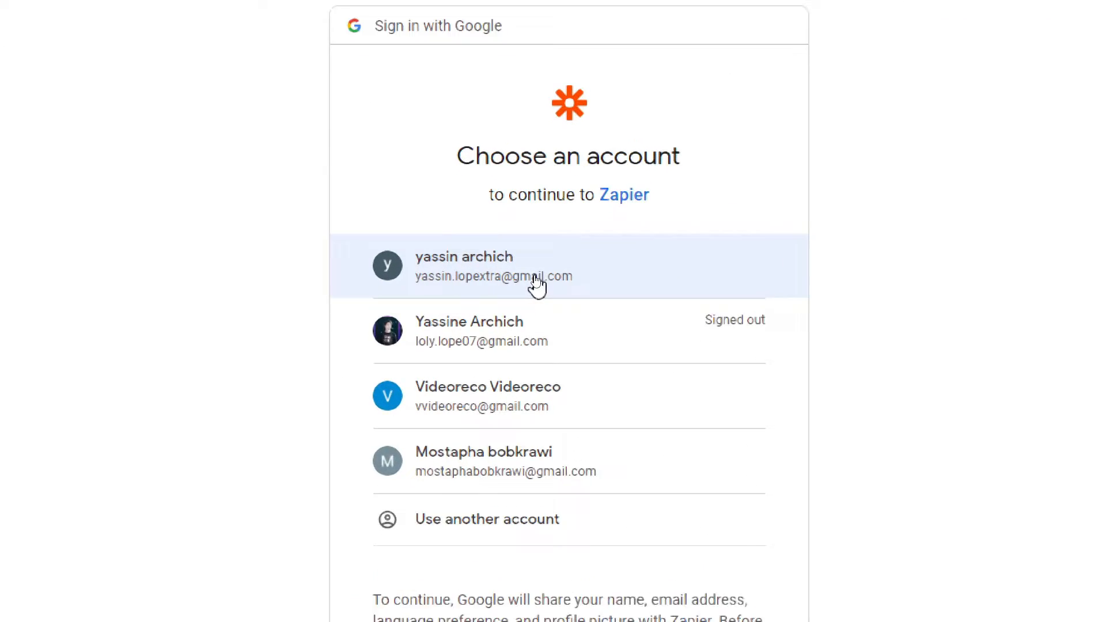
click(536, 275)
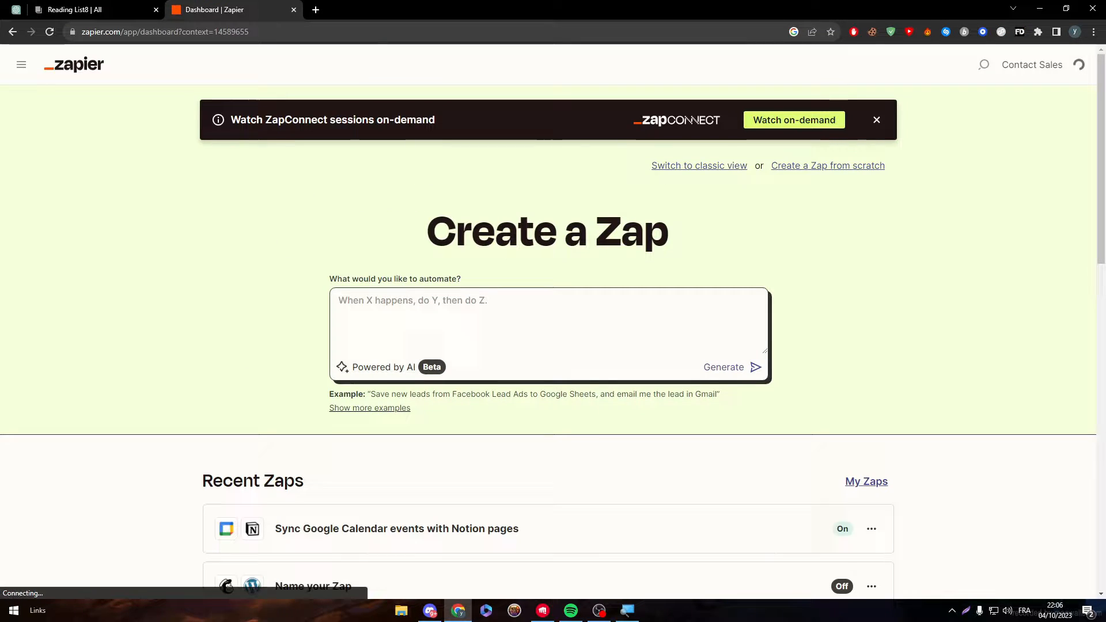
click(21, 64)
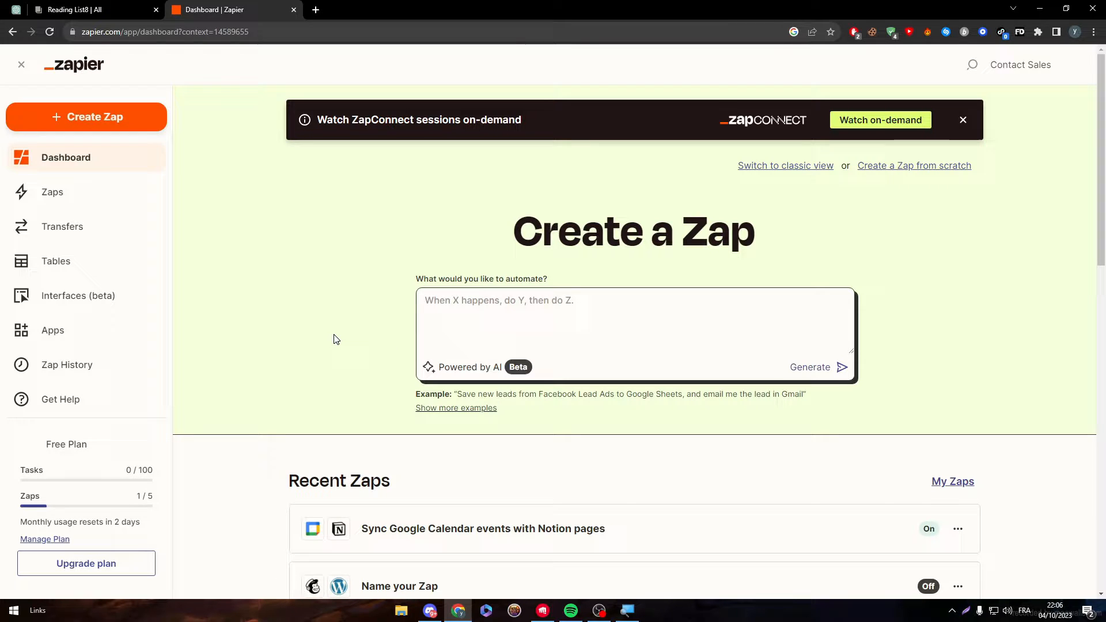
Step: Go to the connected Apps list and show the Notion connection details
click(51, 330)
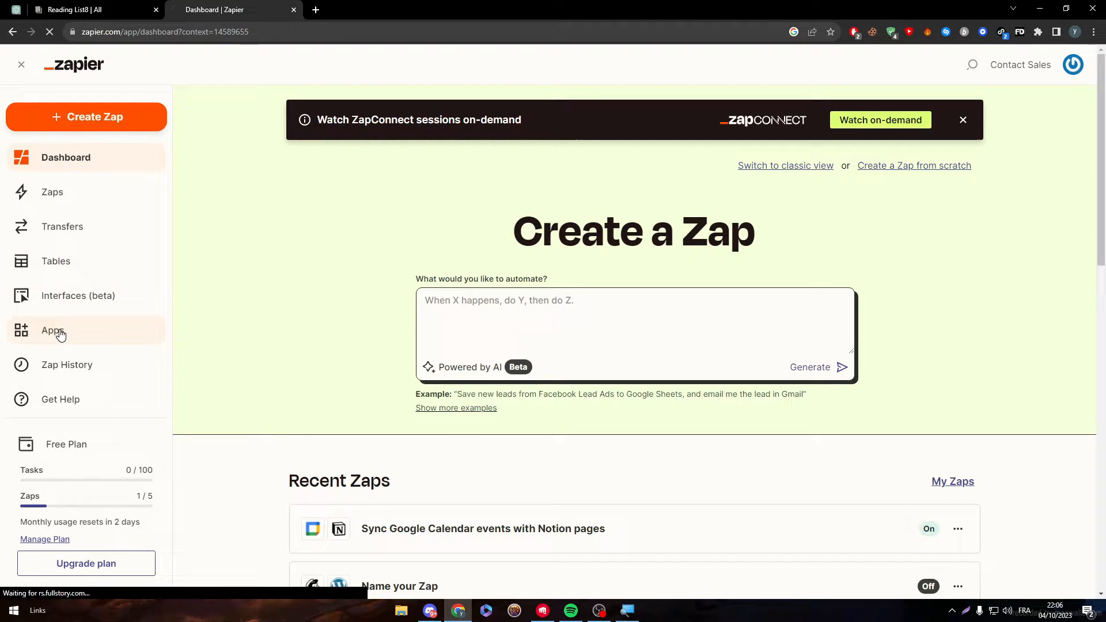
click(51, 331)
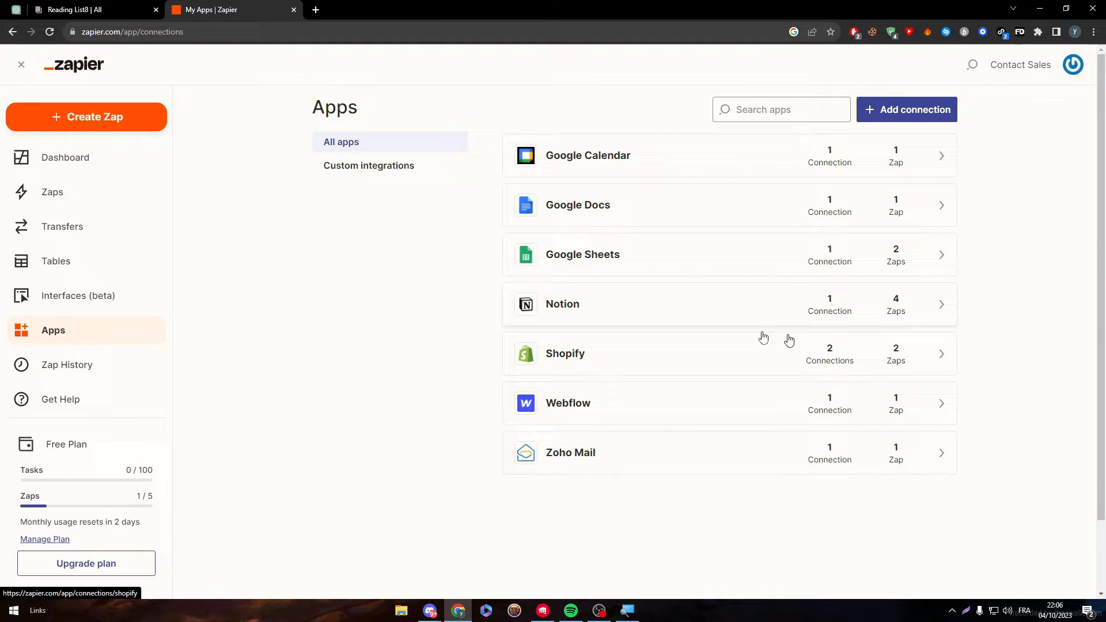
text(N)
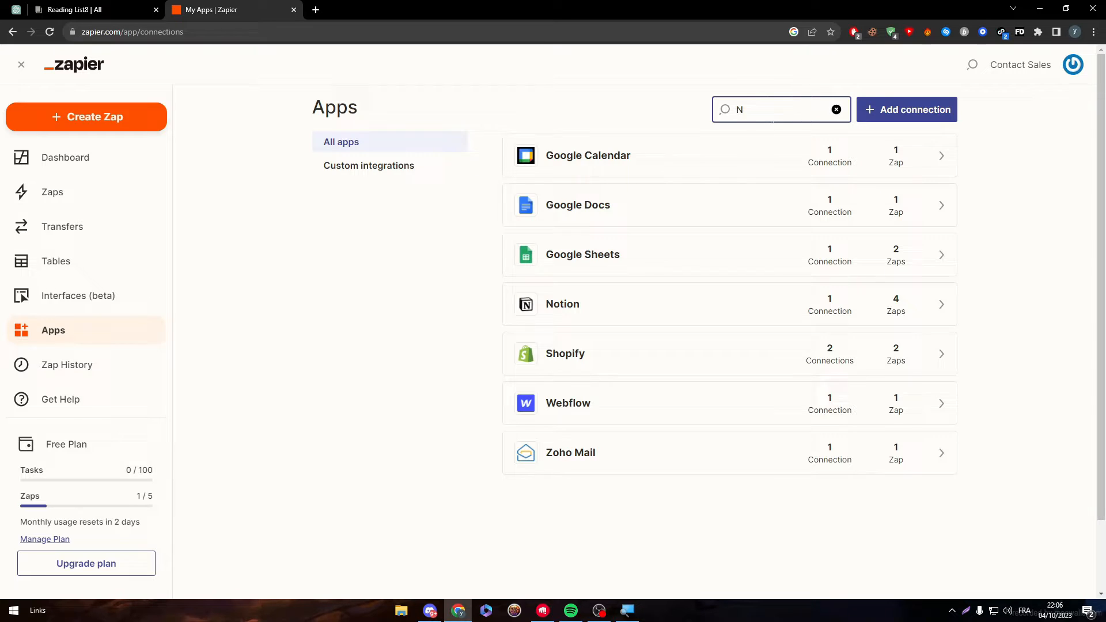
click(836, 109)
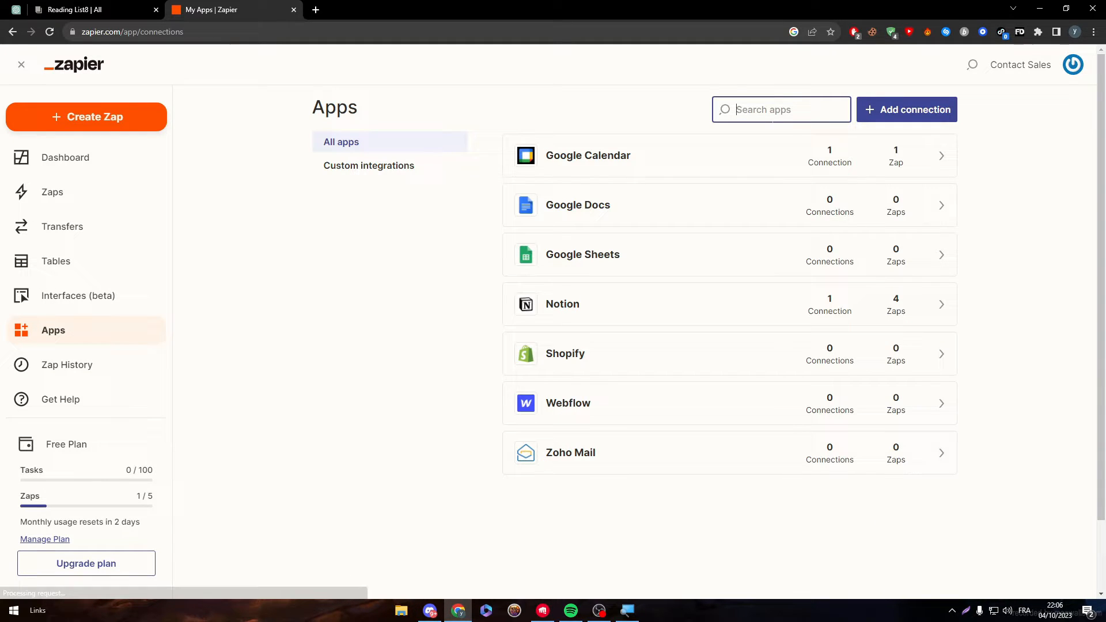
click(671, 304)
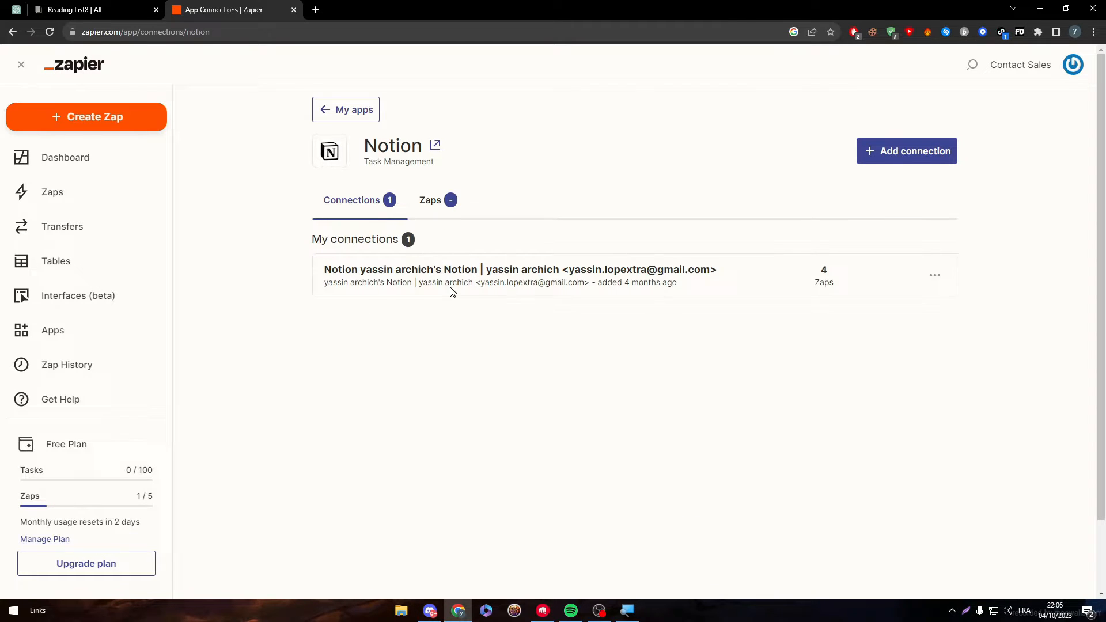
Step: Delete the existing Notion connection from its options menu
click(934, 276)
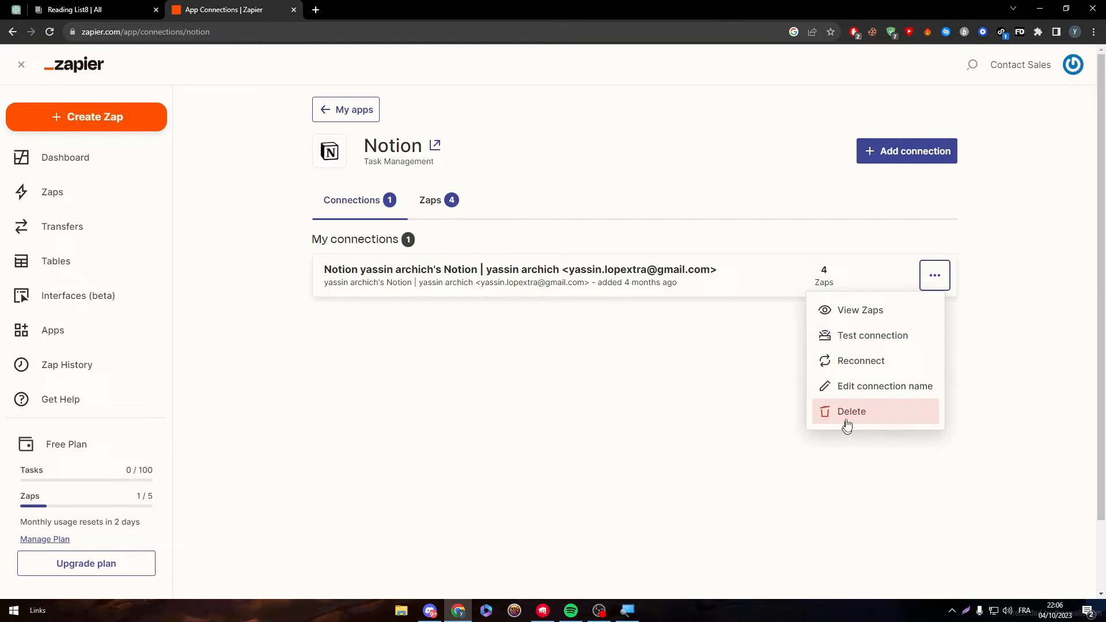
click(850, 411)
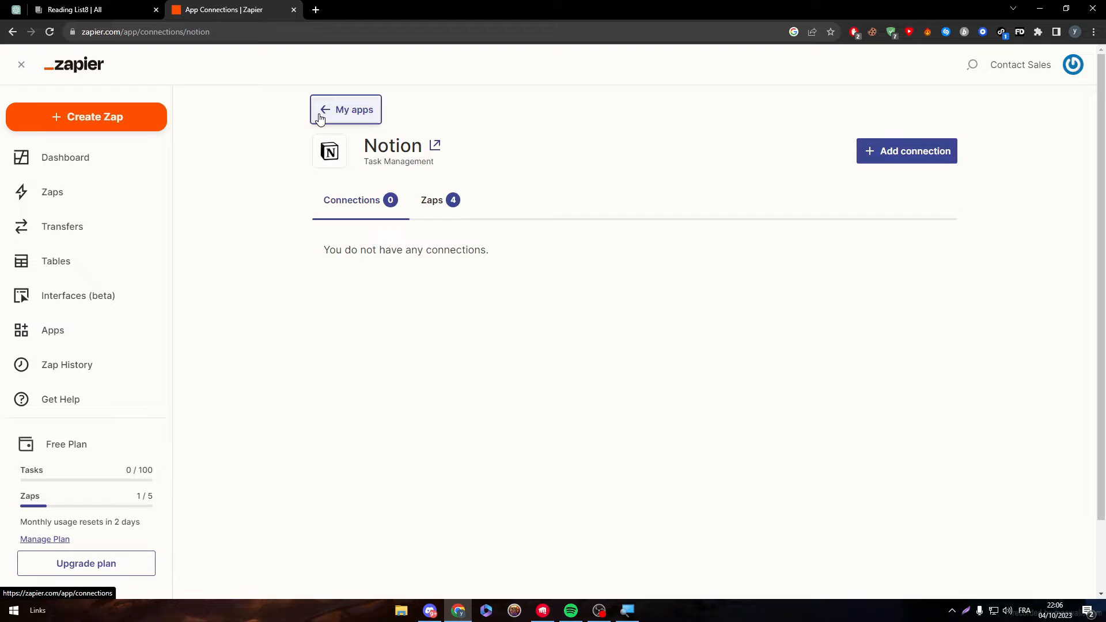
click(345, 109)
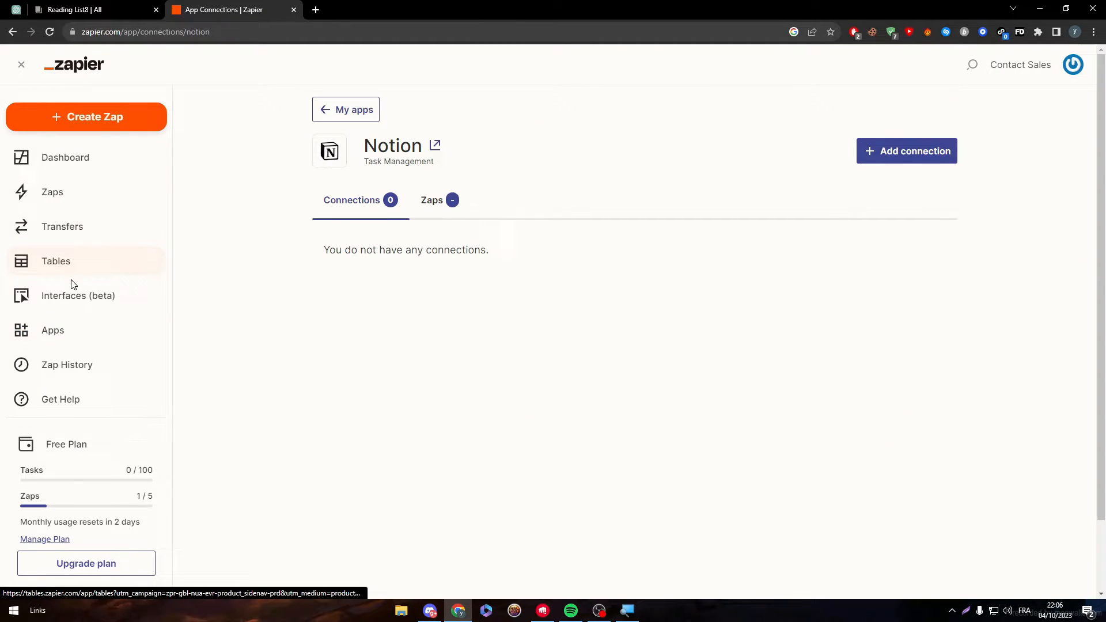
Step: Review the Zaps using Notion with date and app filters, then show Notion's now-empty Connections list
click(431, 199)
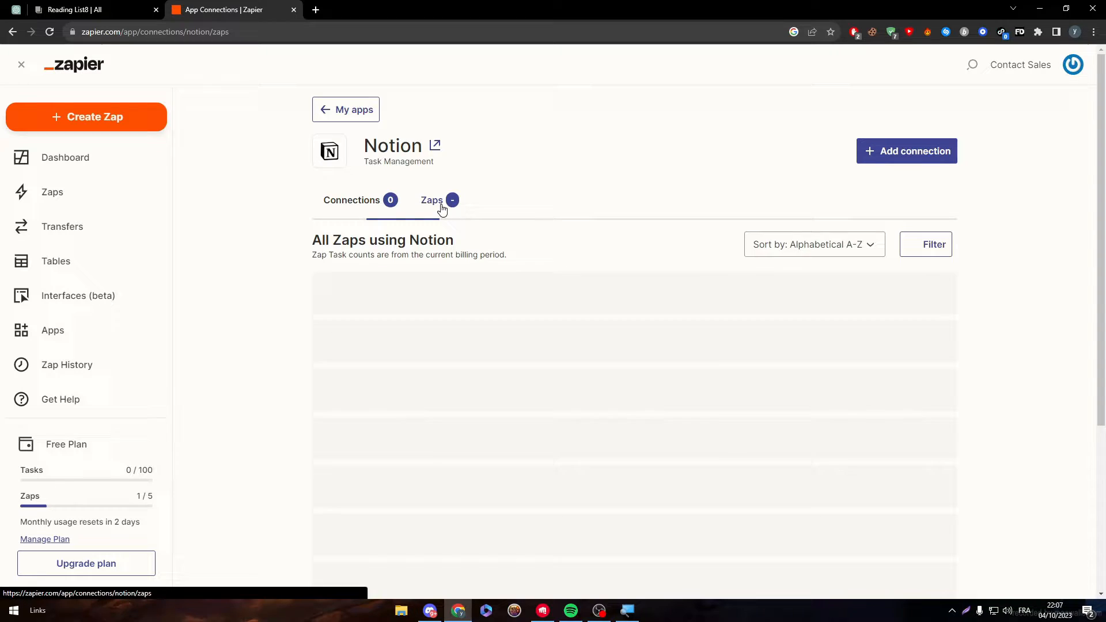
click(432, 199)
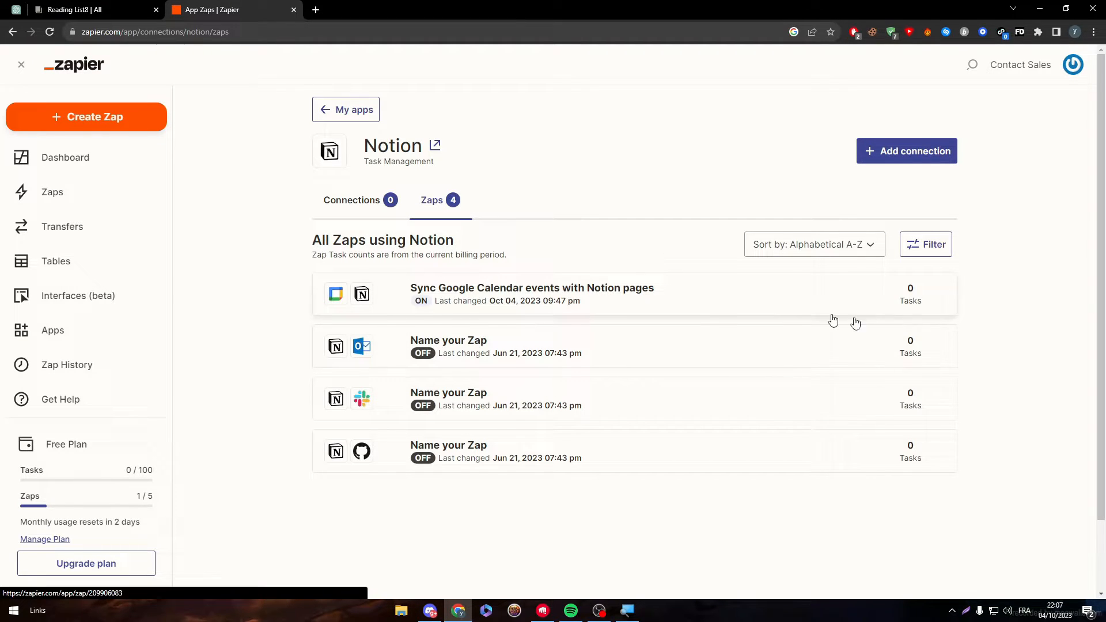
mouse_move(695, 261)
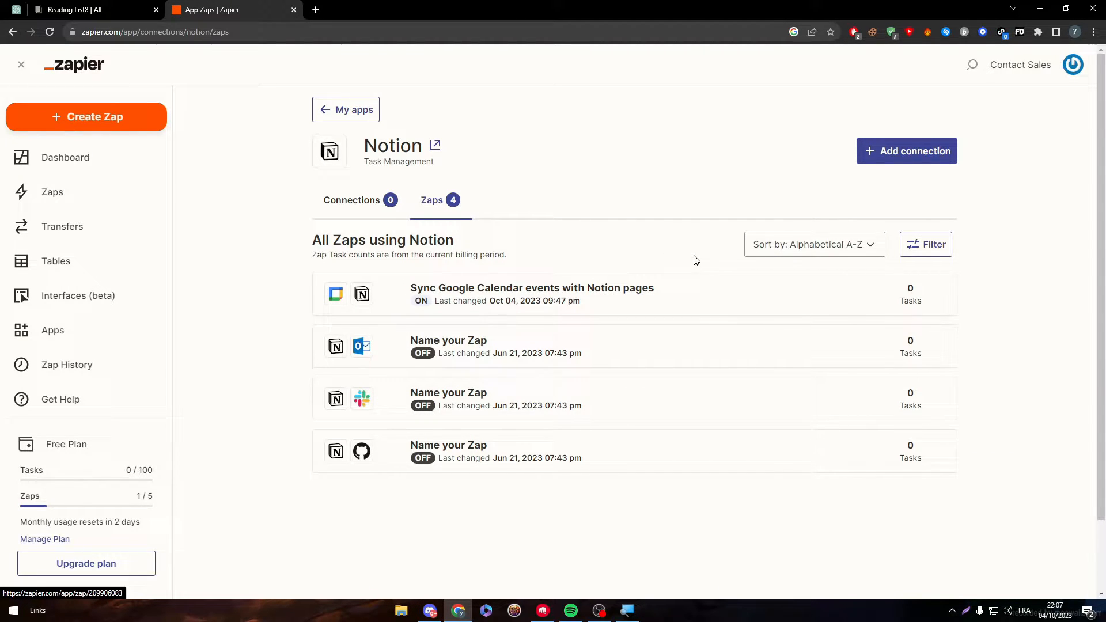
click(925, 244)
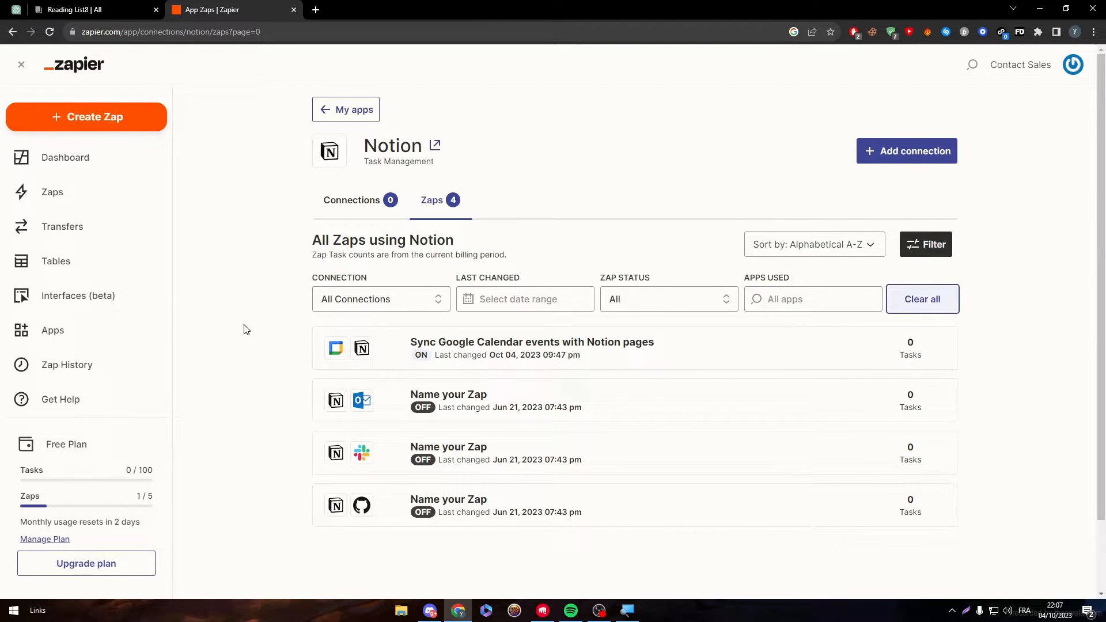
click(525, 298)
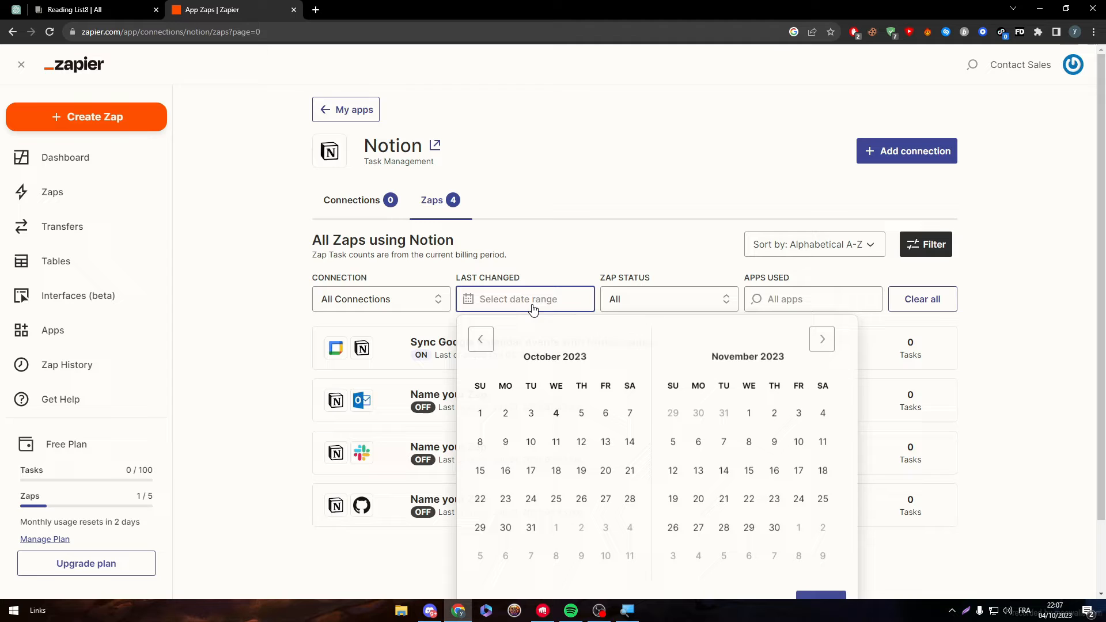
click(810, 298)
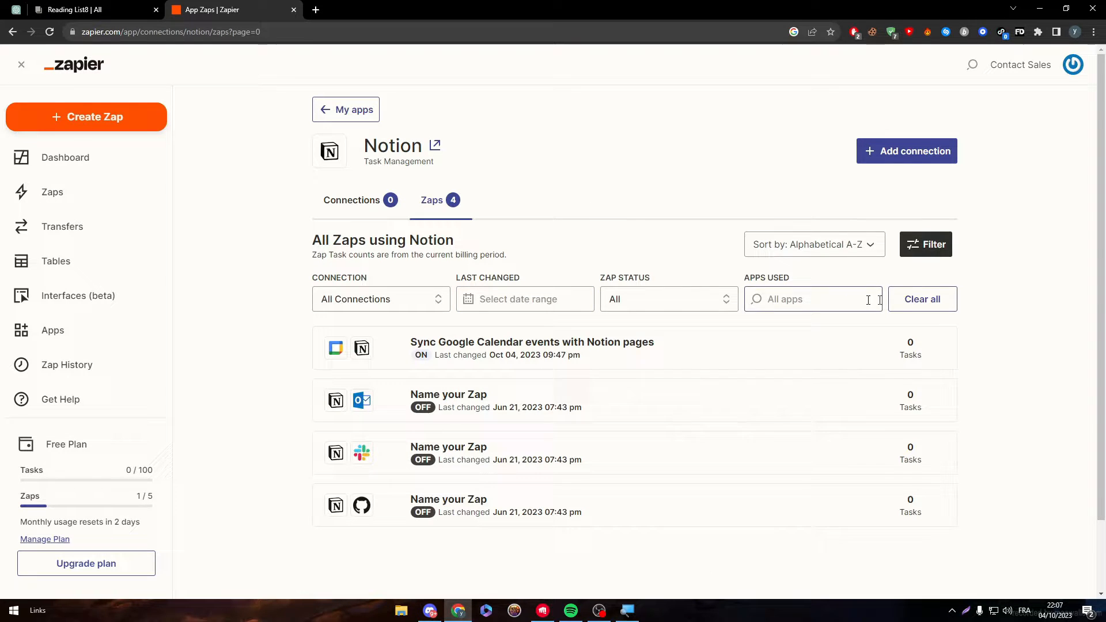
mouse_move(139, 308)
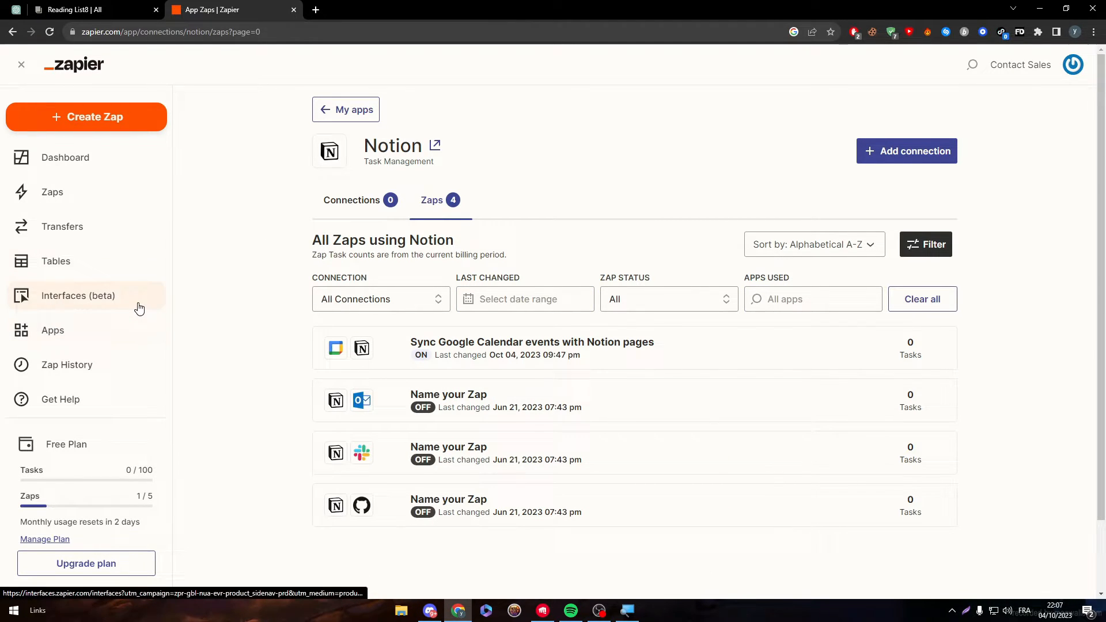
click(53, 330)
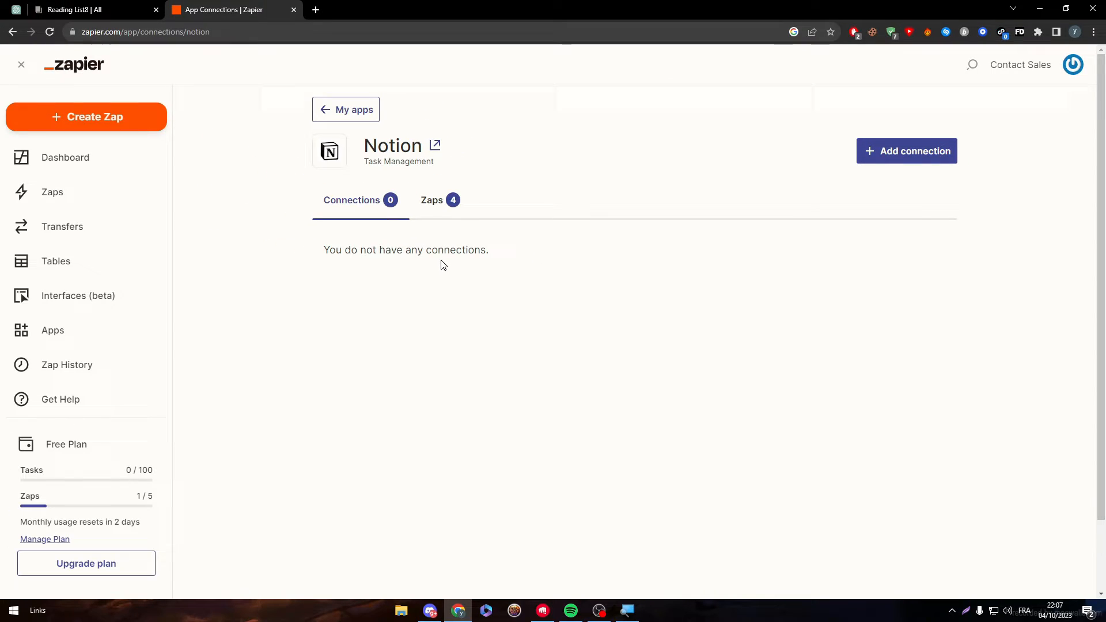
mouse_move(916, 196)
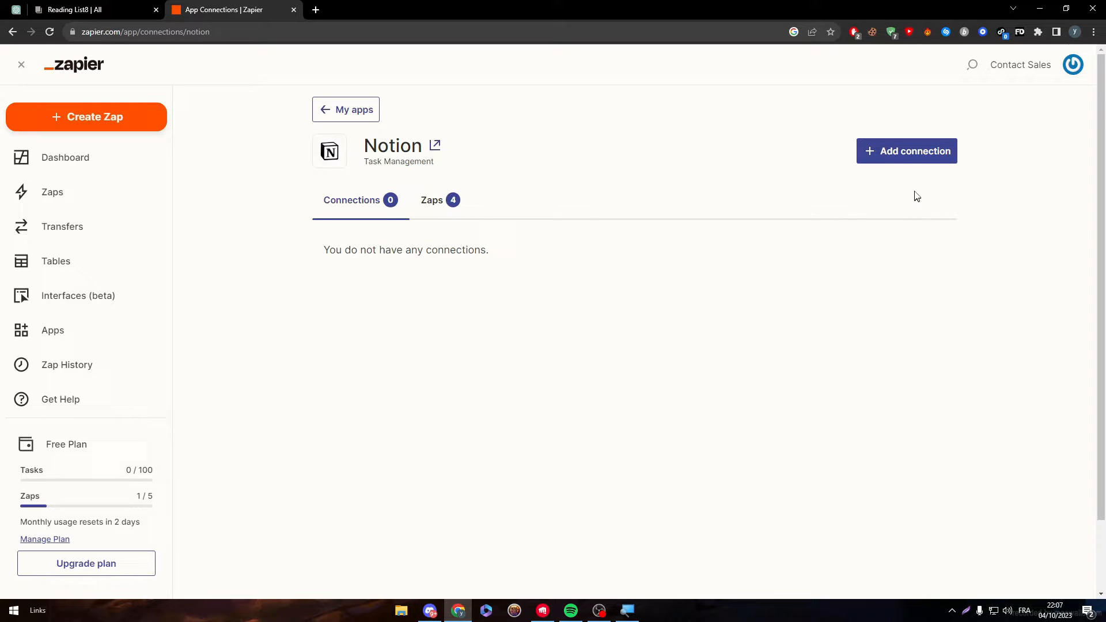
Step: Authorize a new Notion connection with access to the selected pages and return to My apps
click(907, 149)
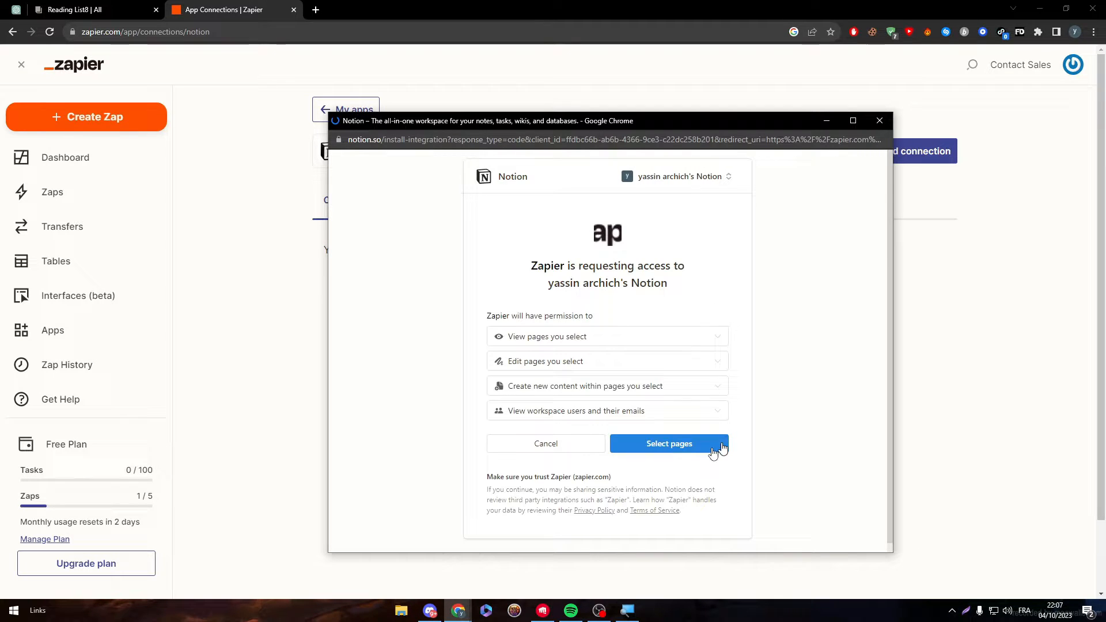
mouse_move(668, 443)
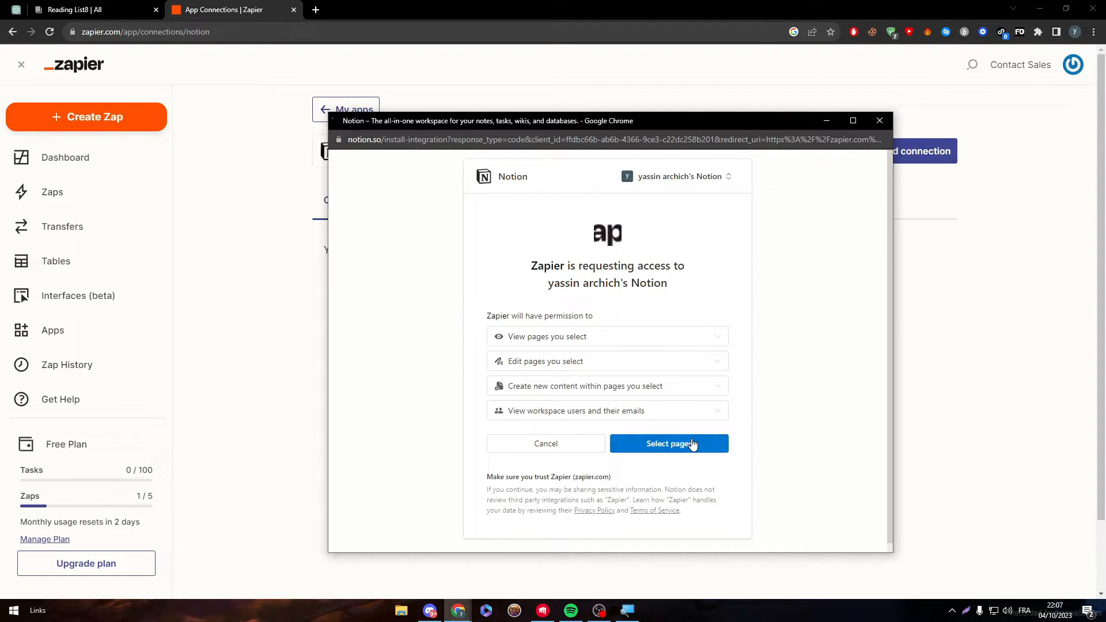
click(668, 442)
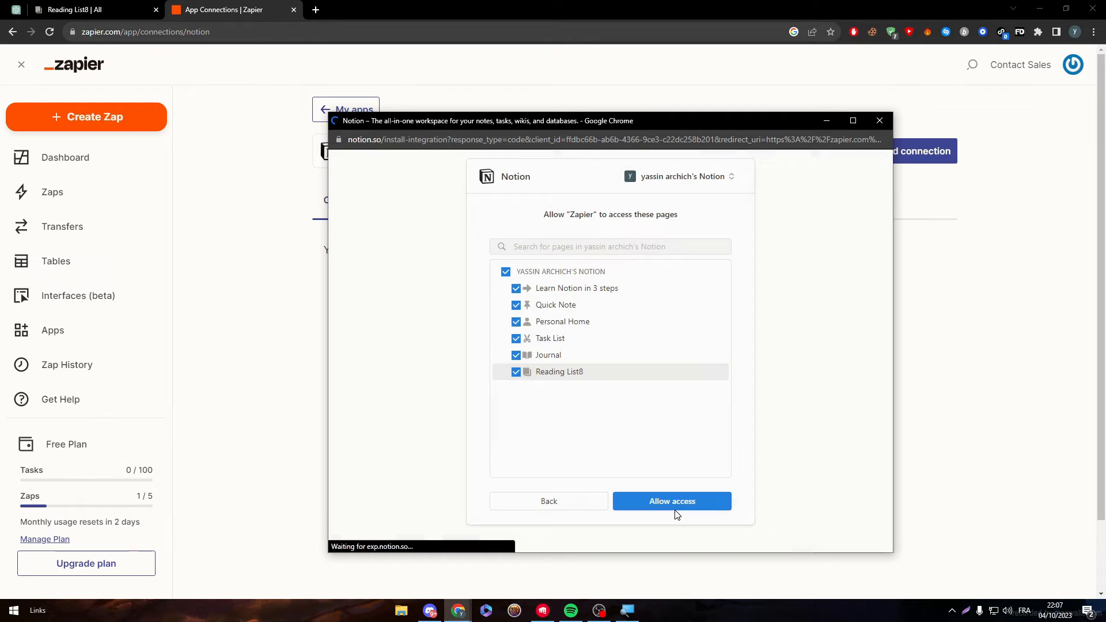
click(670, 501)
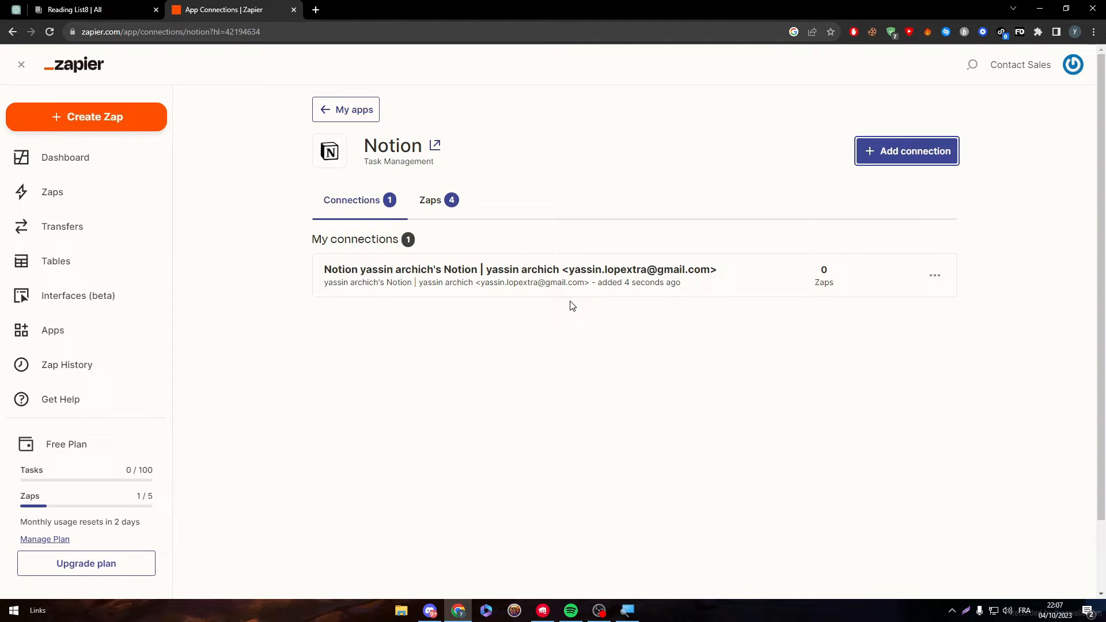
mouse_move(661, 329)
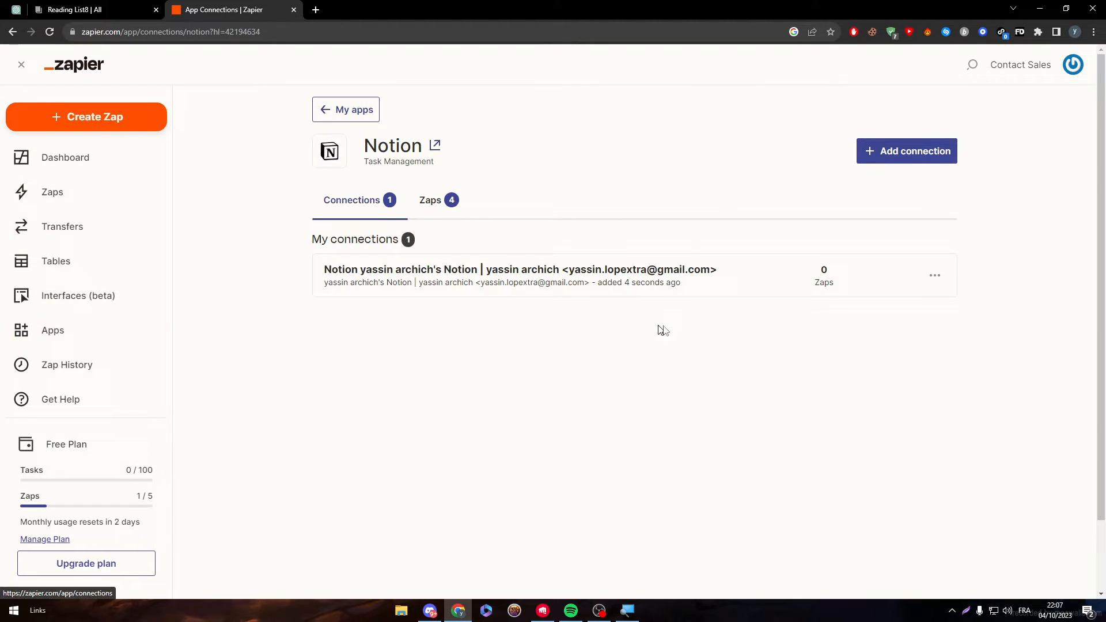
click(346, 109)
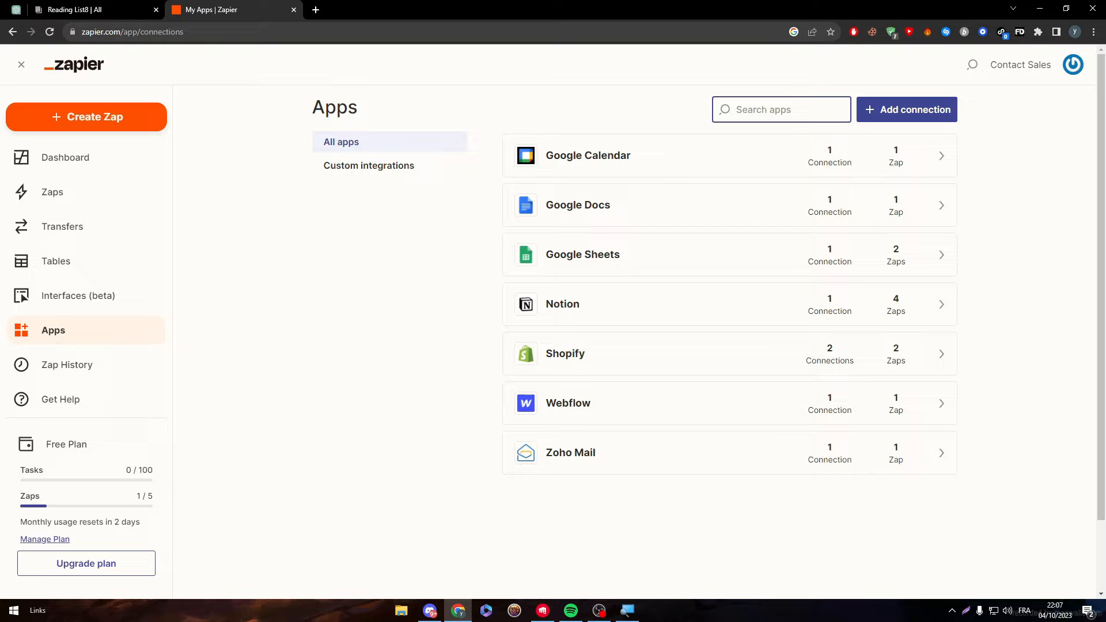
Step: Search connected apps for 'apple' and 'icloud' with no match, then show custom integrations
text(apple)
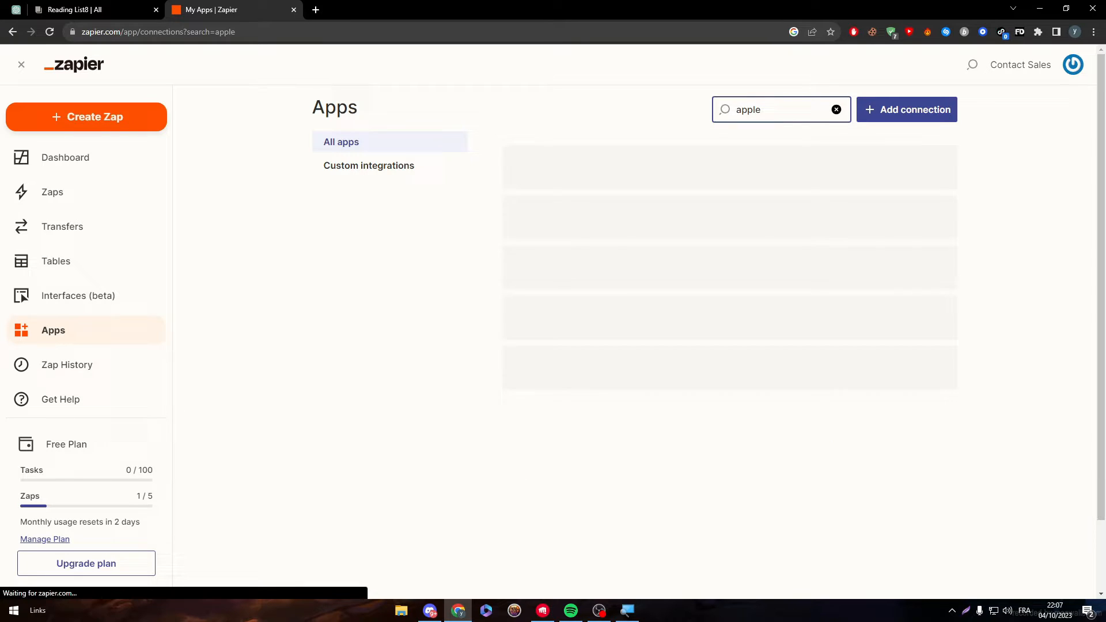
key(Backspace)
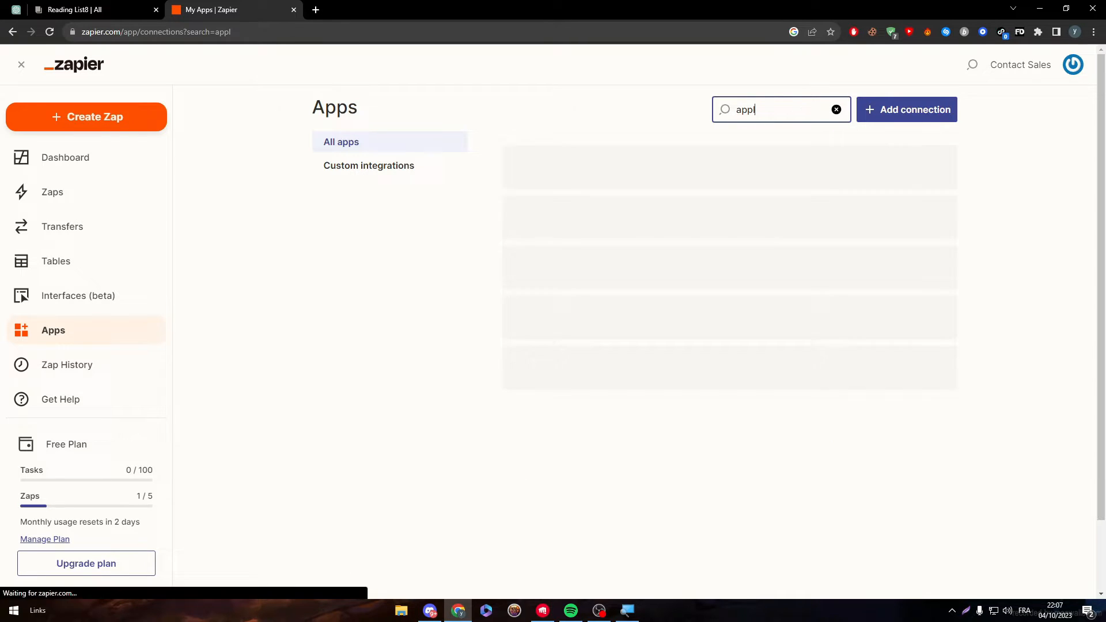
click(837, 110)
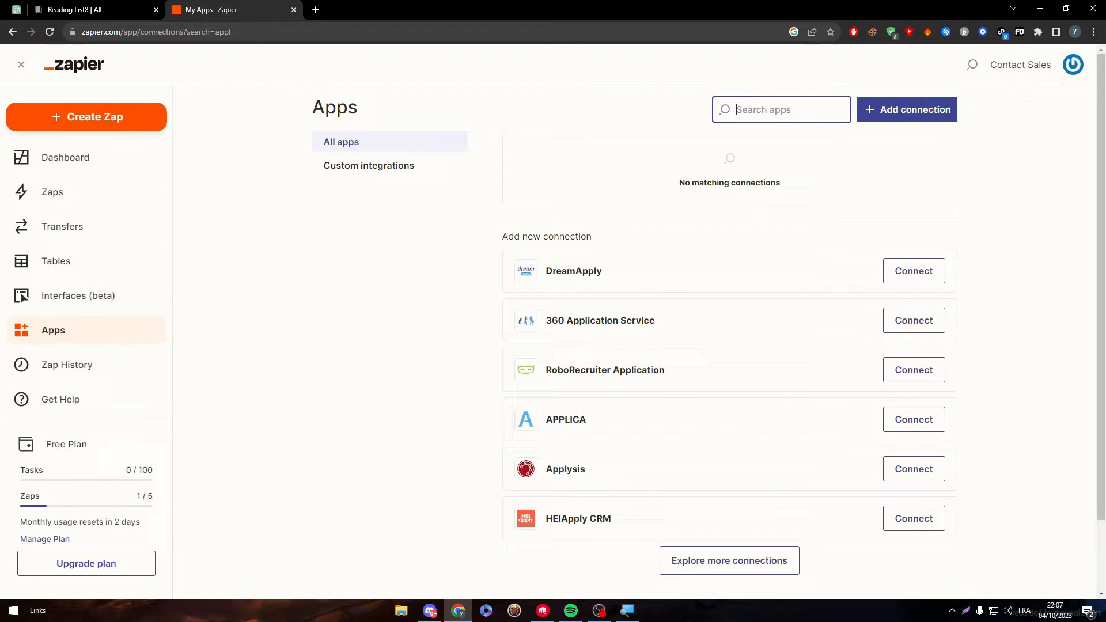
text(icloud)
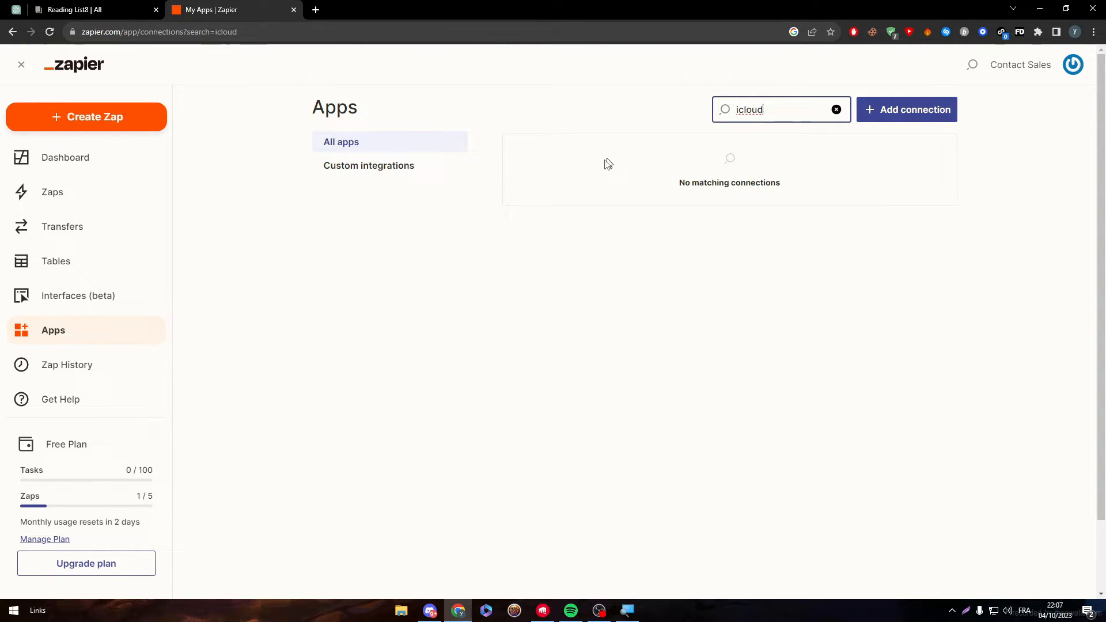
mouse_move(784, 154)
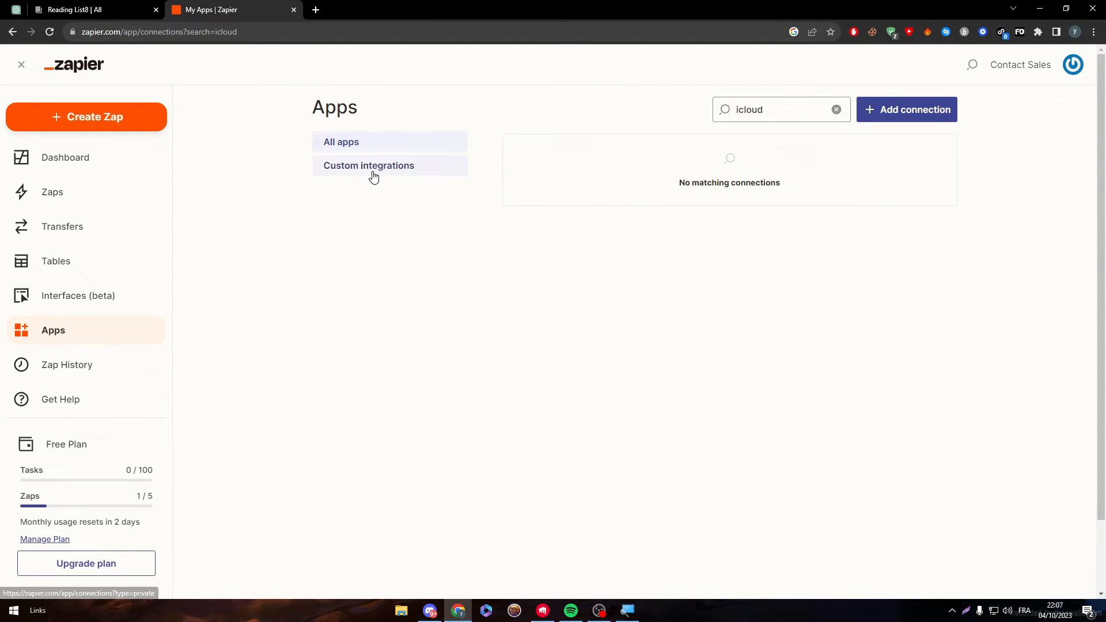
click(368, 165)
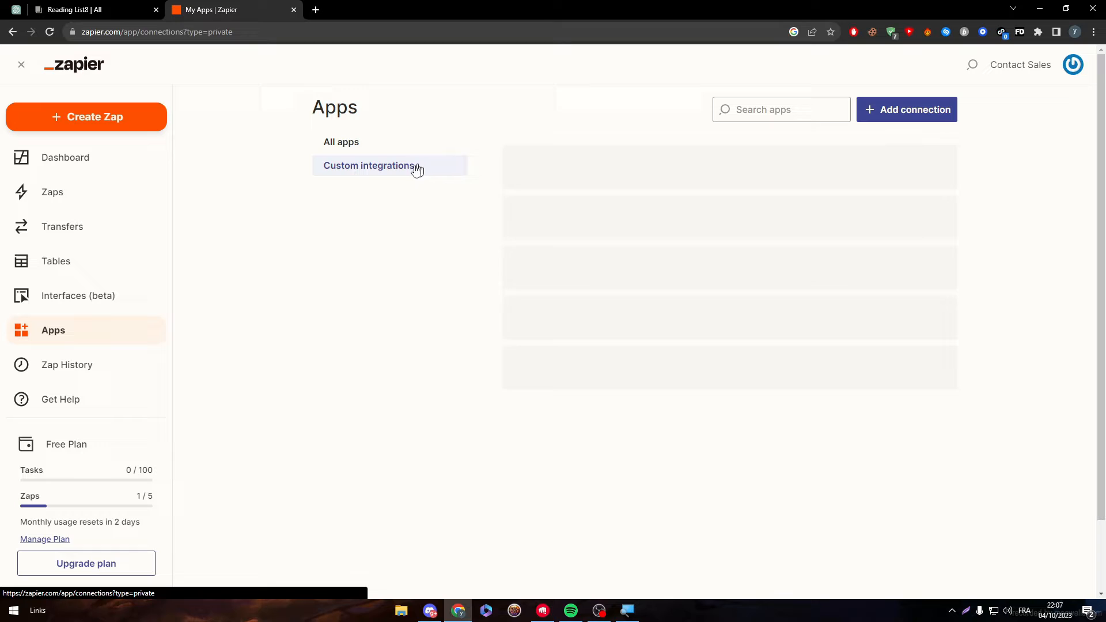
Step: Show the custom integrations list, where only Wix Automations (2.0.0) appears
click(367, 165)
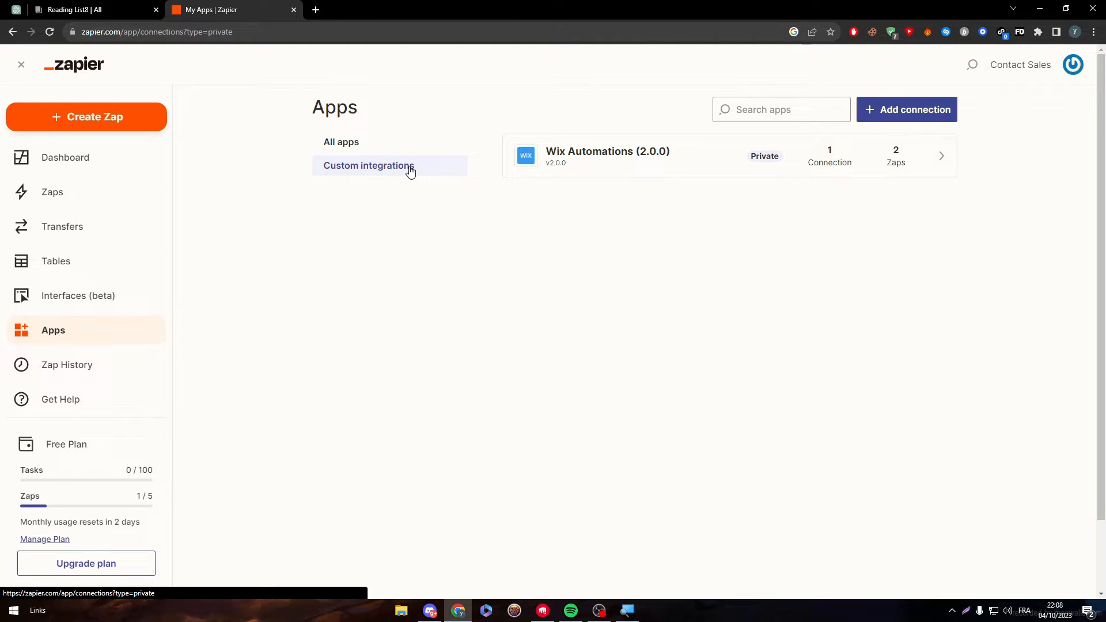
mouse_move(535, 186)
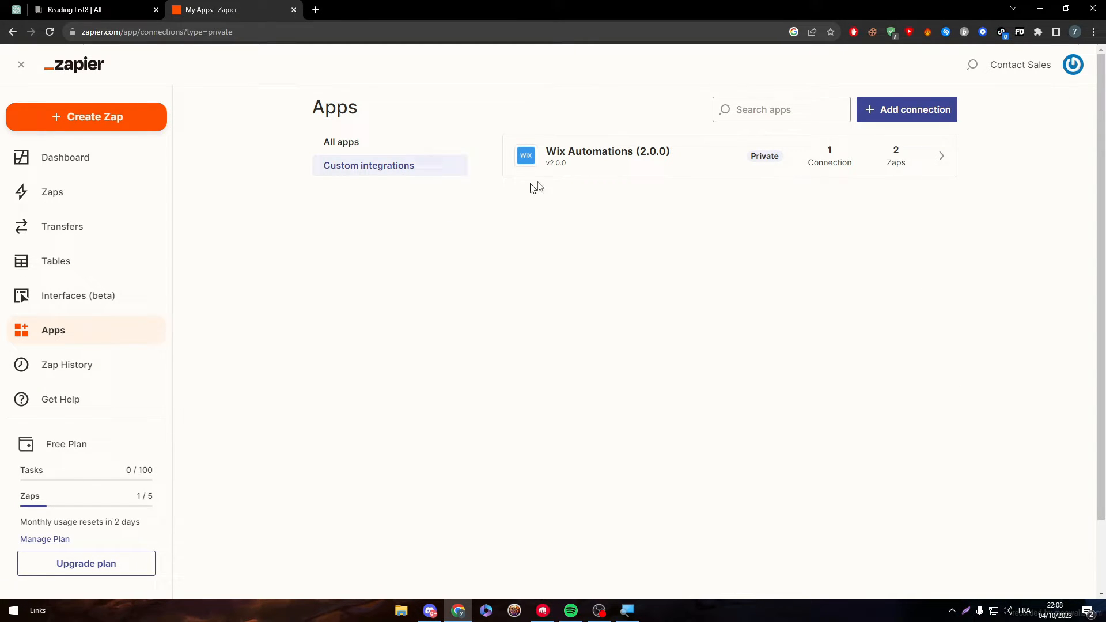
mouse_move(333, 196)
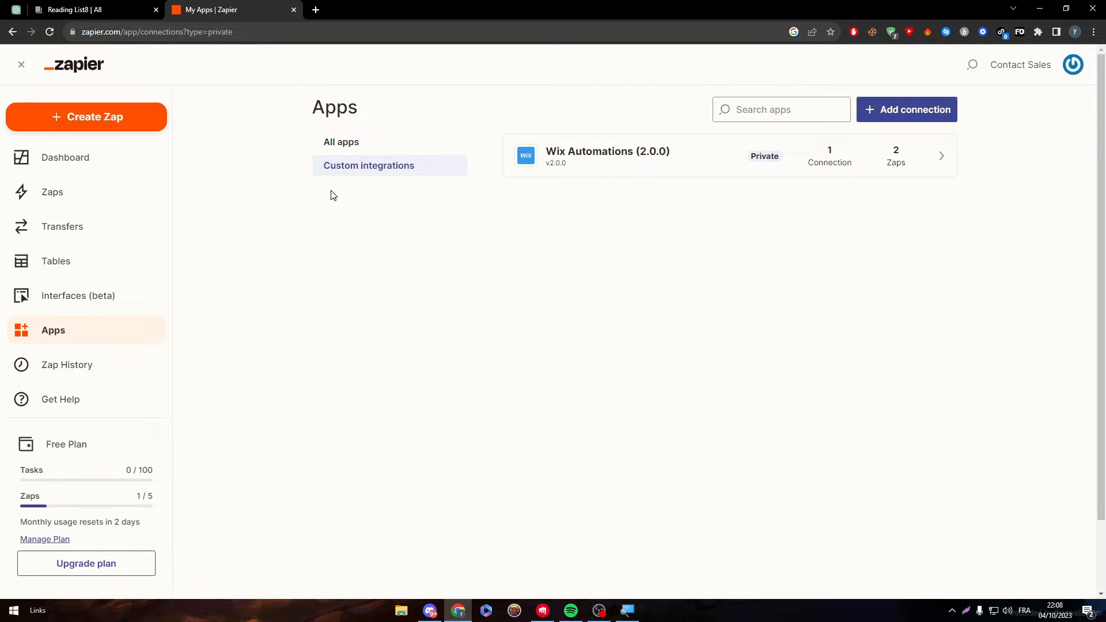
mouse_move(101, 506)
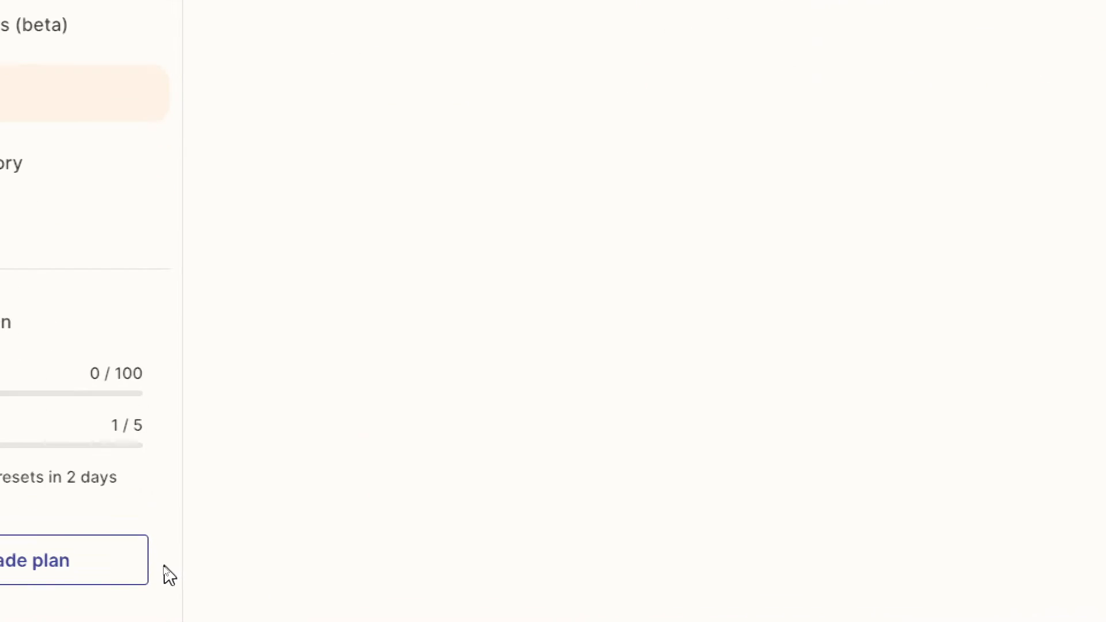
Step: Go to Plans and pricing via Upgrade plan and bring the plan cards into view
click(171, 544)
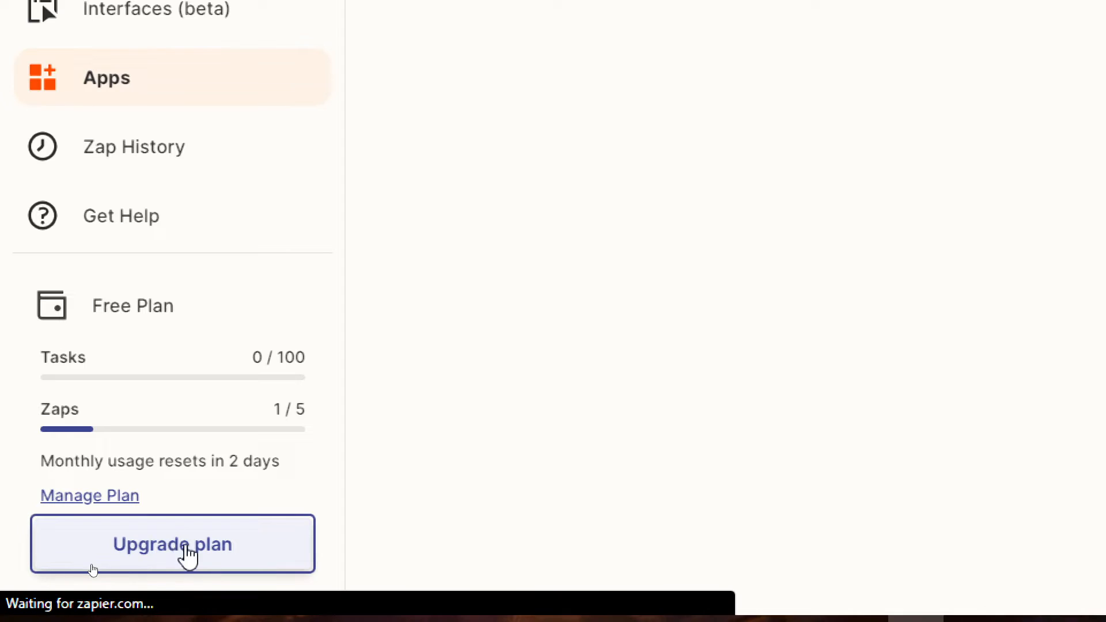
click(172, 542)
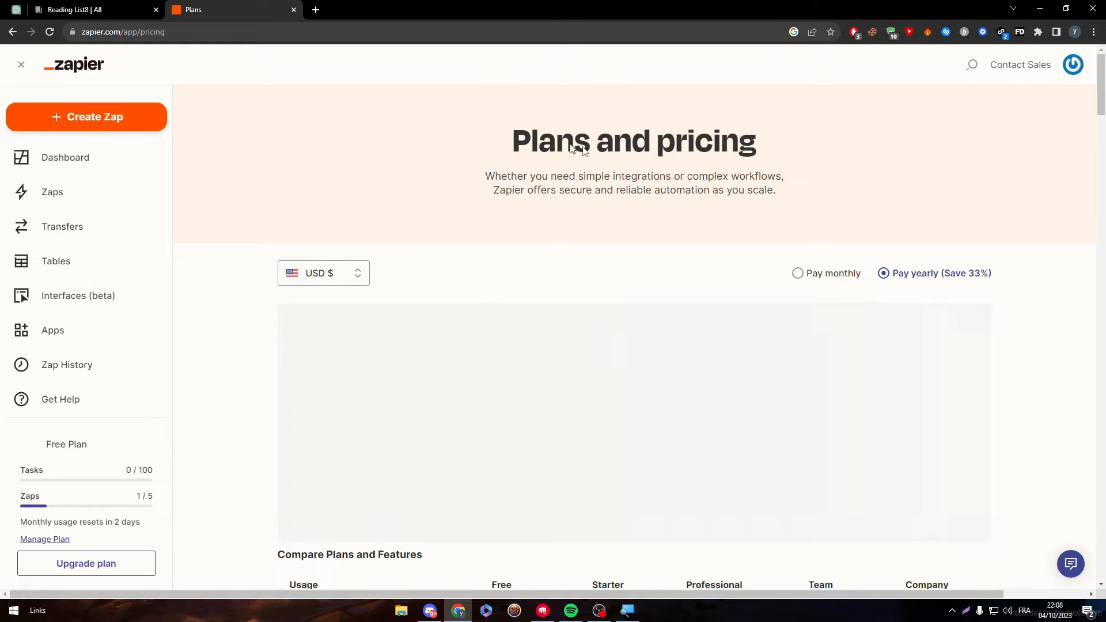
scroll(down, 3)
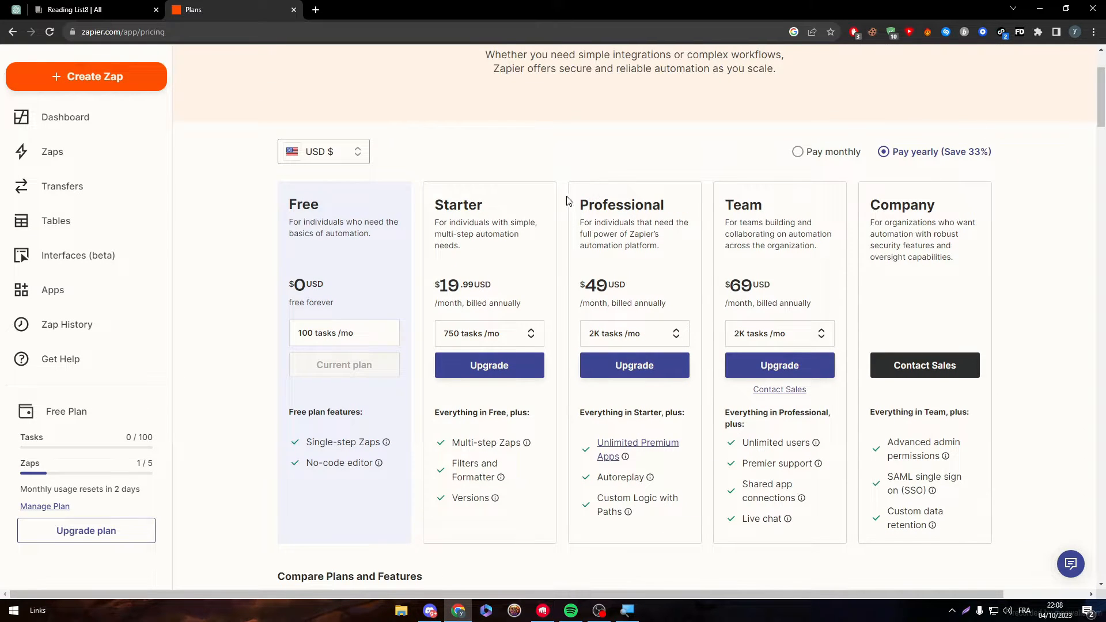
Step: Highlight the Starter and Company plan names while comparing the tiers
double_click(457, 205)
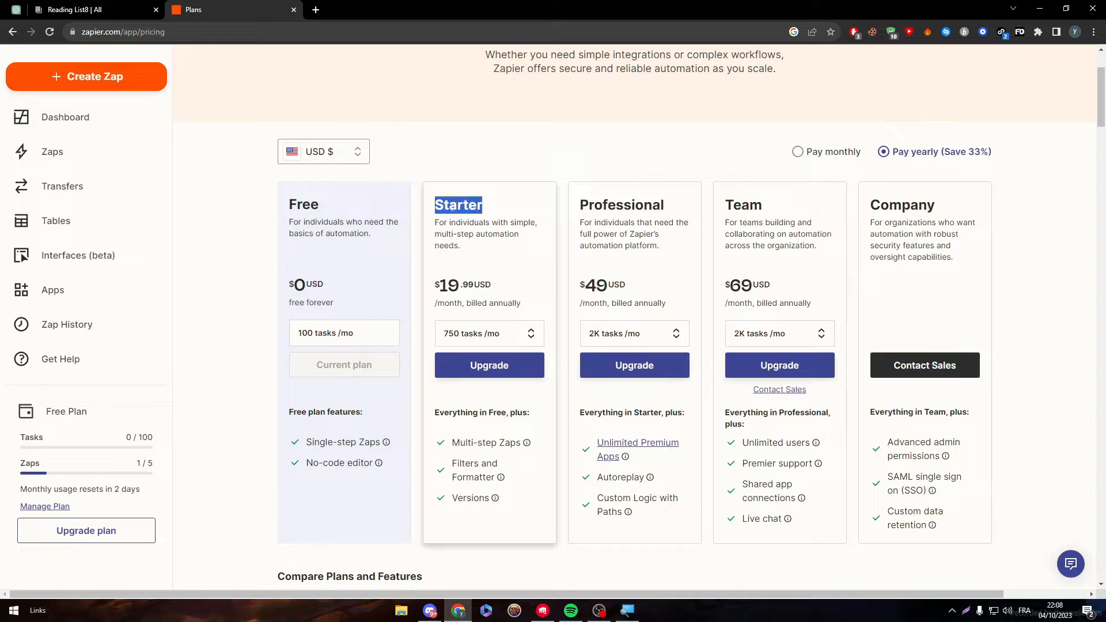
double_click(742, 205)
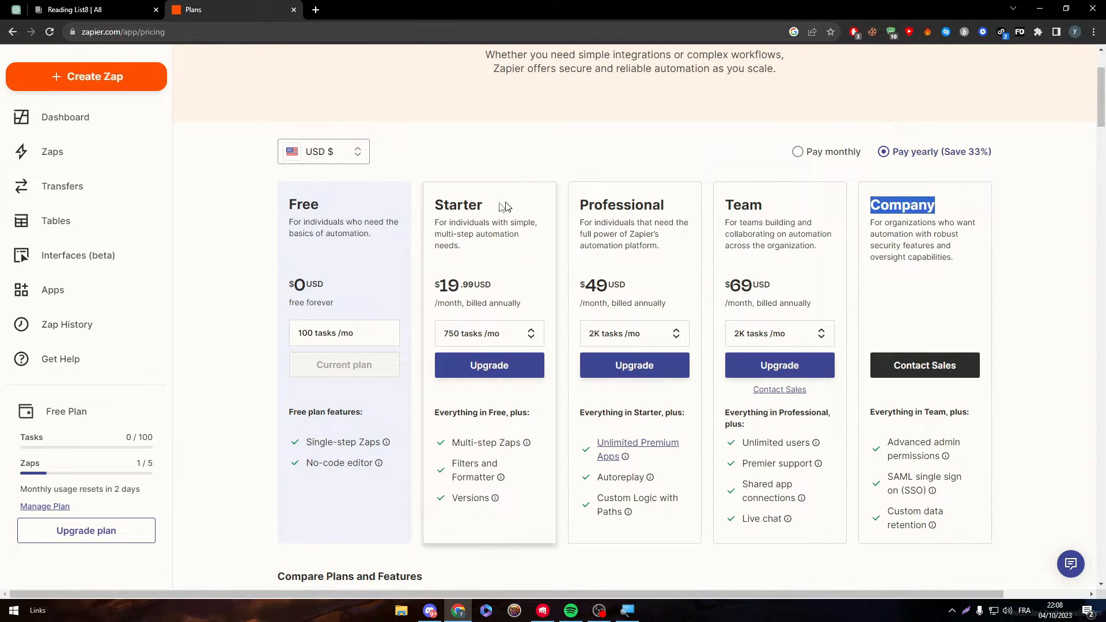
double_click(457, 205)
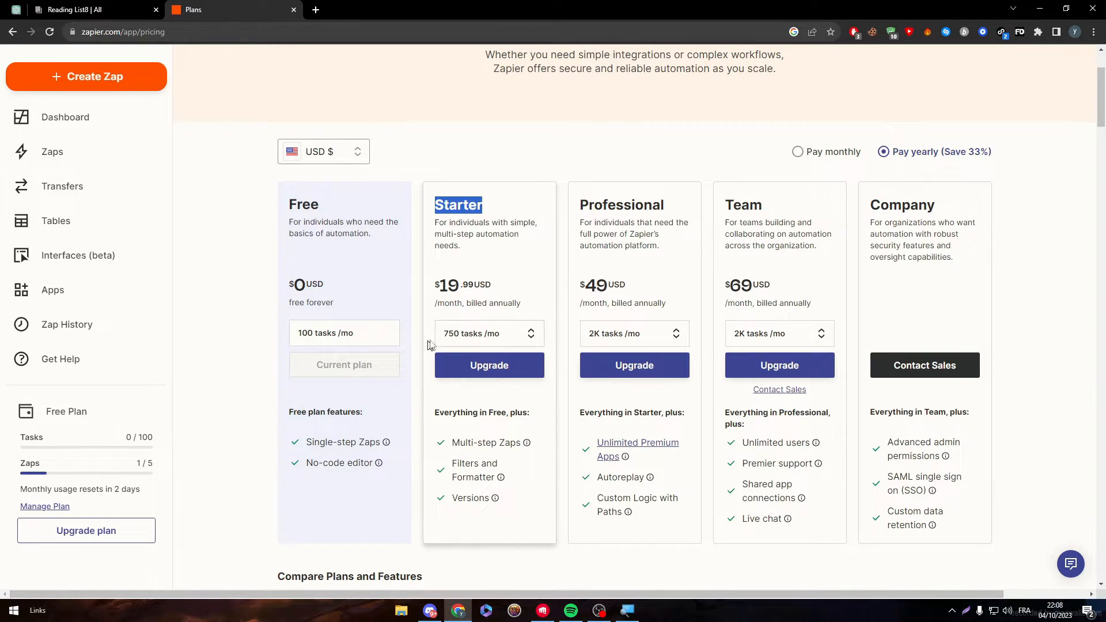
mouse_move(482, 326)
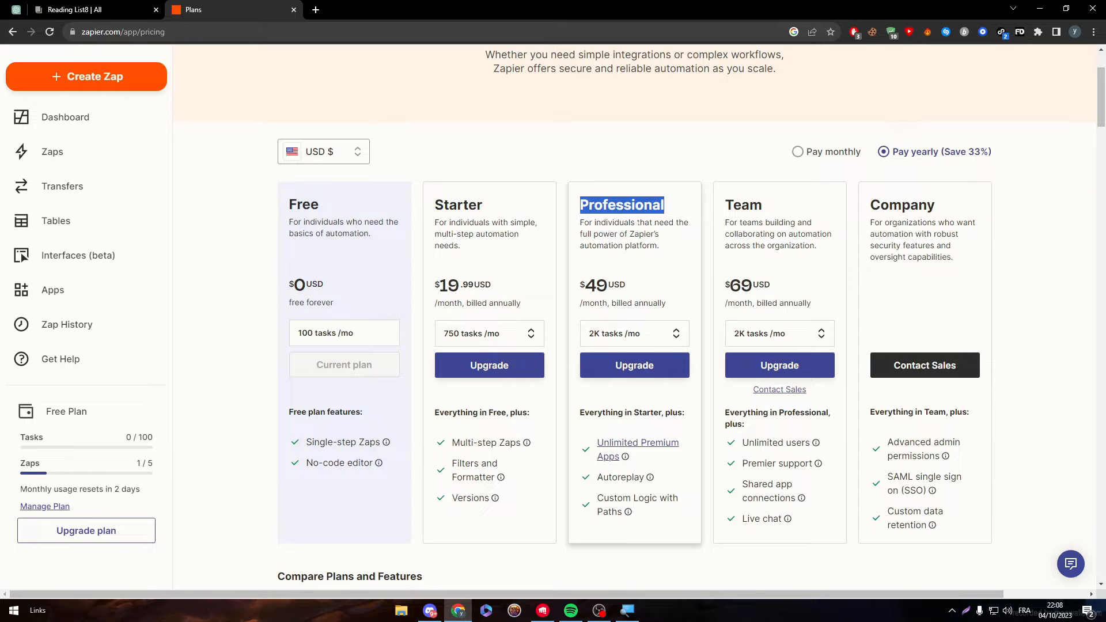
mouse_move(652, 456)
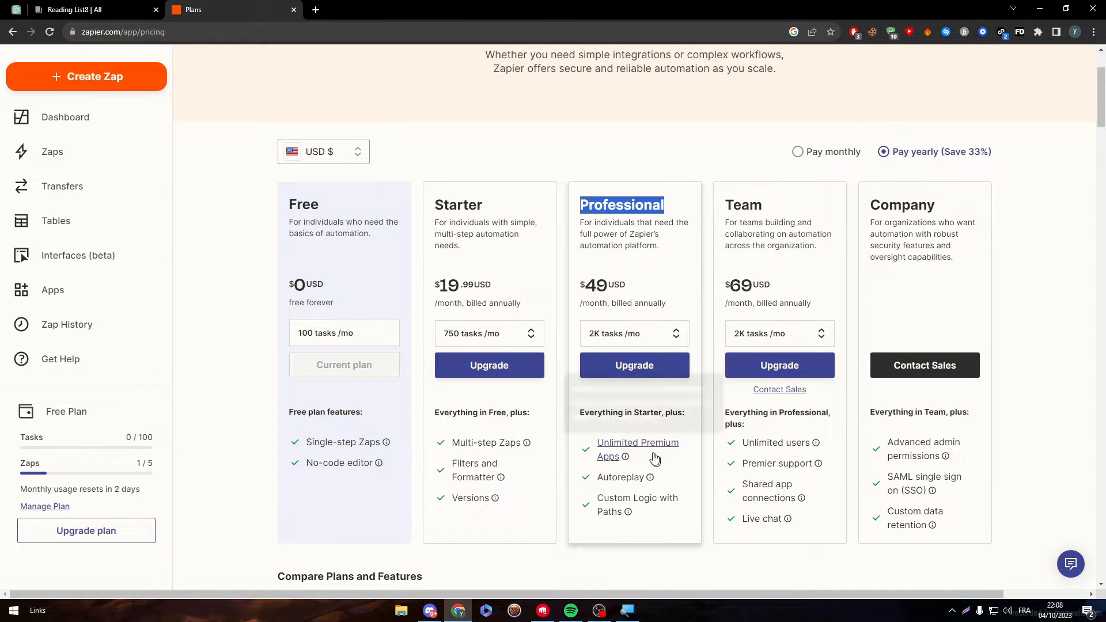
mouse_move(628, 449)
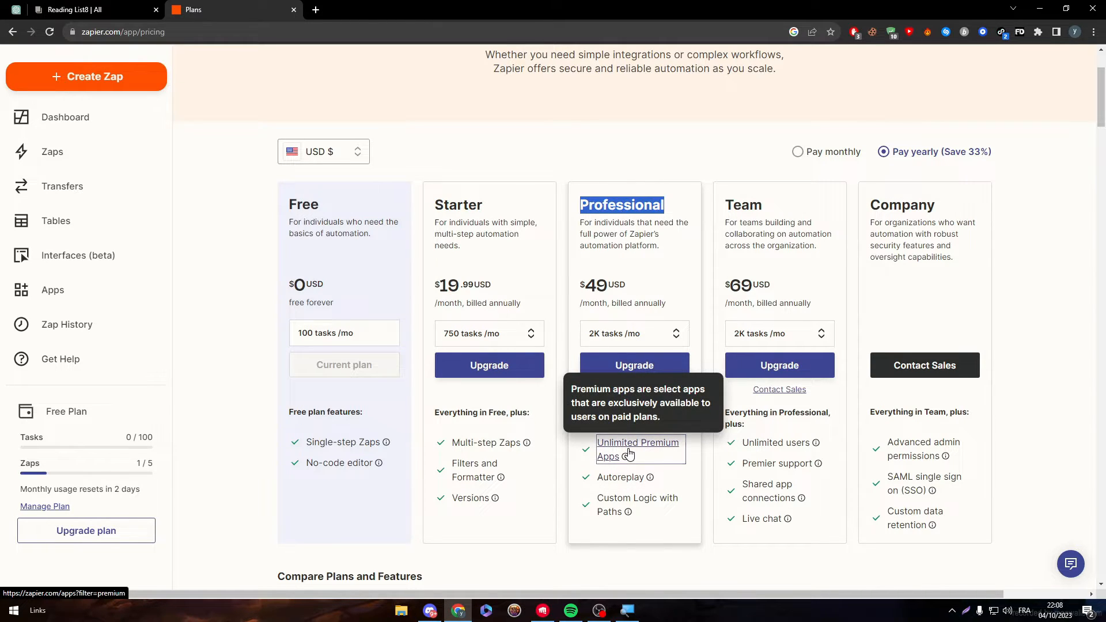
click(637, 449)
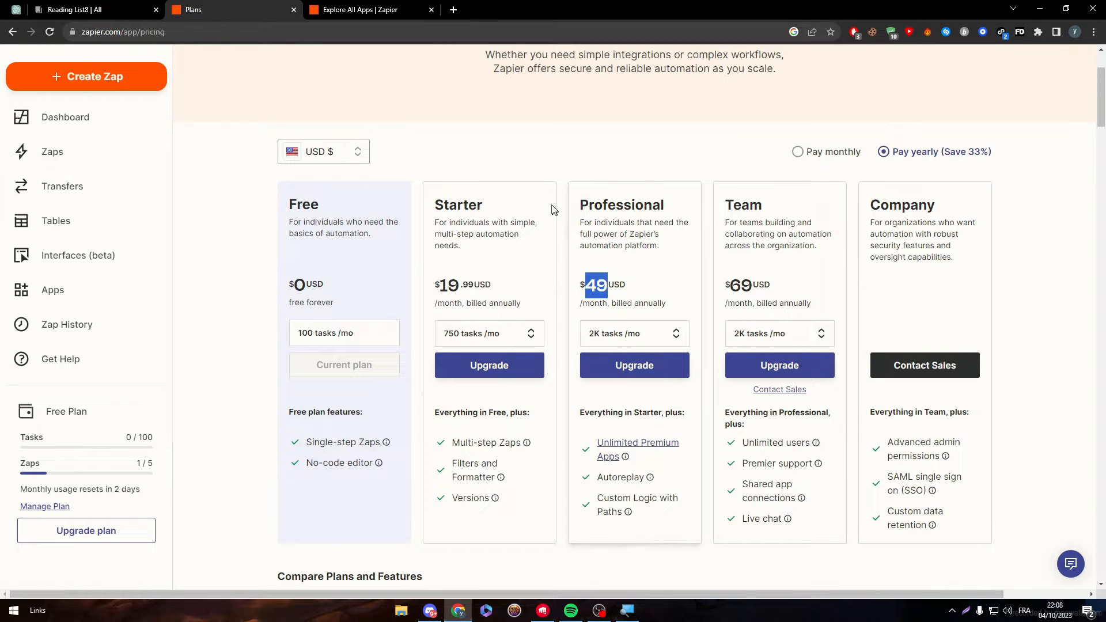
double_click(621, 205)
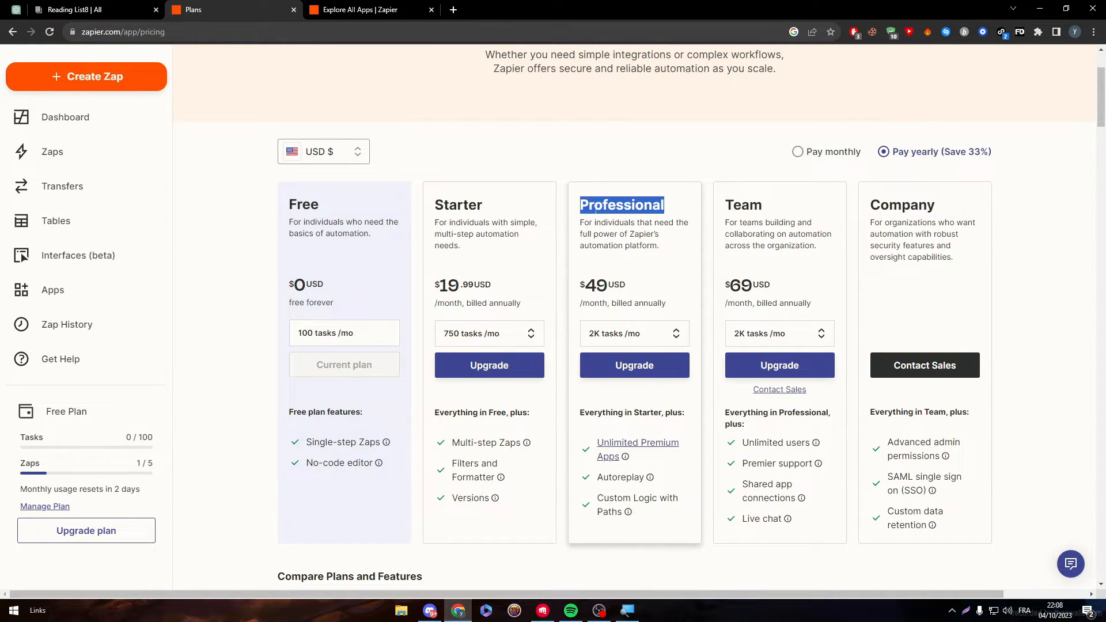
mouse_move(583, 272)
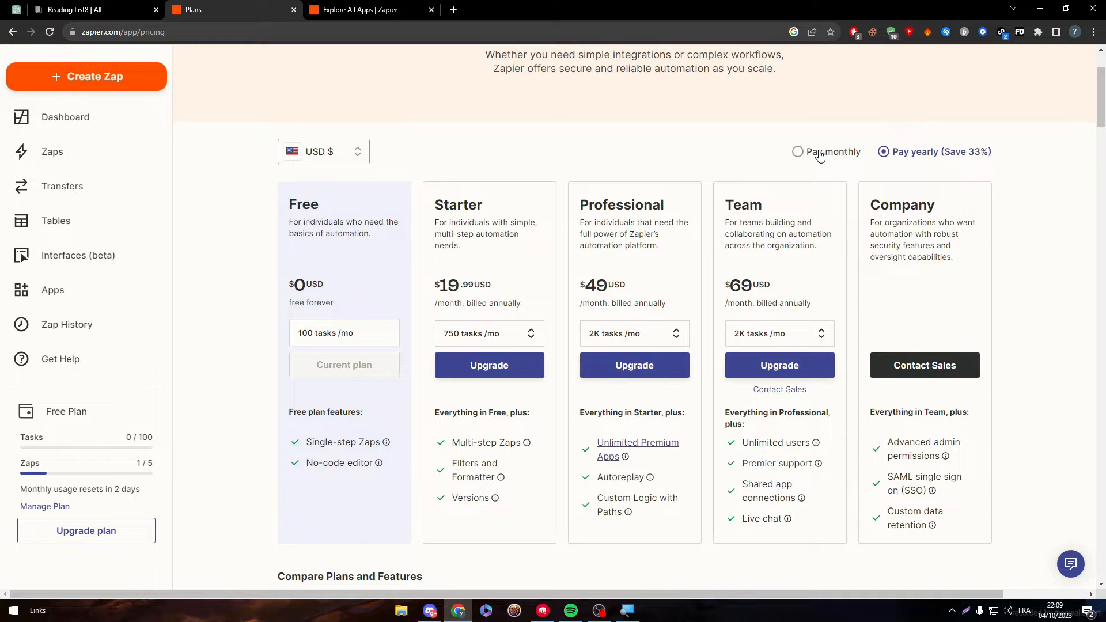
click(797, 151)
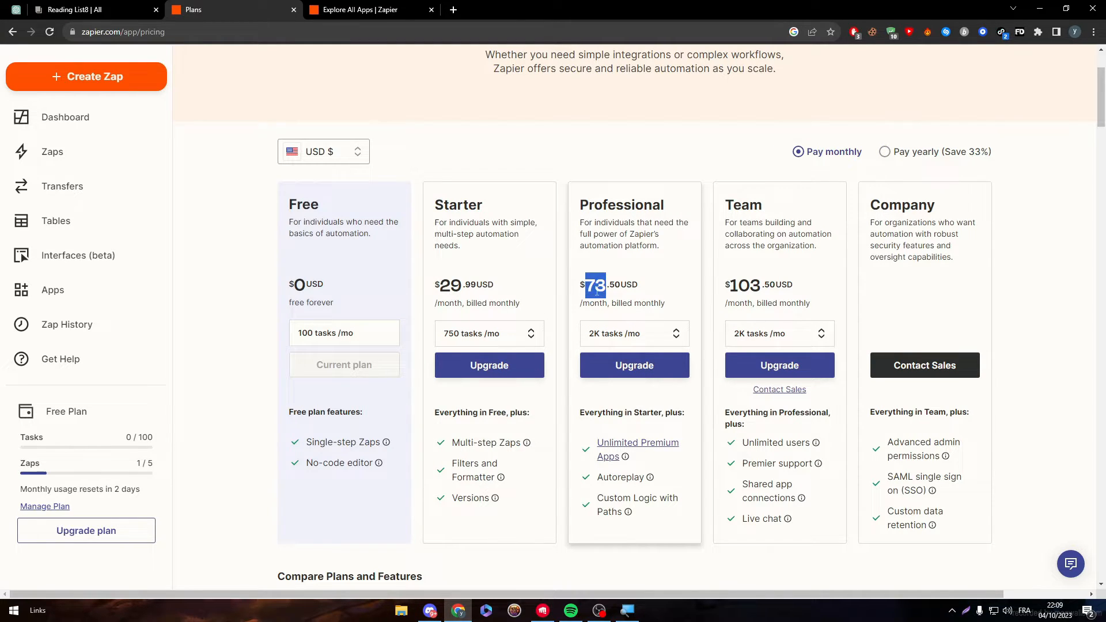
click(884, 151)
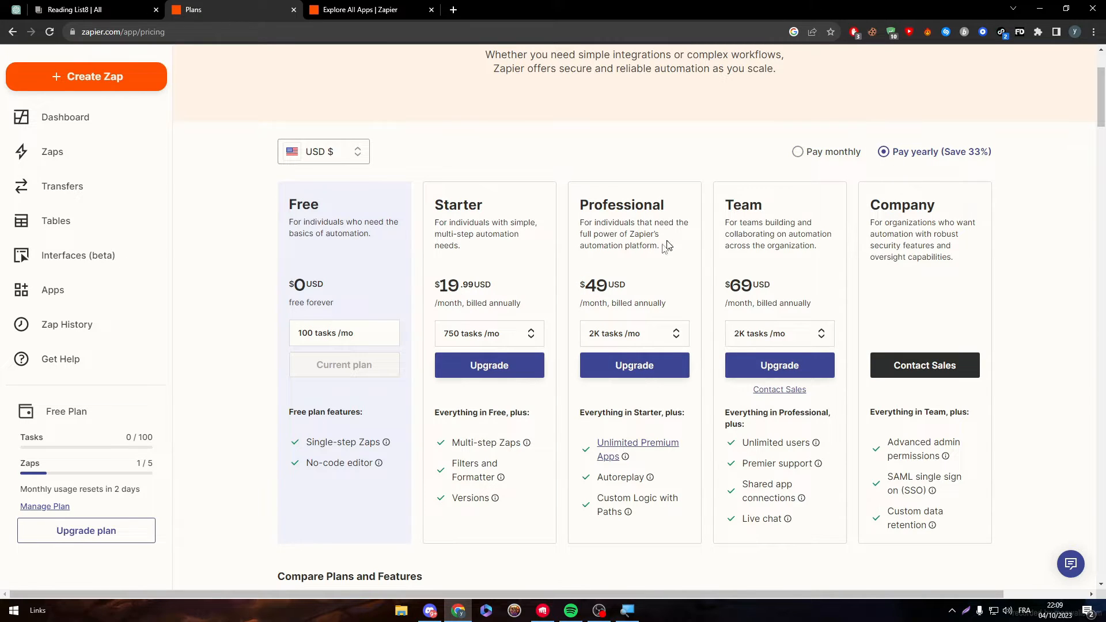
mouse_move(634, 246)
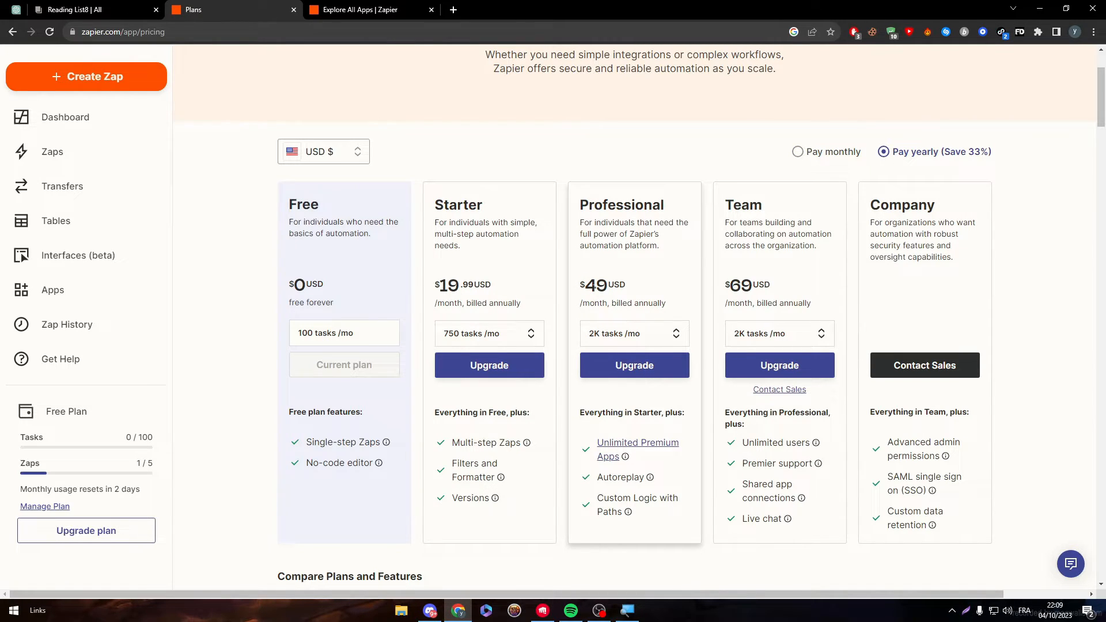
double_click(594, 285)
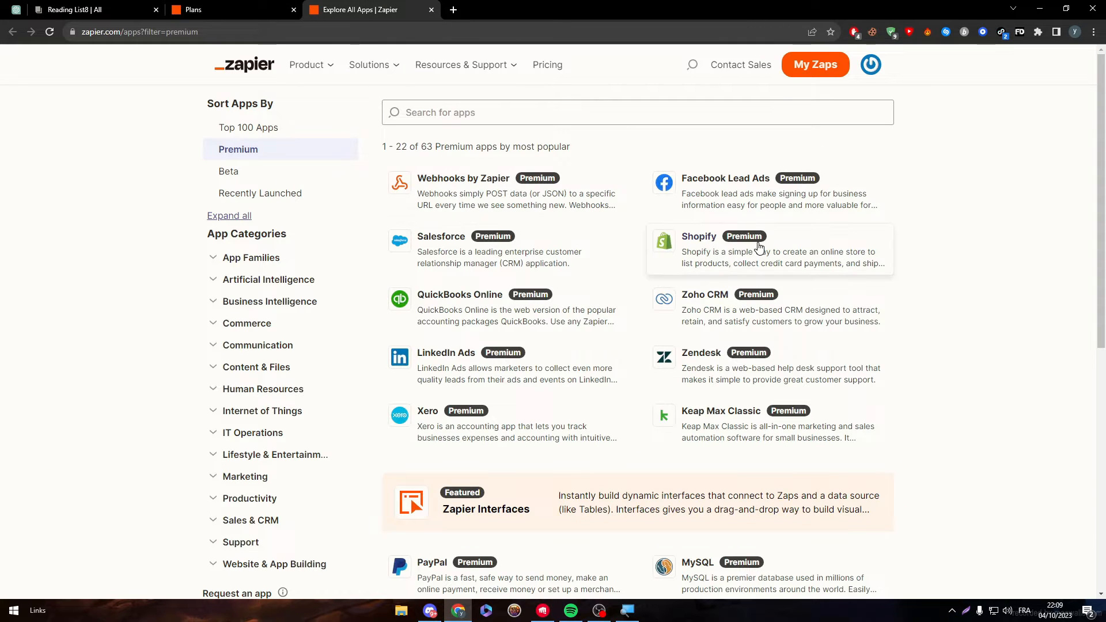
Step: Search the app directory for icloud, apple and callendar with no match, then return to the Plans tab
scroll(down, 3)
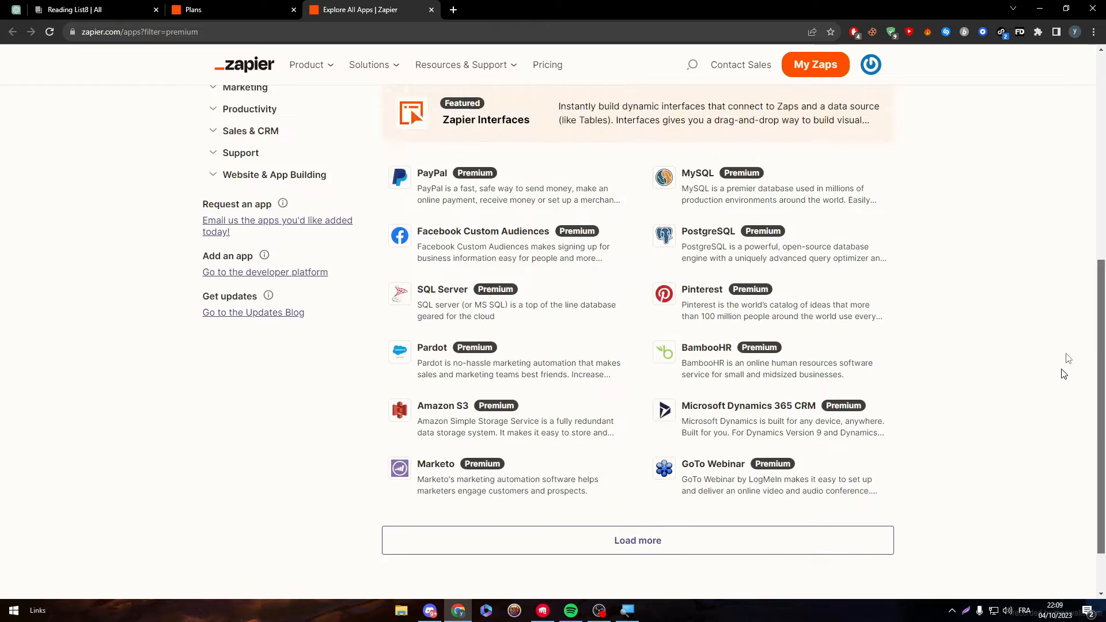
scroll(up, 3)
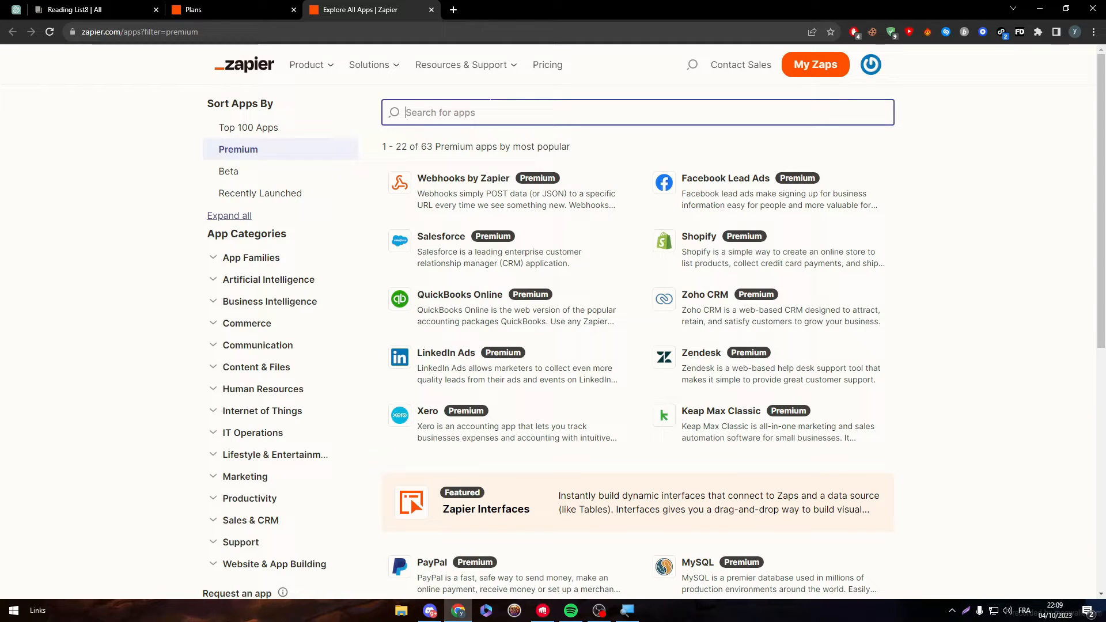
text(id)
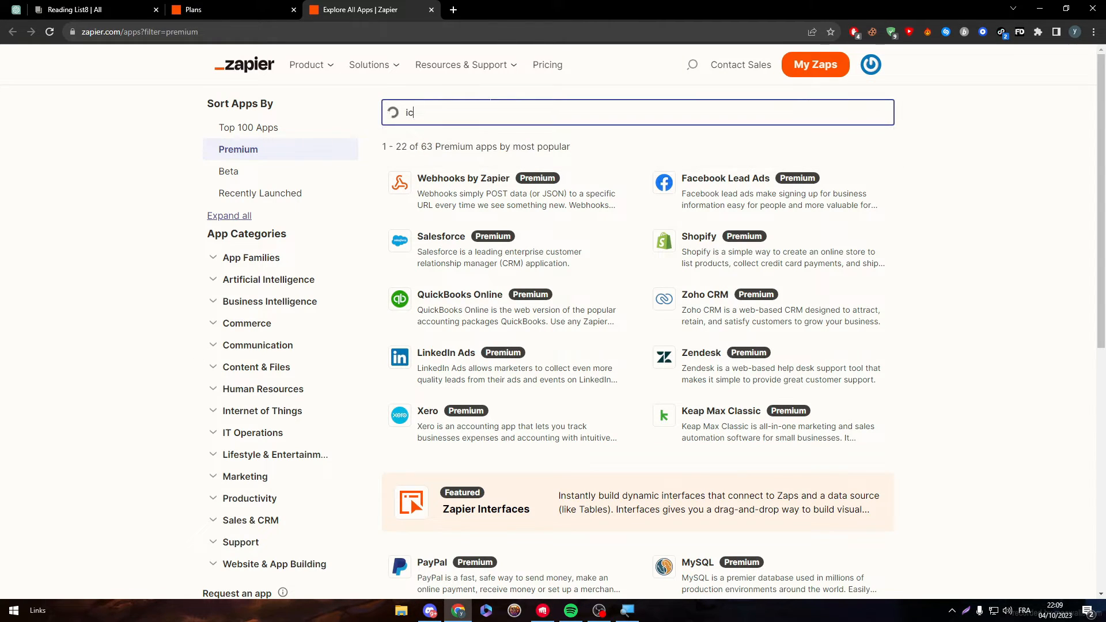
text(cloud)
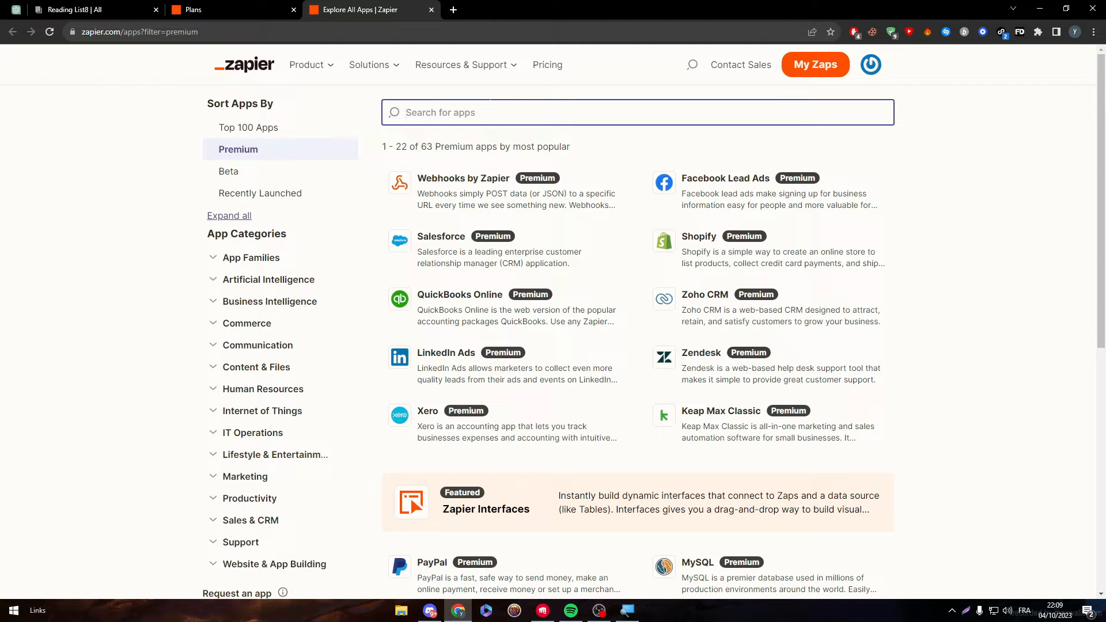
text(apple)
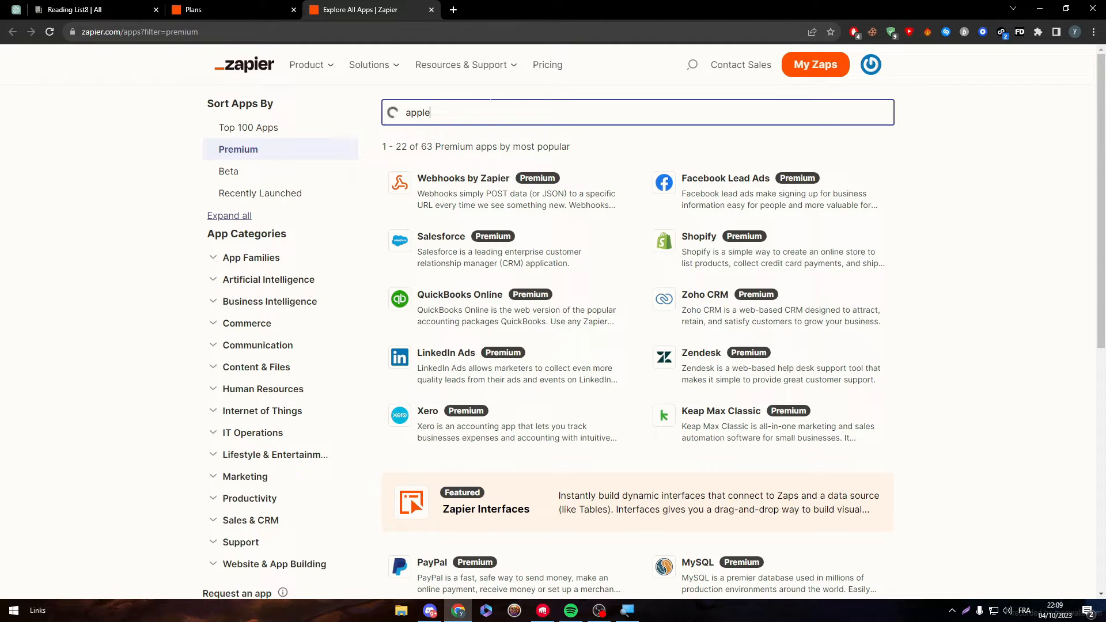
text(callen)
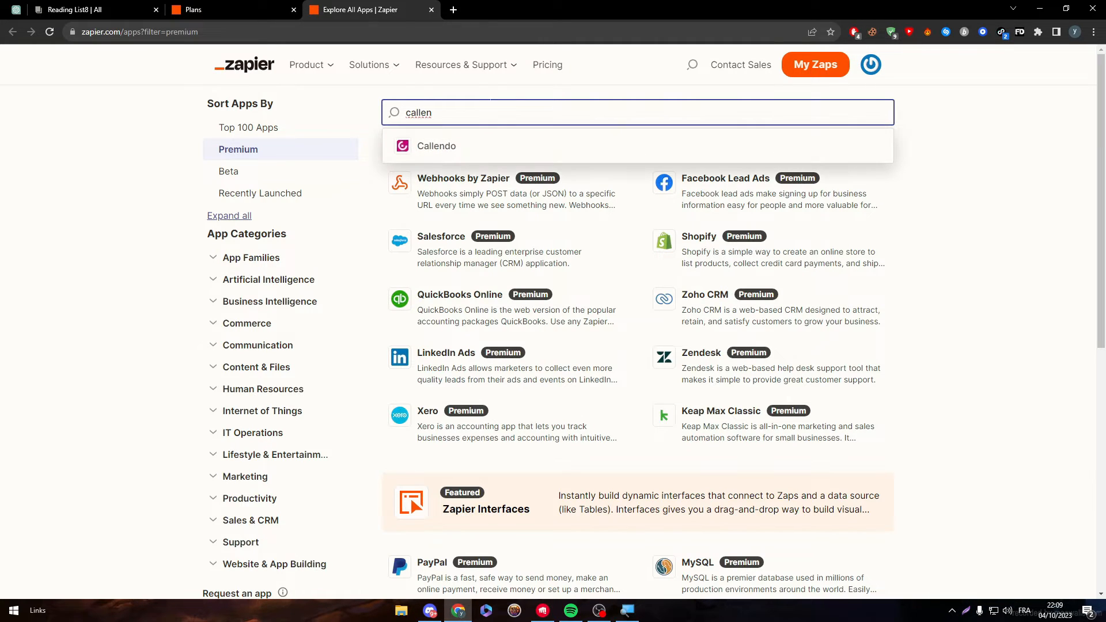
text(dar)
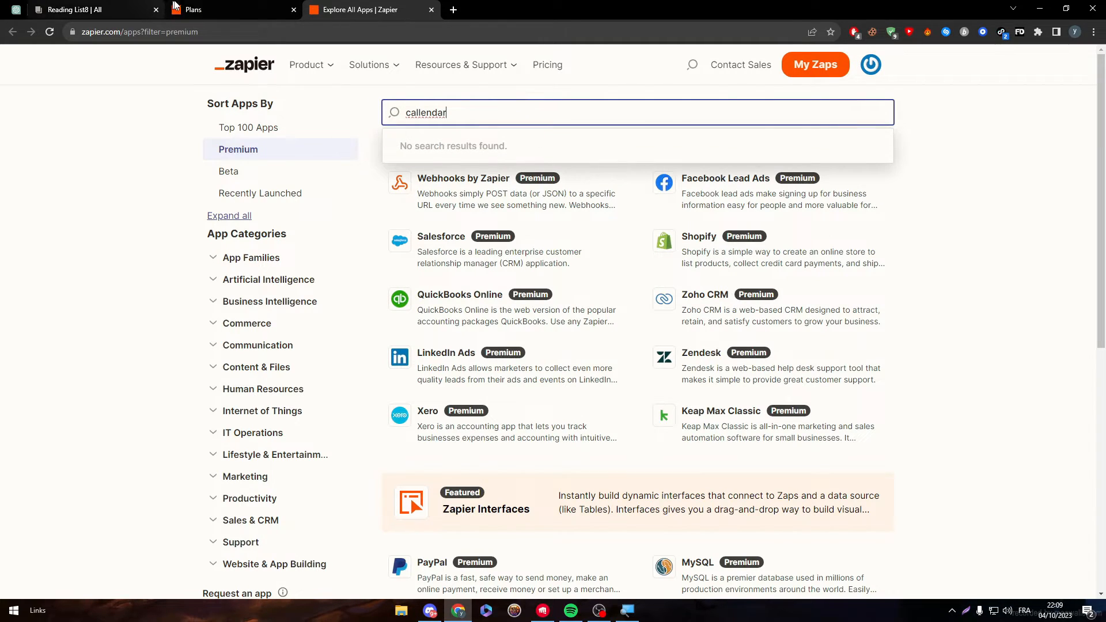
click(193, 9)
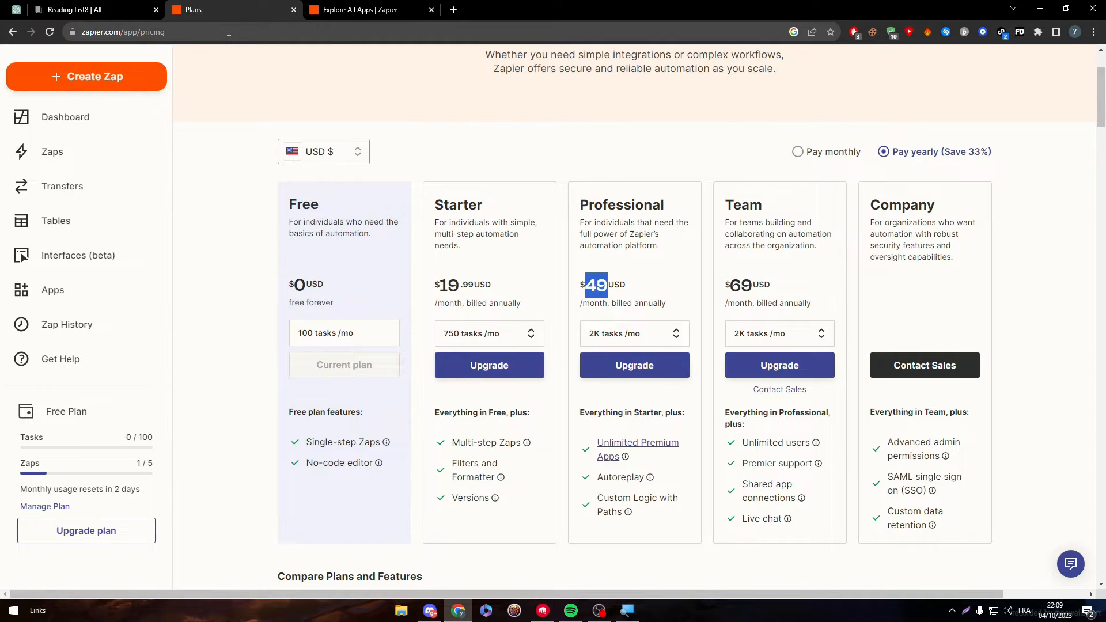
scroll(down, 3)
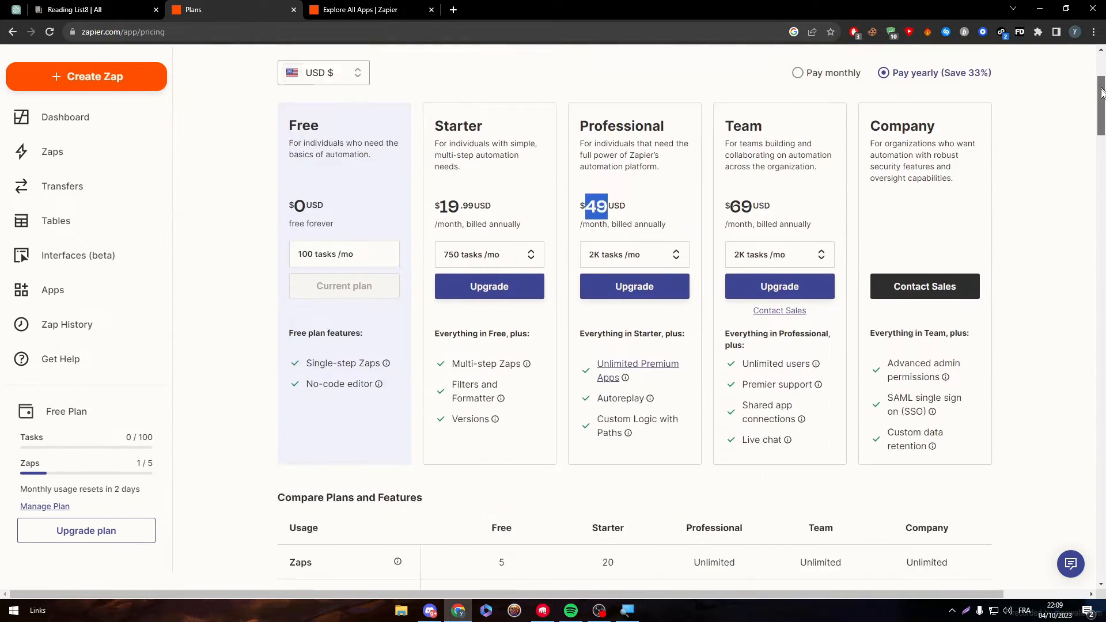
scroll(down, 3)
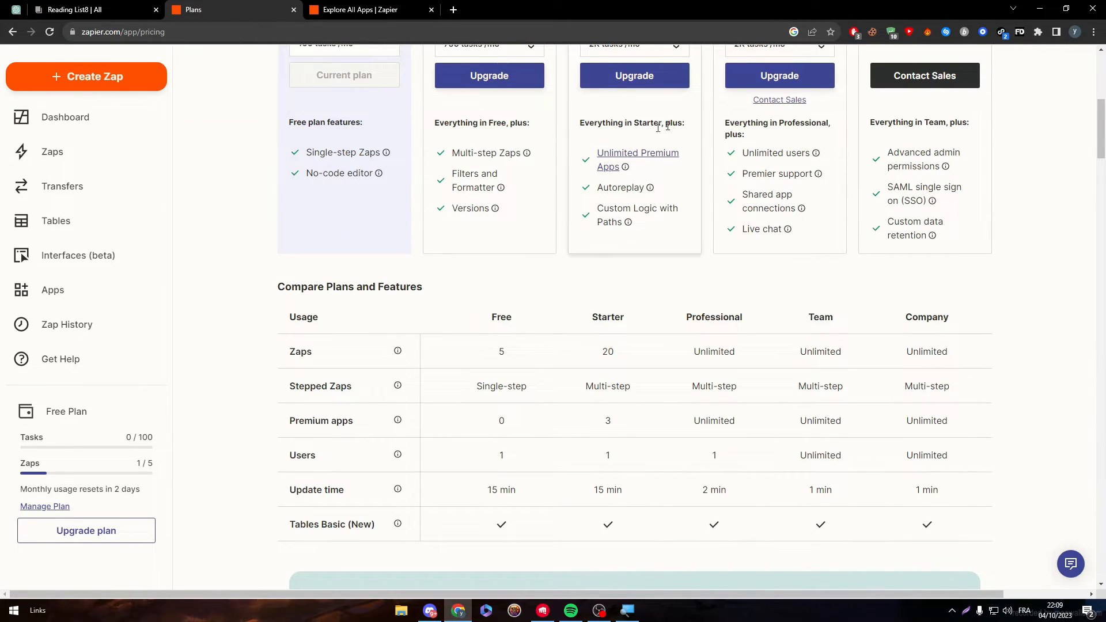
scroll(up, 3)
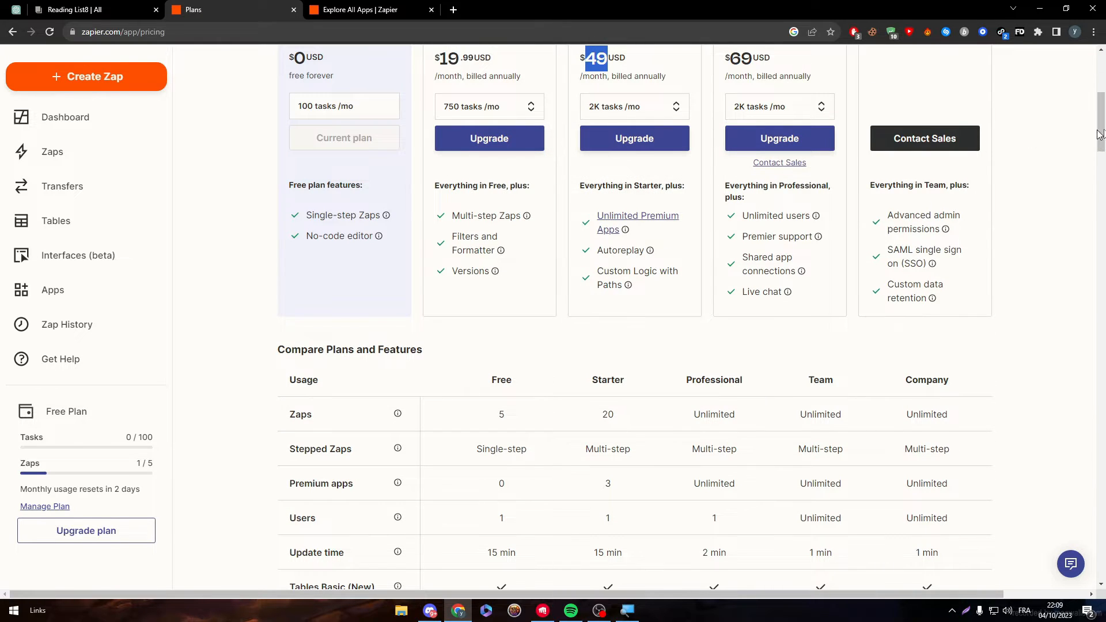
scroll(up, 3)
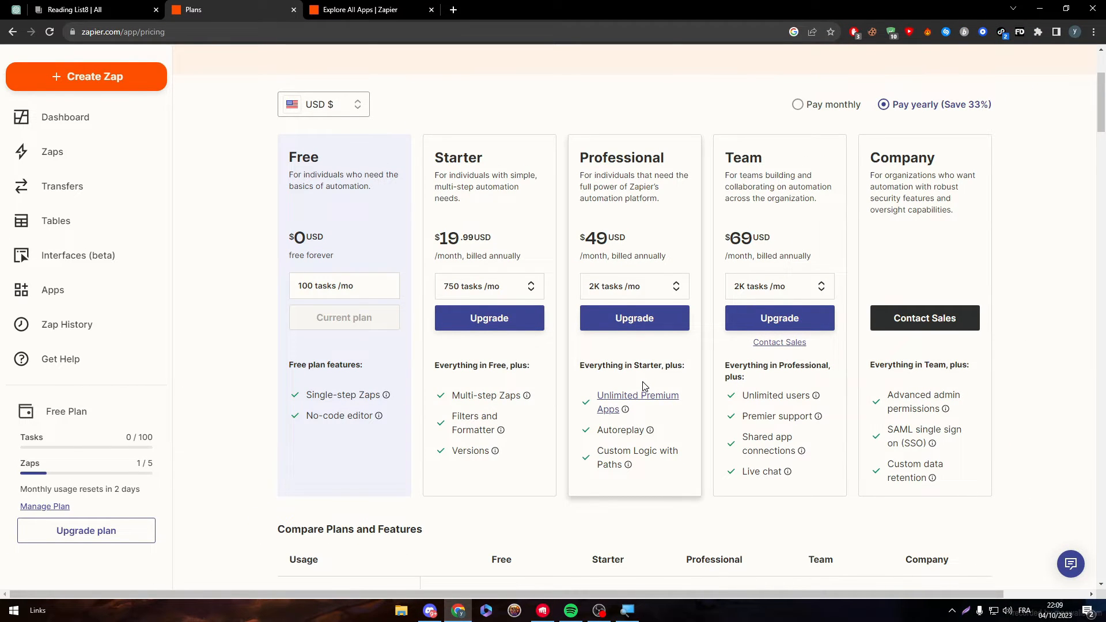
mouse_move(615, 375)
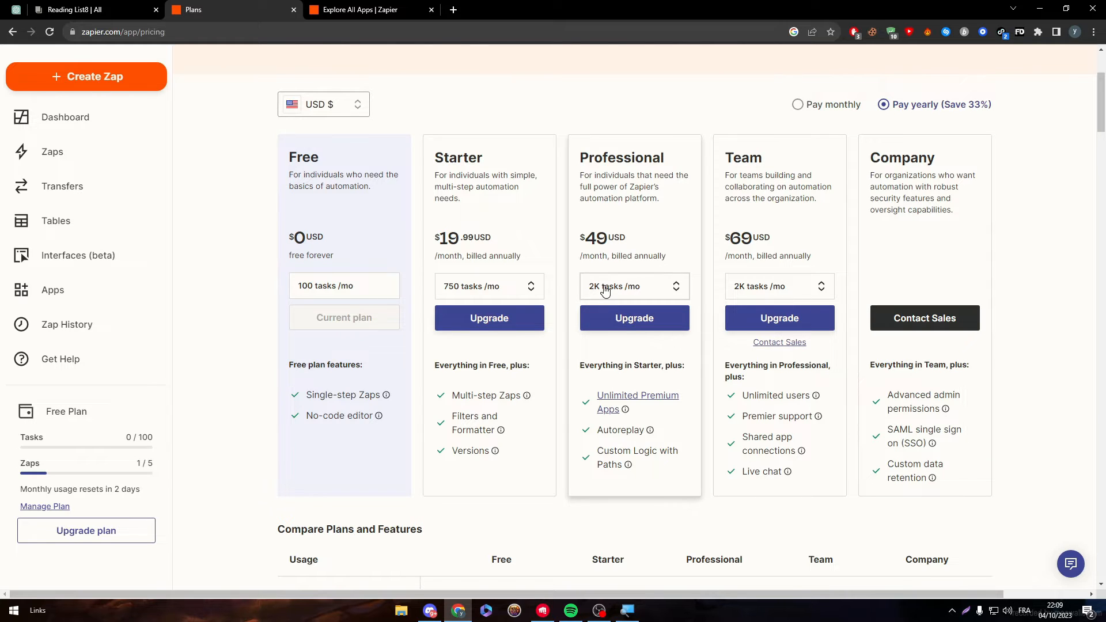
scroll(up, 3)
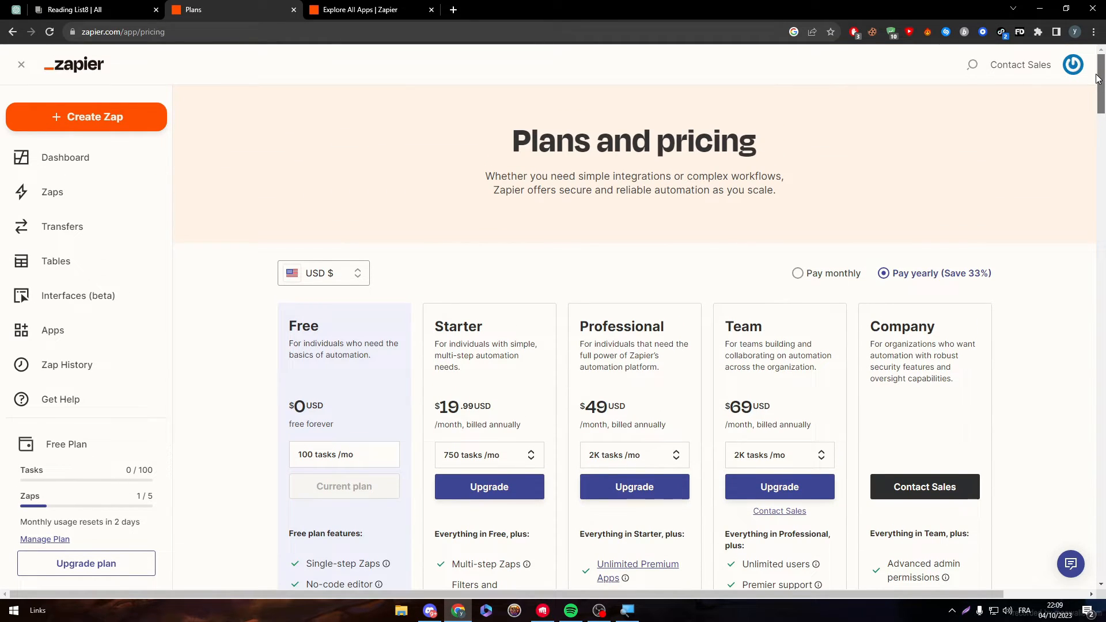
mouse_move(1092, 84)
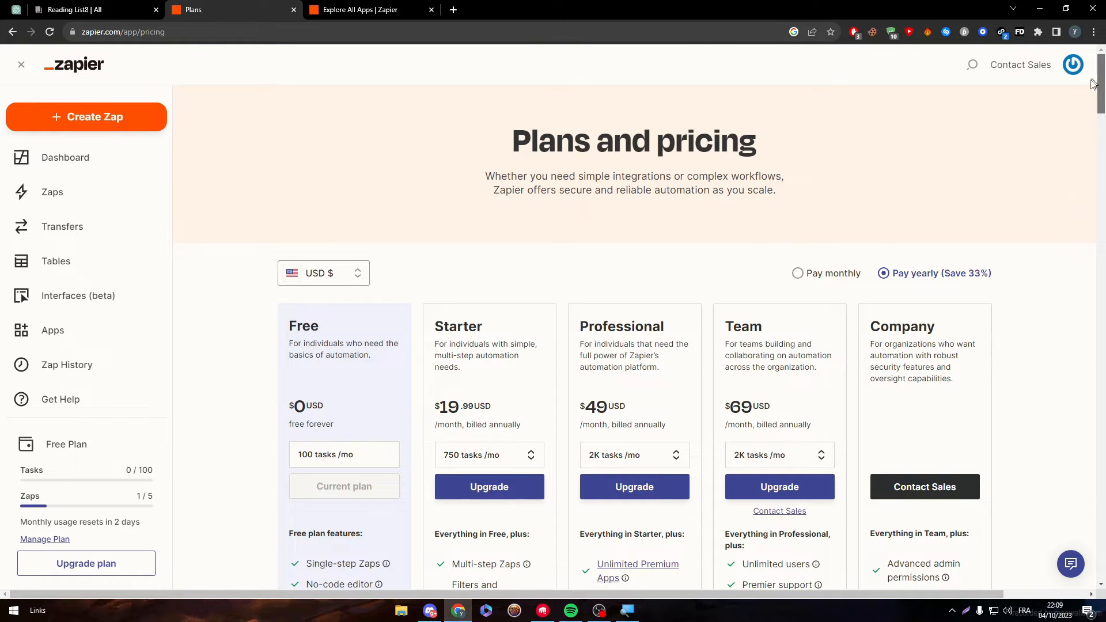
scroll(down, 3)
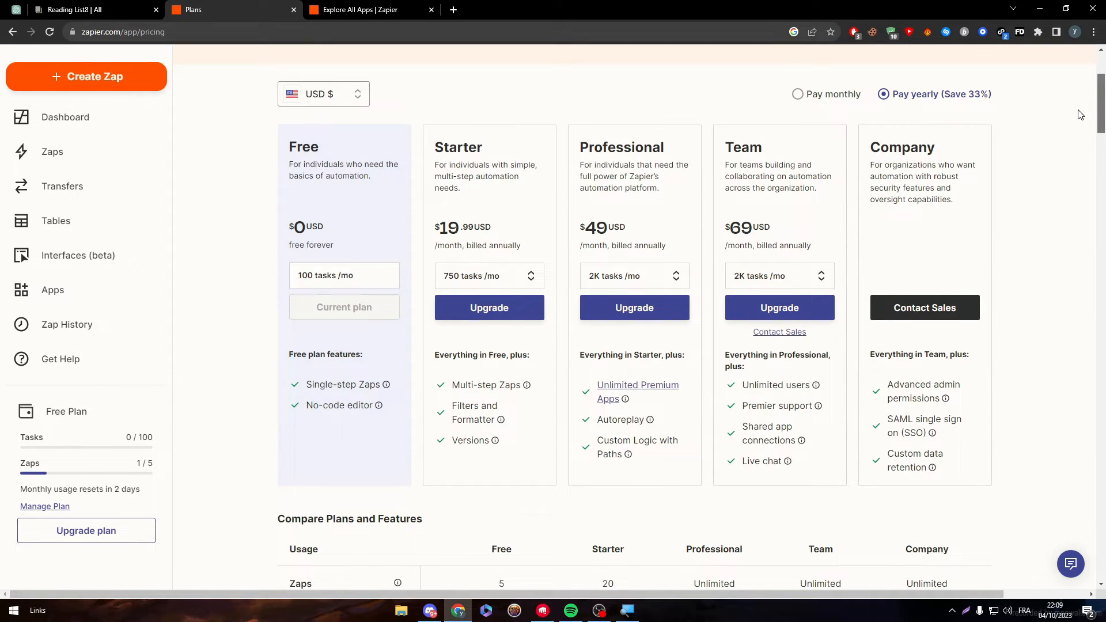
scroll(down, 3)
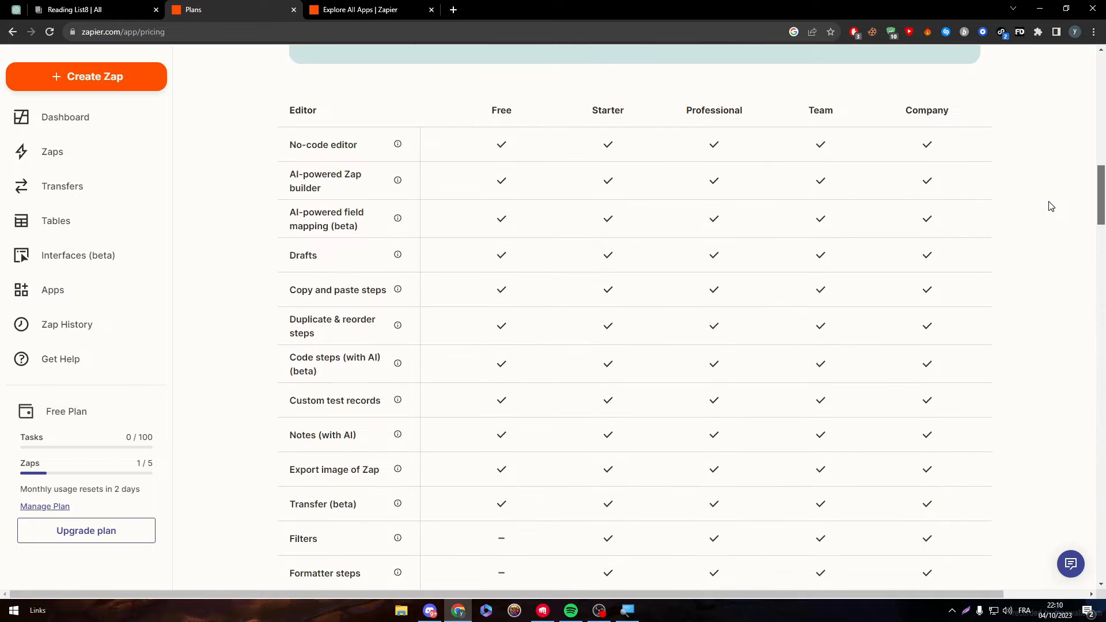
scroll(up, 3)
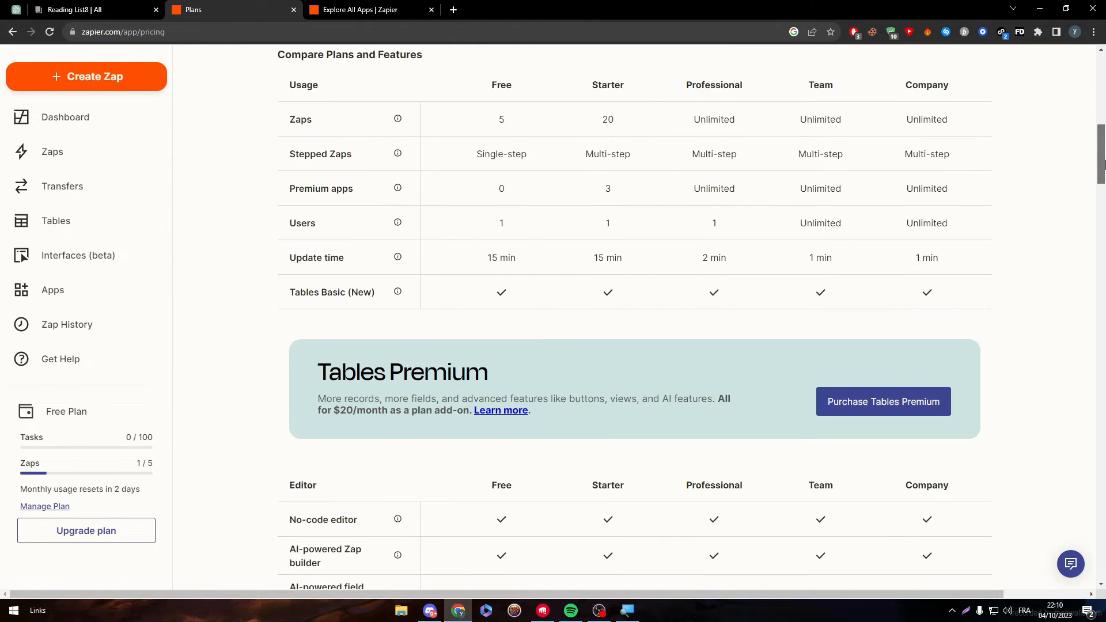
scroll(up, 3)
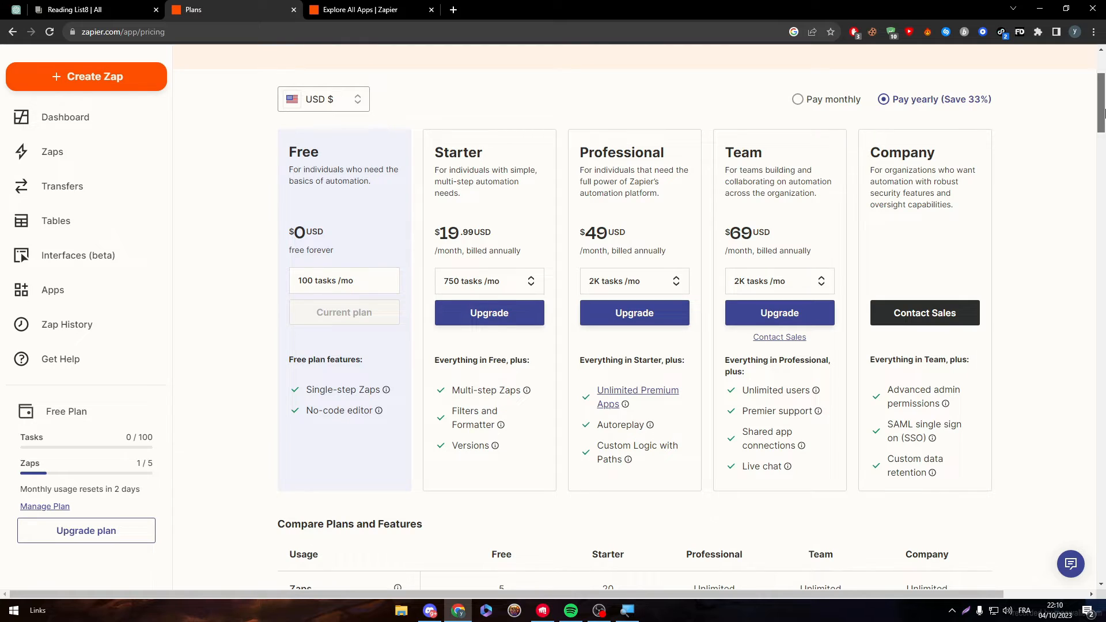
scroll(up, 3)
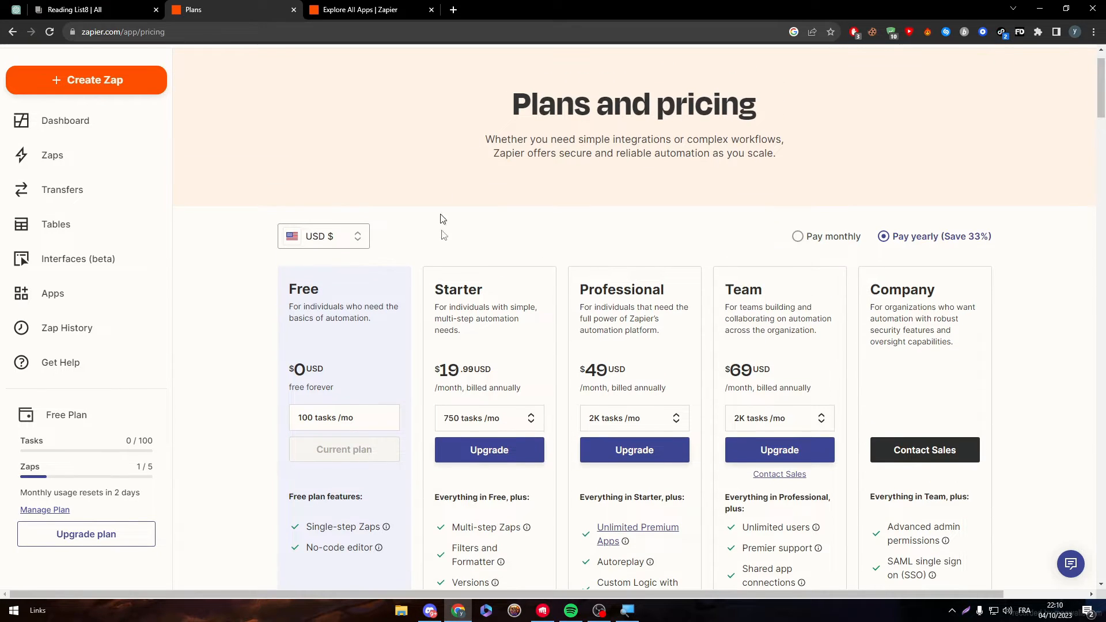
Step: Browse the Help Center's Apps category from the help panel, then return to the Plans and pricing tab
click(1070, 564)
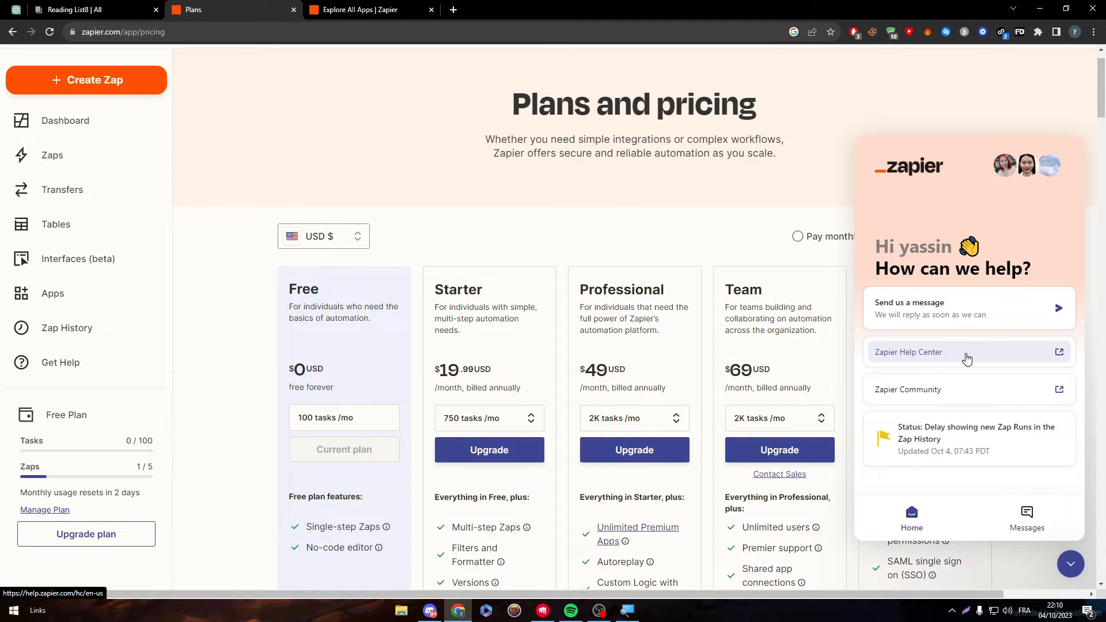
click(909, 352)
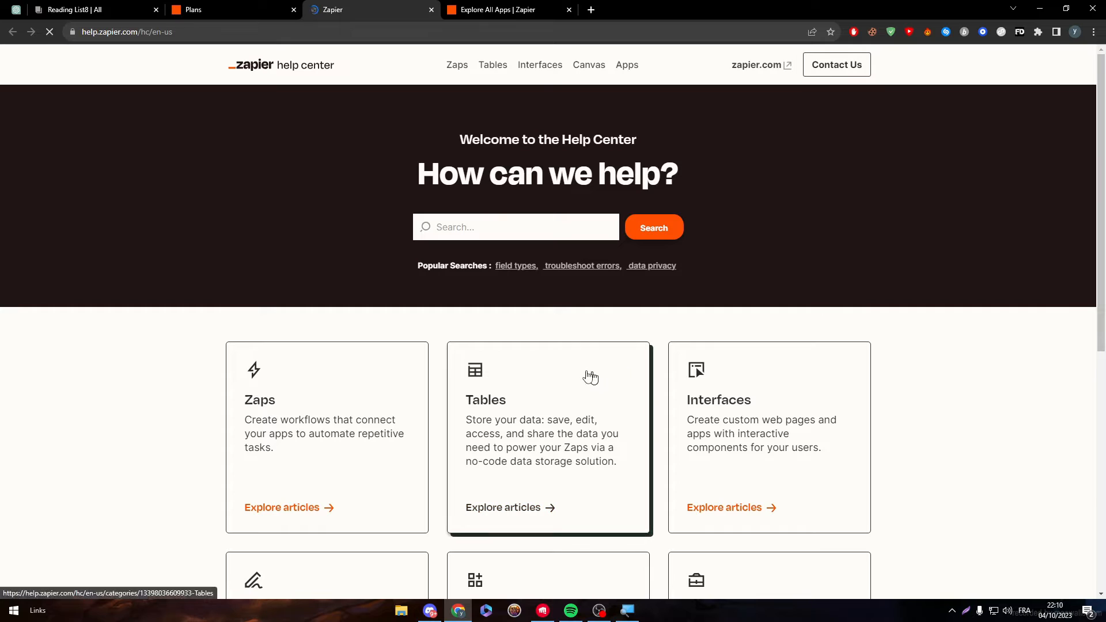
scroll(down, 3)
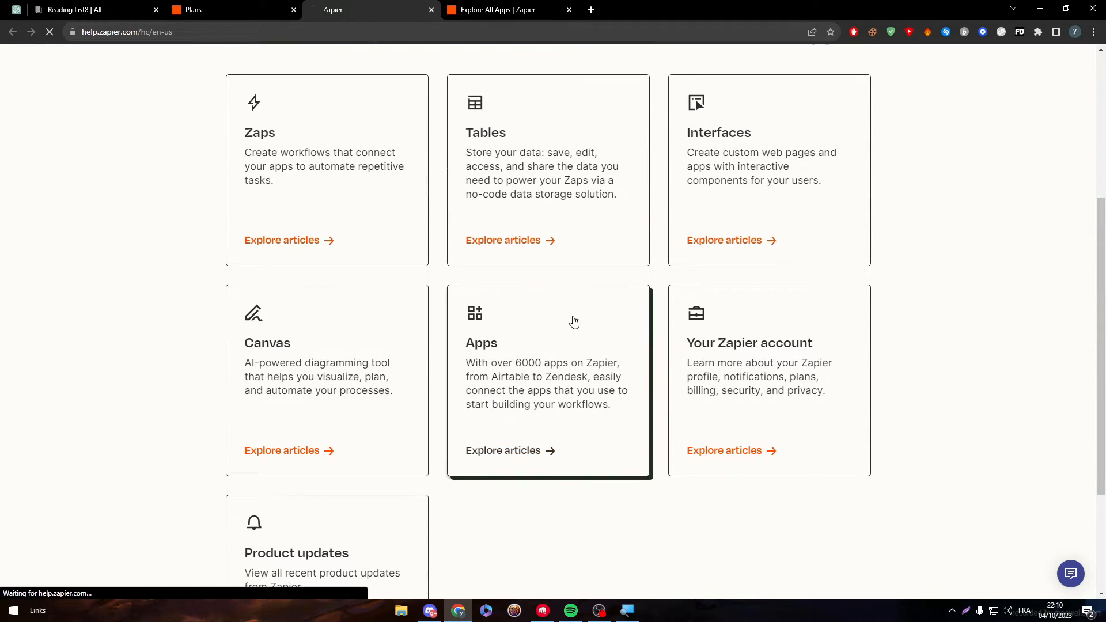
click(508, 450)
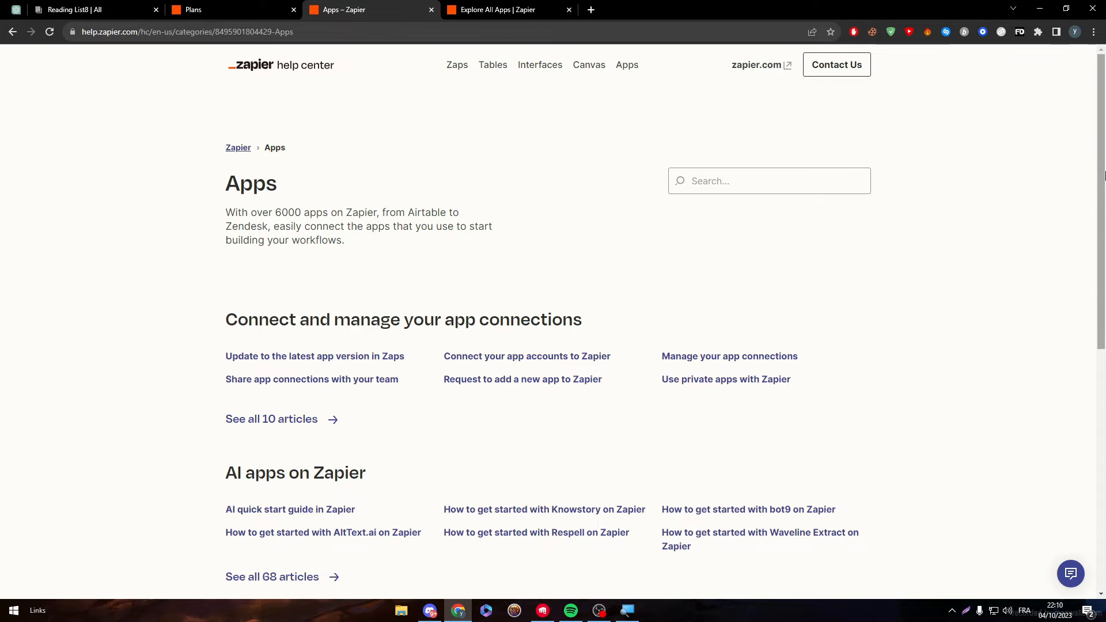
scroll(down, 3)
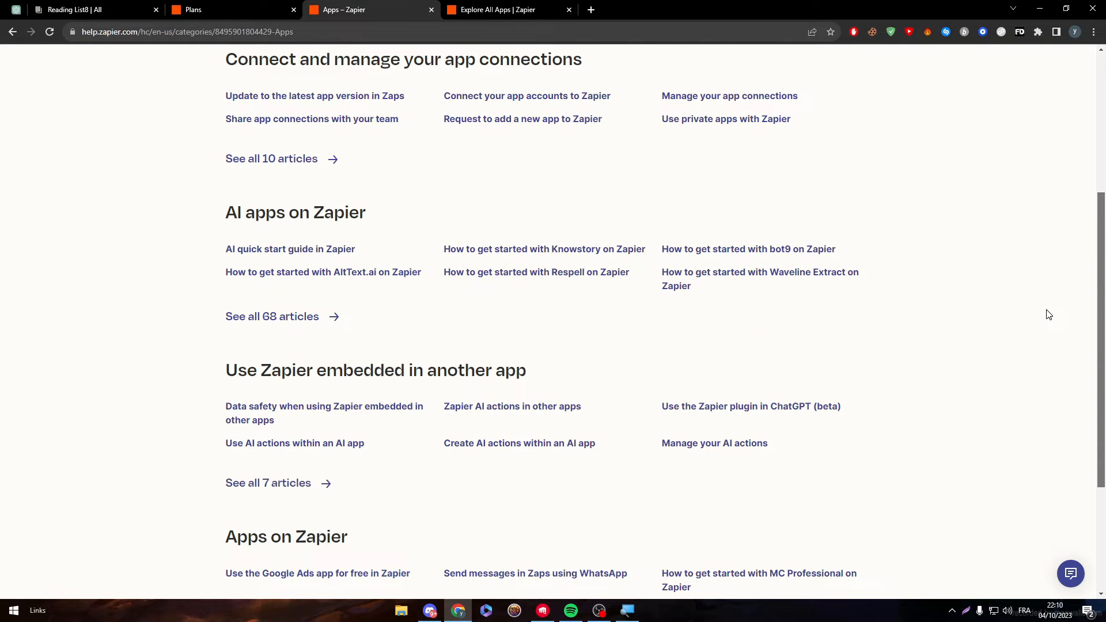
scroll(up, 3)
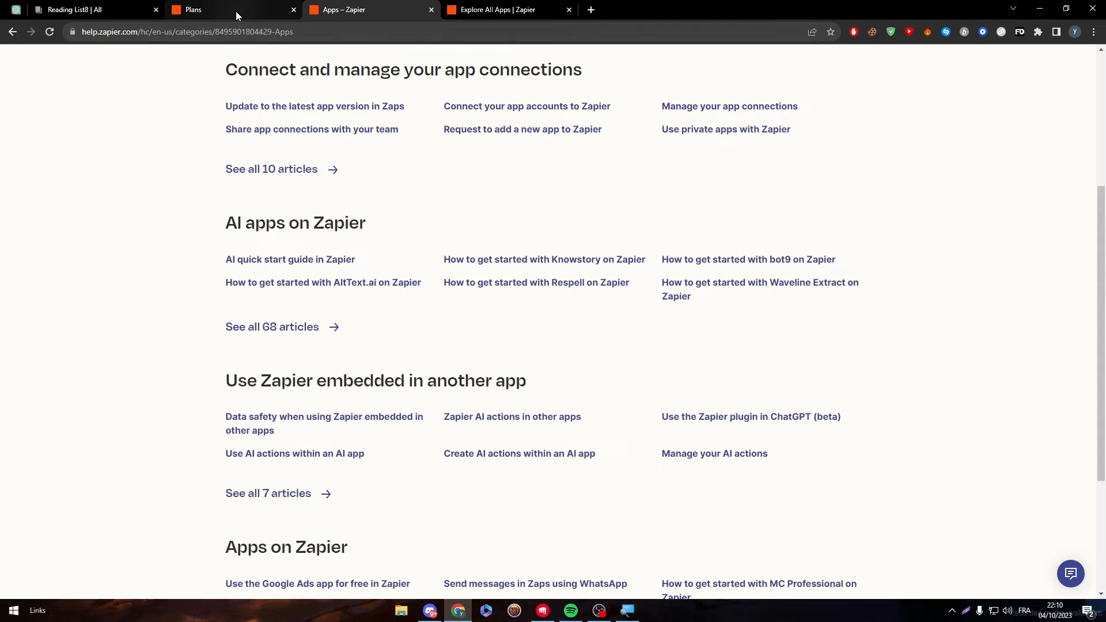
click(212, 10)
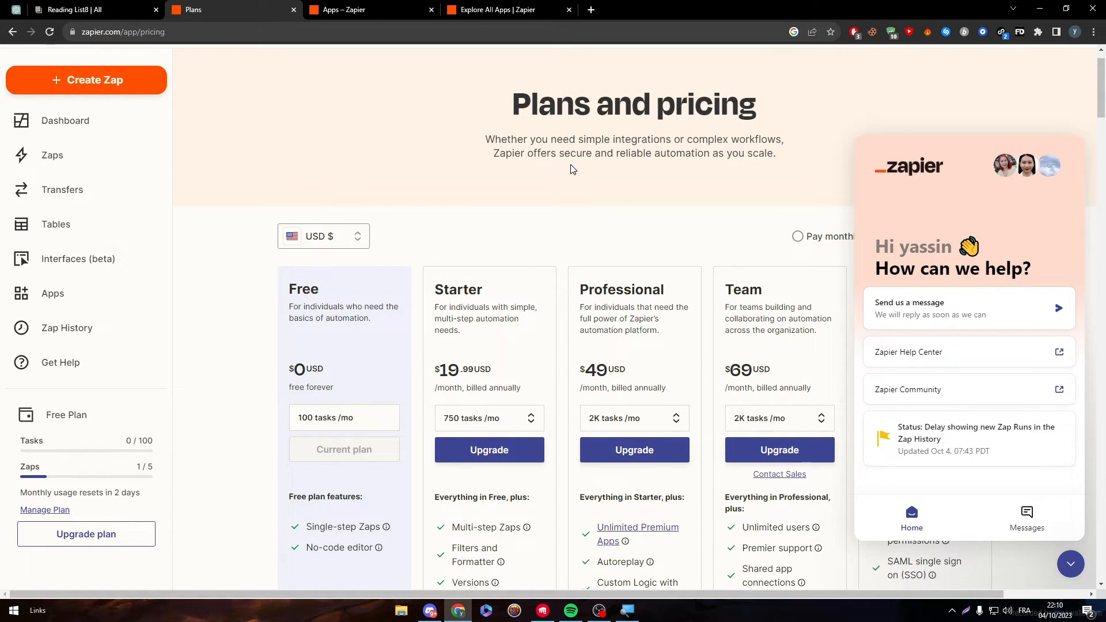
mouse_move(588, 168)
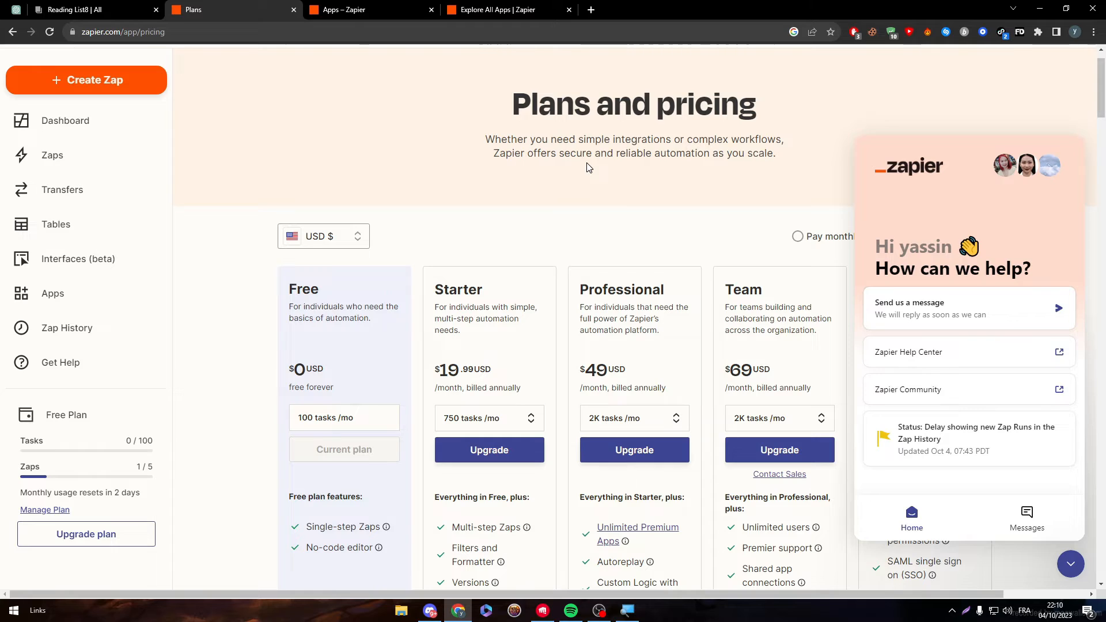
double_click(621, 289)
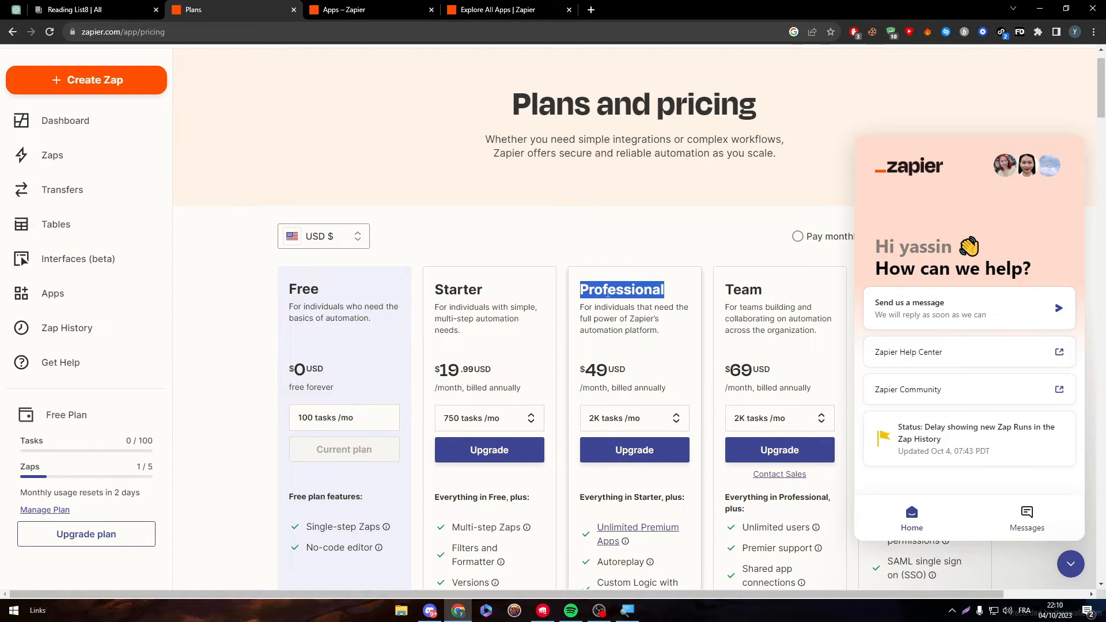
mouse_move(676, 203)
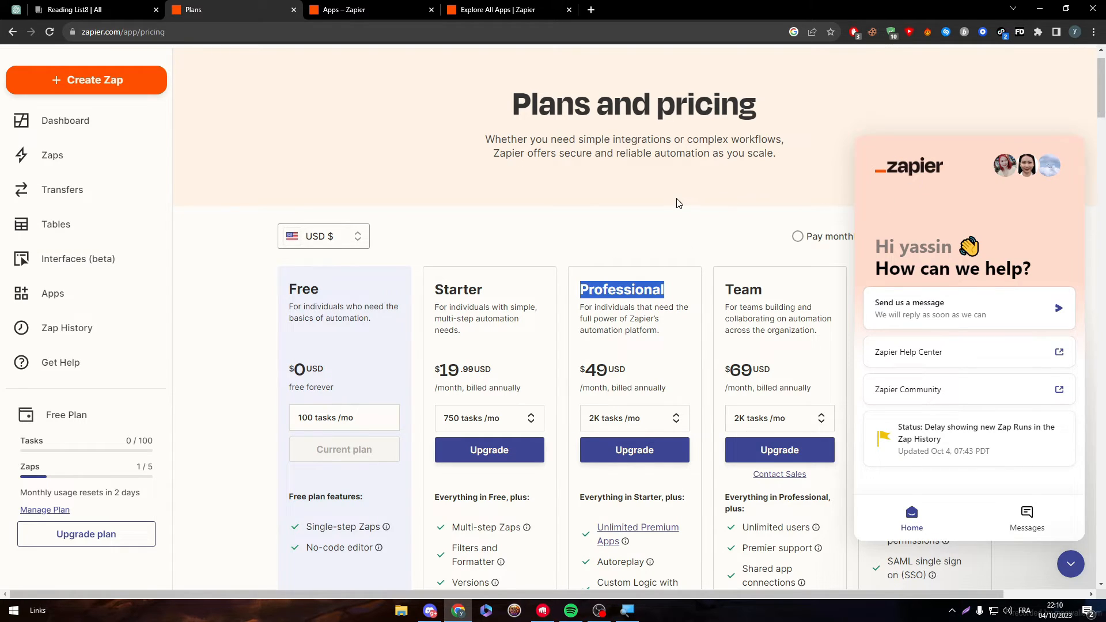
mouse_move(574, 353)
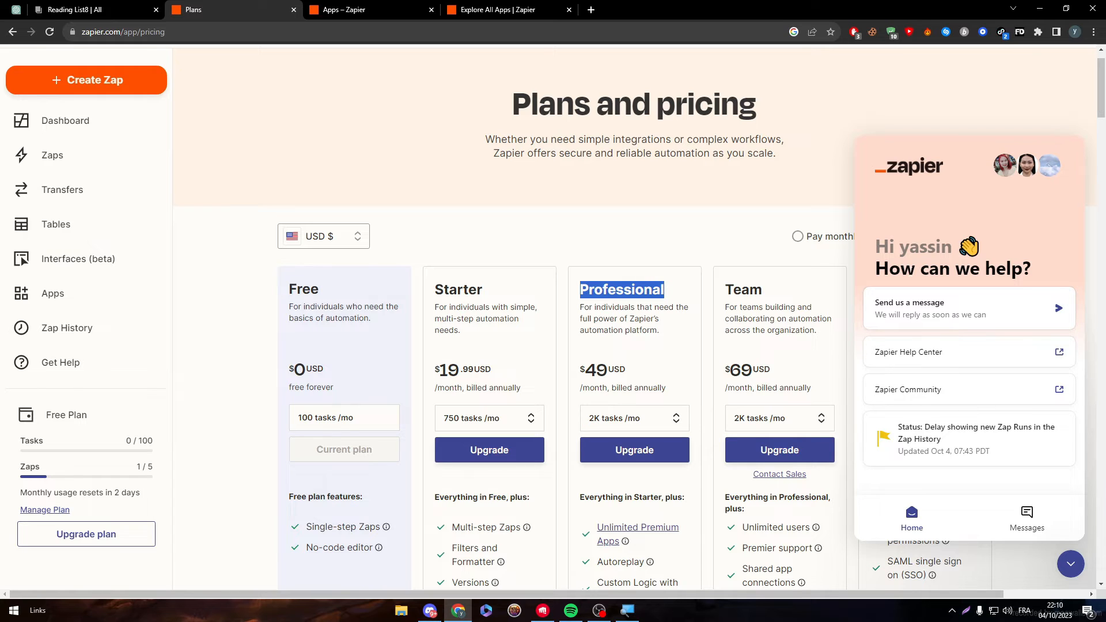
mouse_move(675, 176)
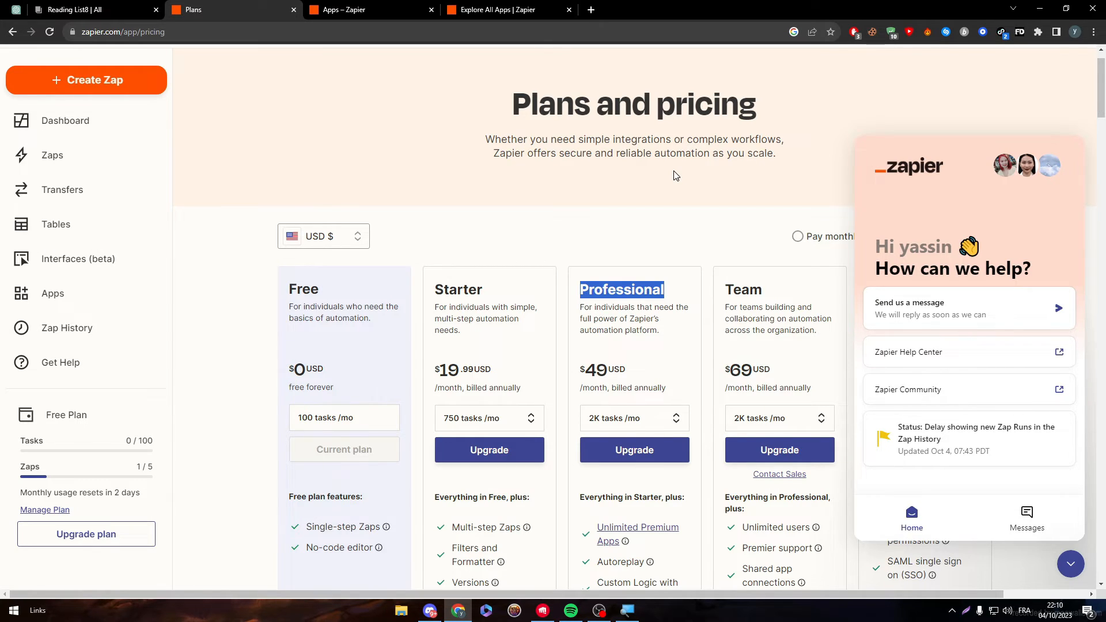
mouse_move(682, 174)
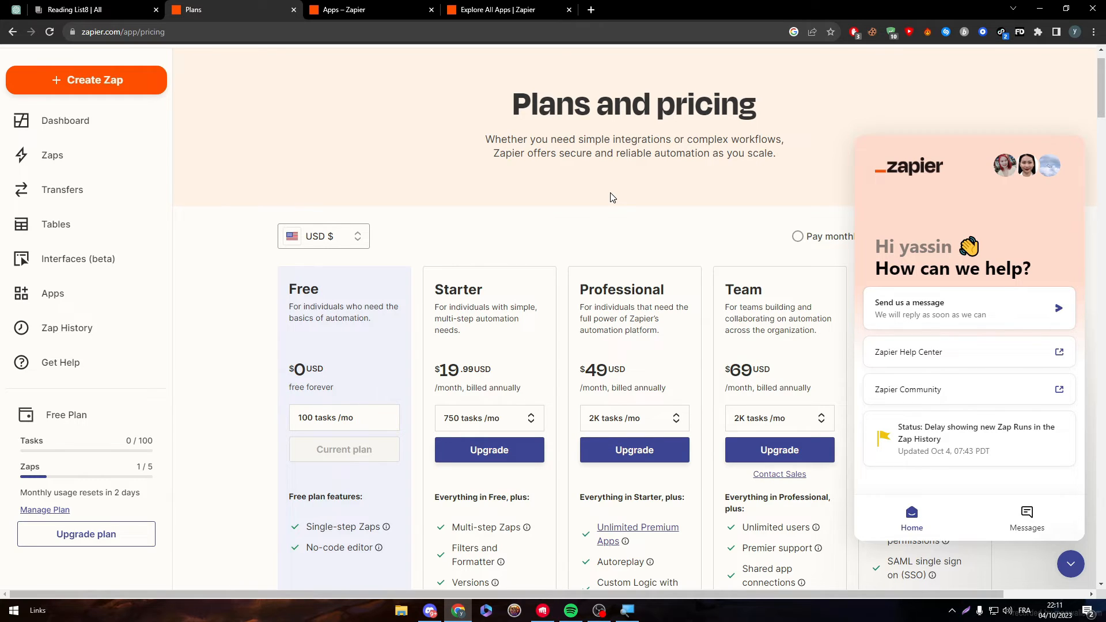
mouse_move(992, 379)
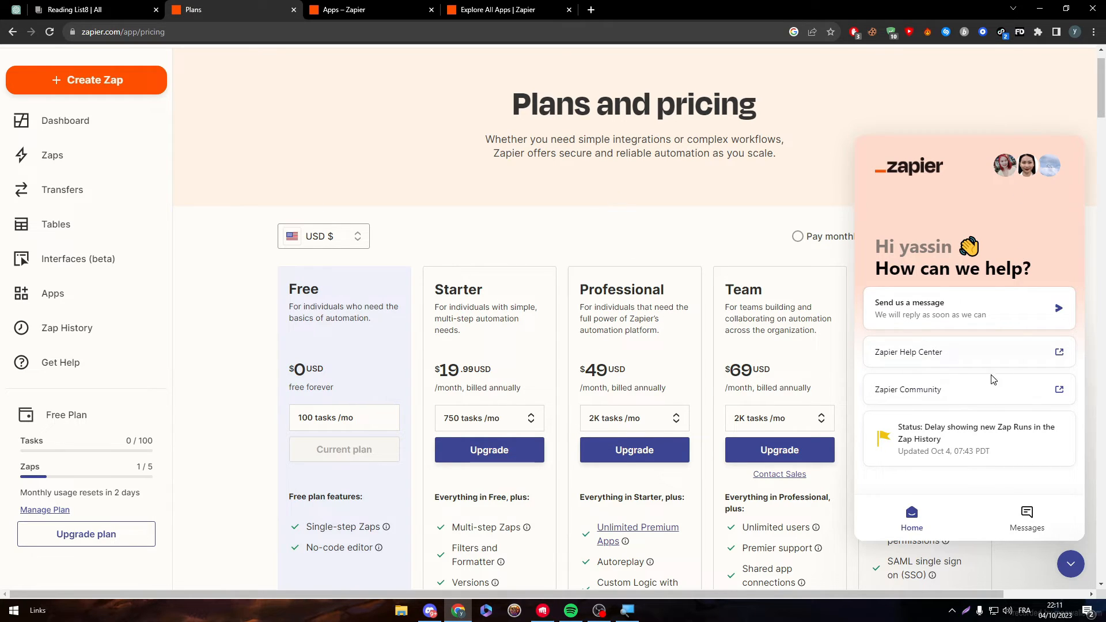
click(87, 79)
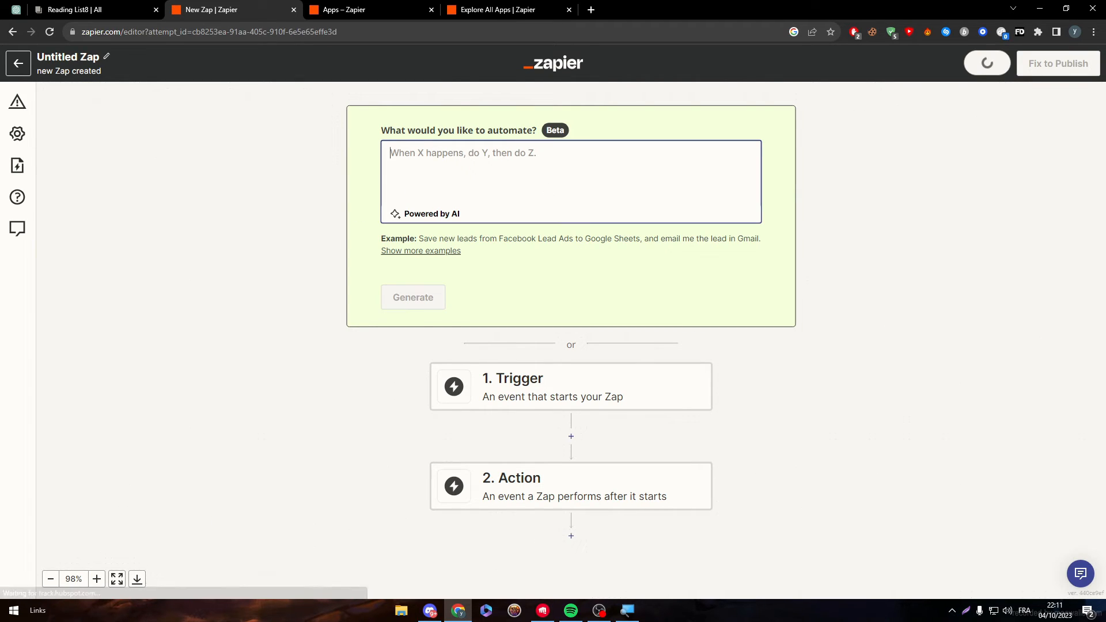
Step: Enter the prompt 'when event created on notion create a event in apple callendar' and generate a Zap
text(when eve)
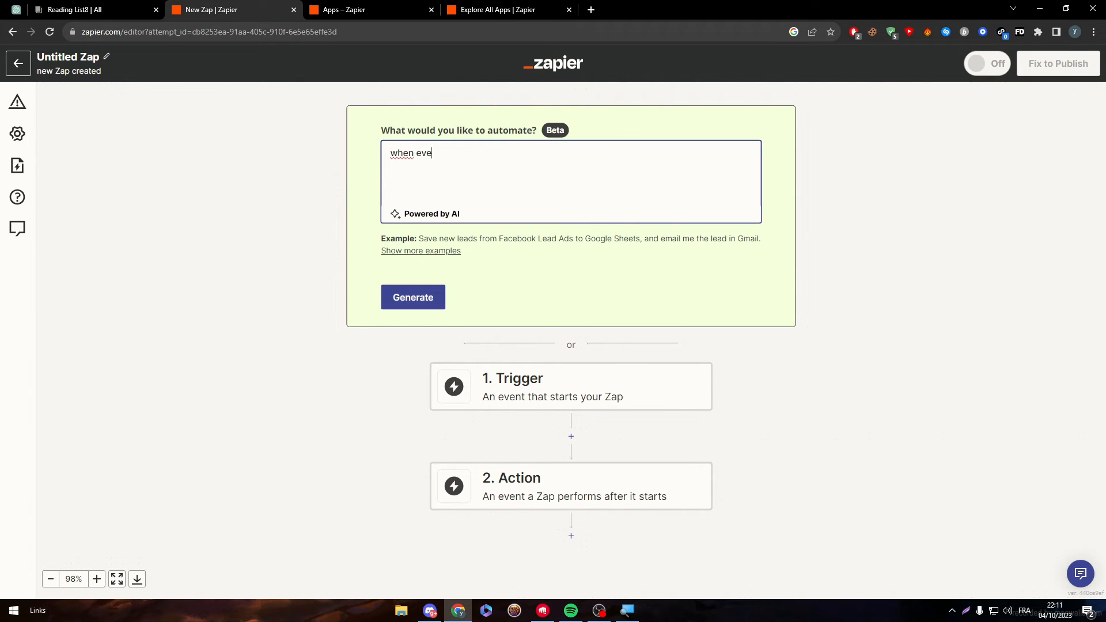
text(nt created on)
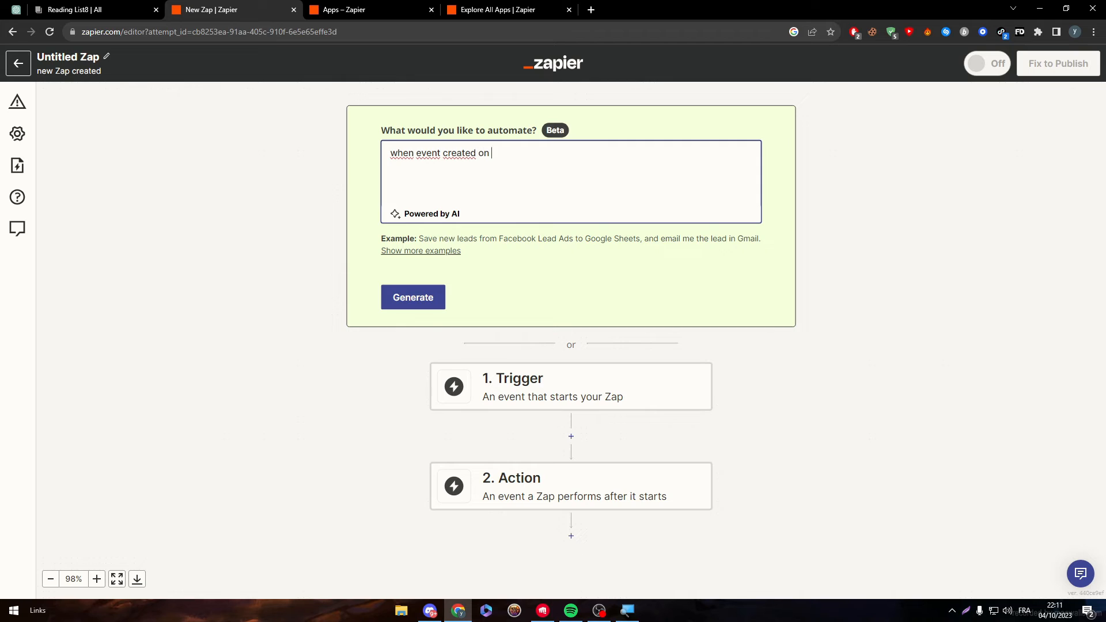
text(notion)
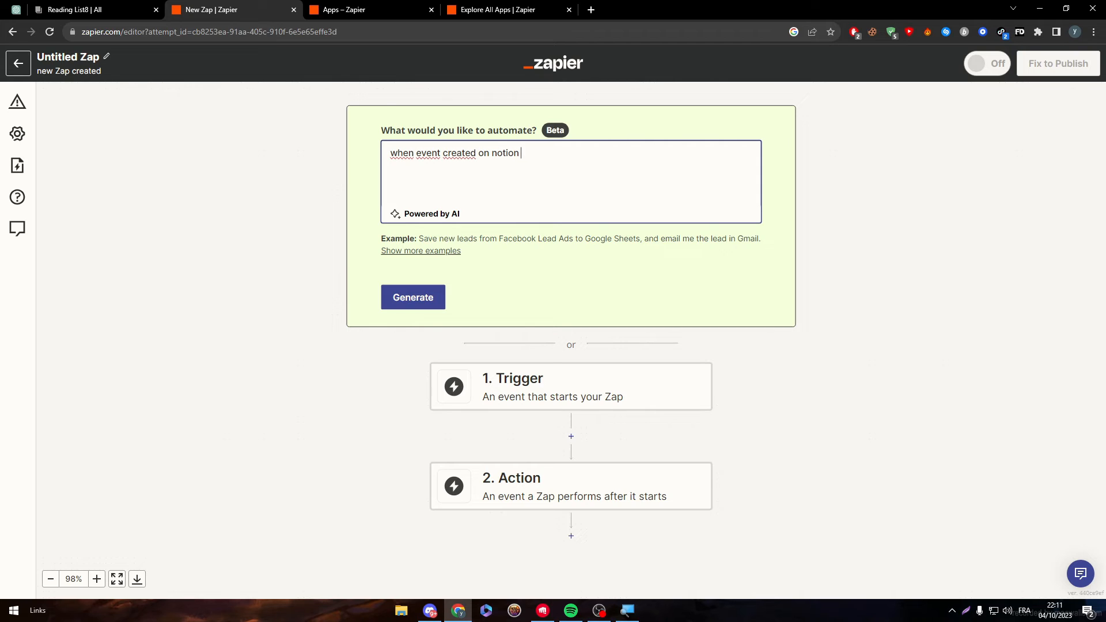
text(create)
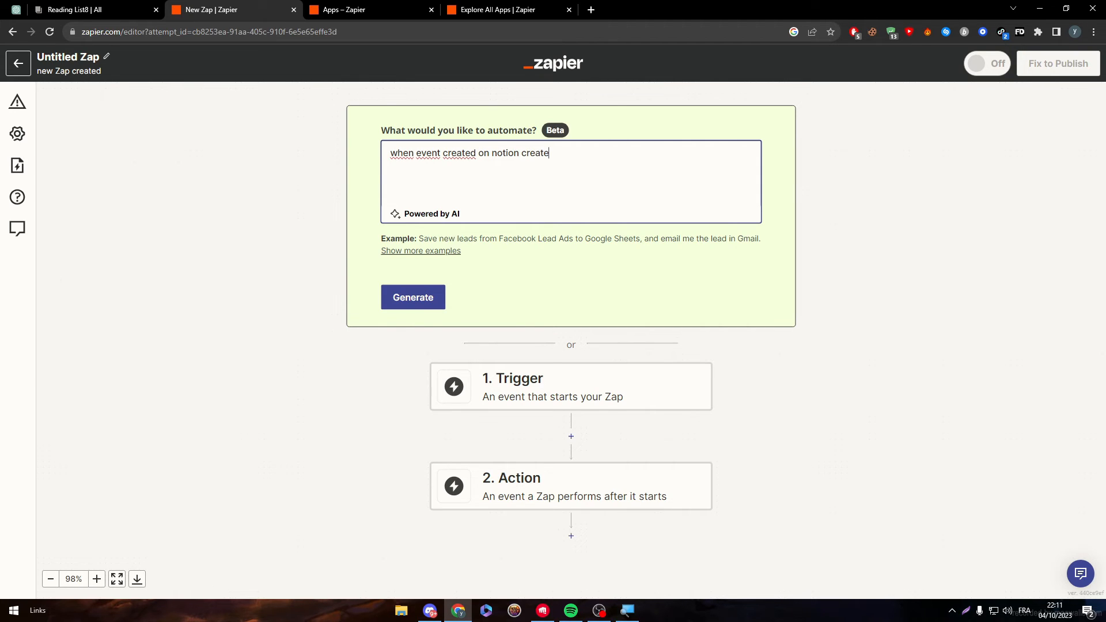
text(a)
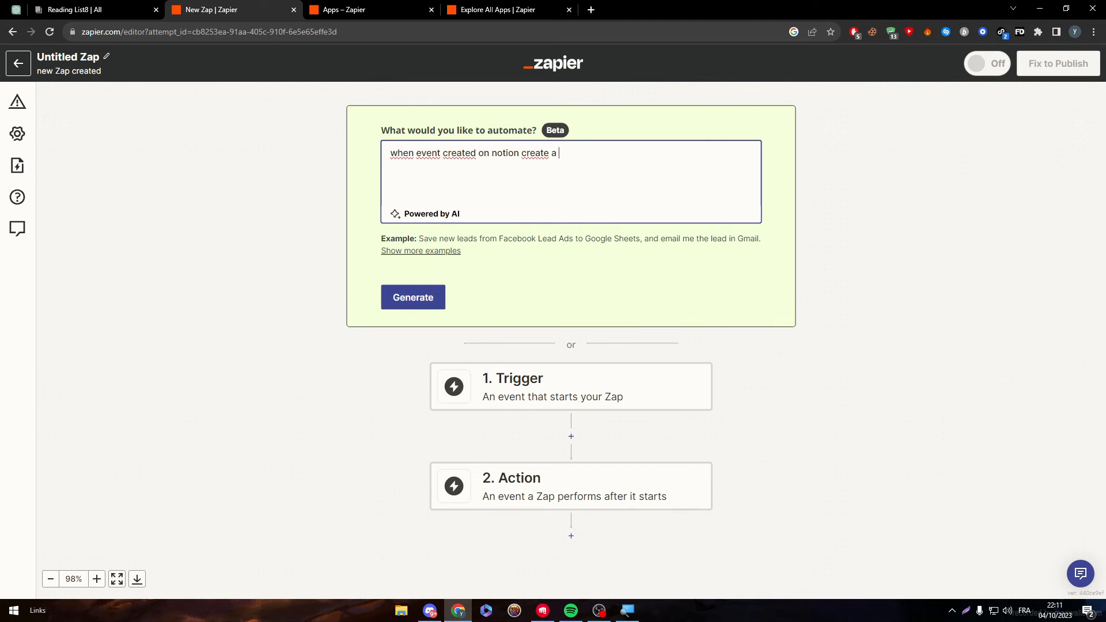
text(event)
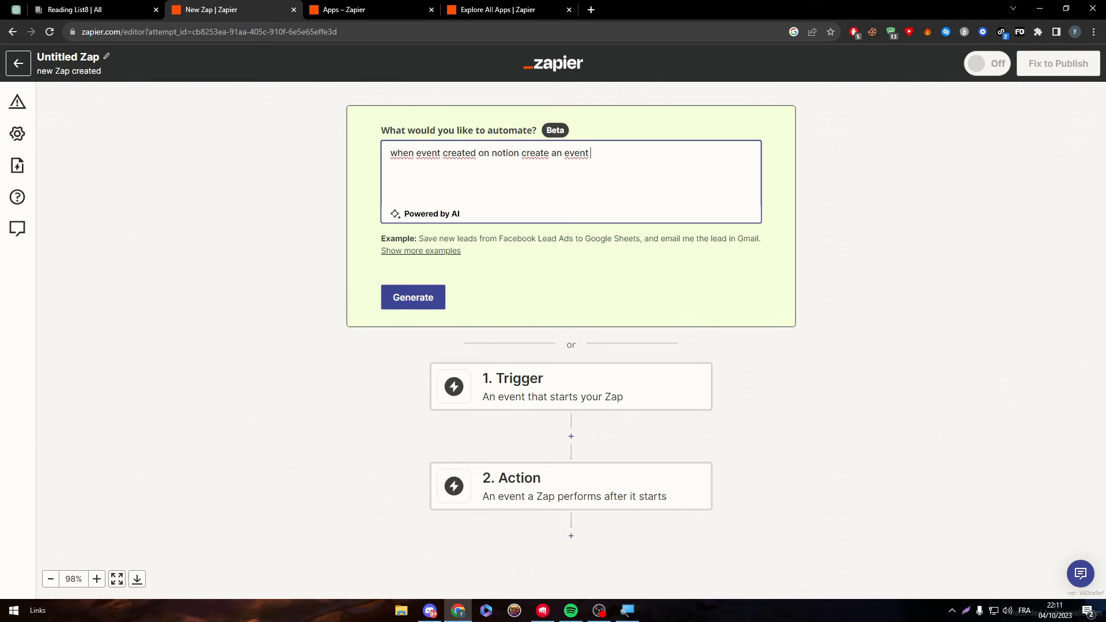
text(in apple ca)
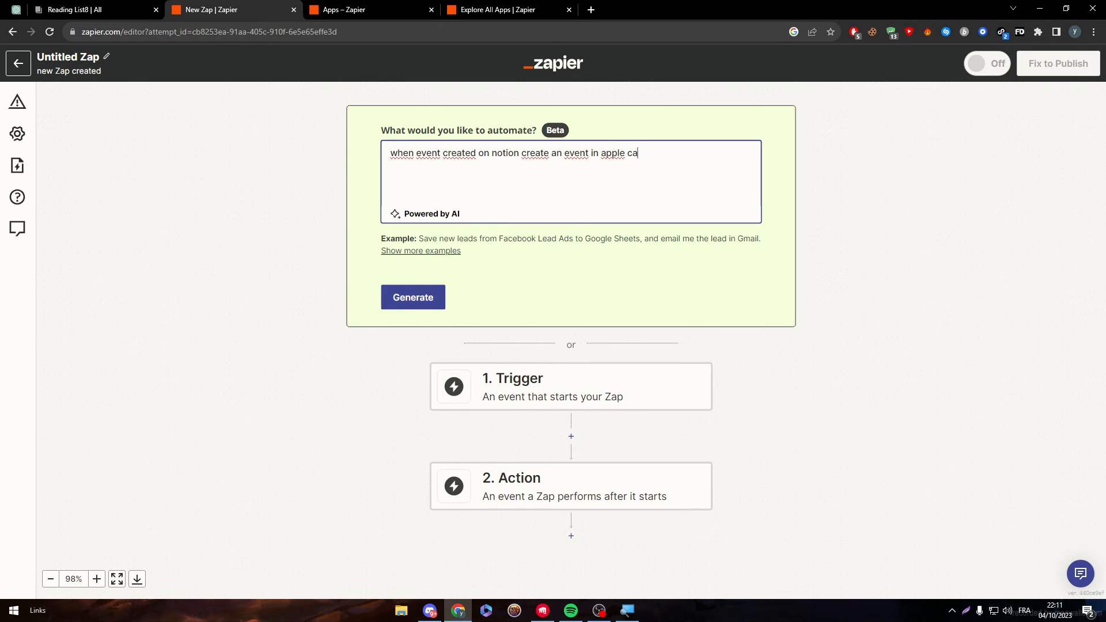
text(llendar)
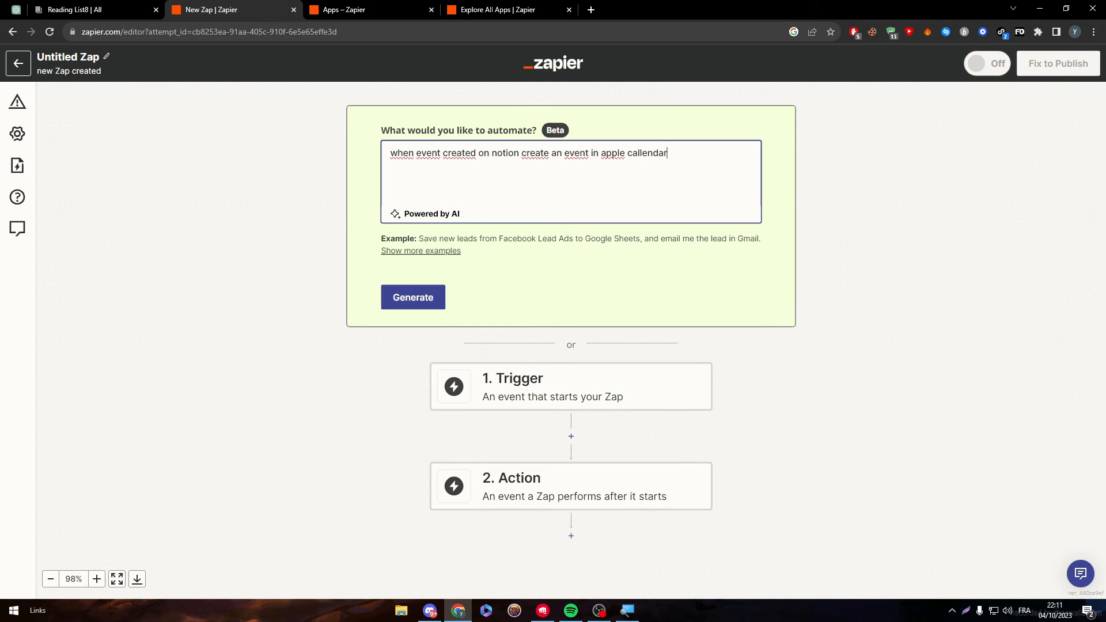
click(412, 297)
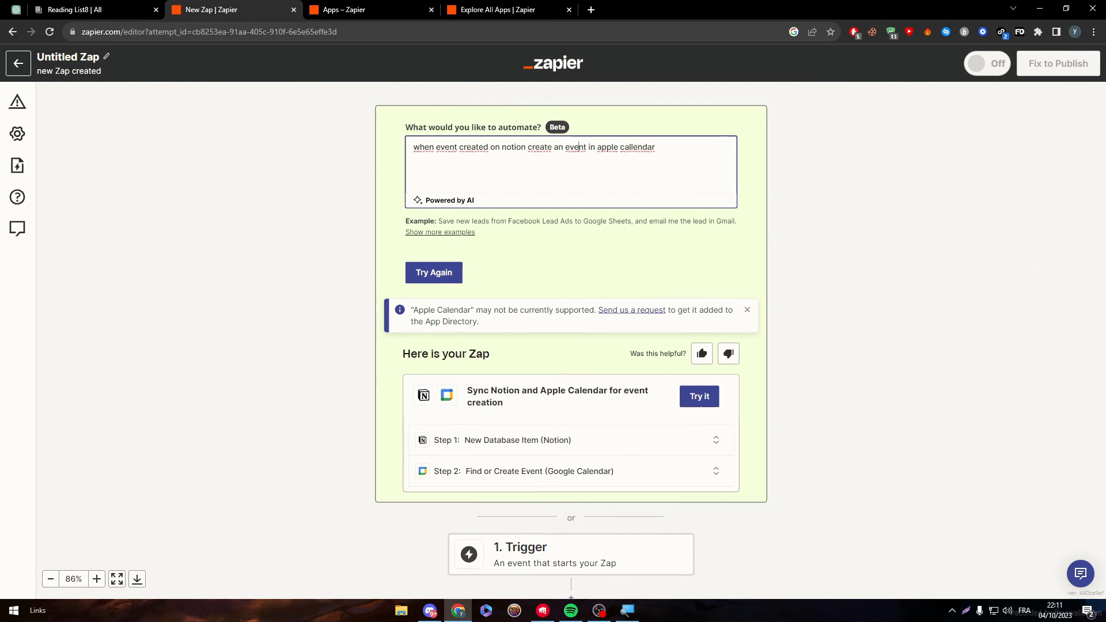
Step: Select the whole automation prompt text on the suggested Zap, then deselect it
triple_click(534, 146)
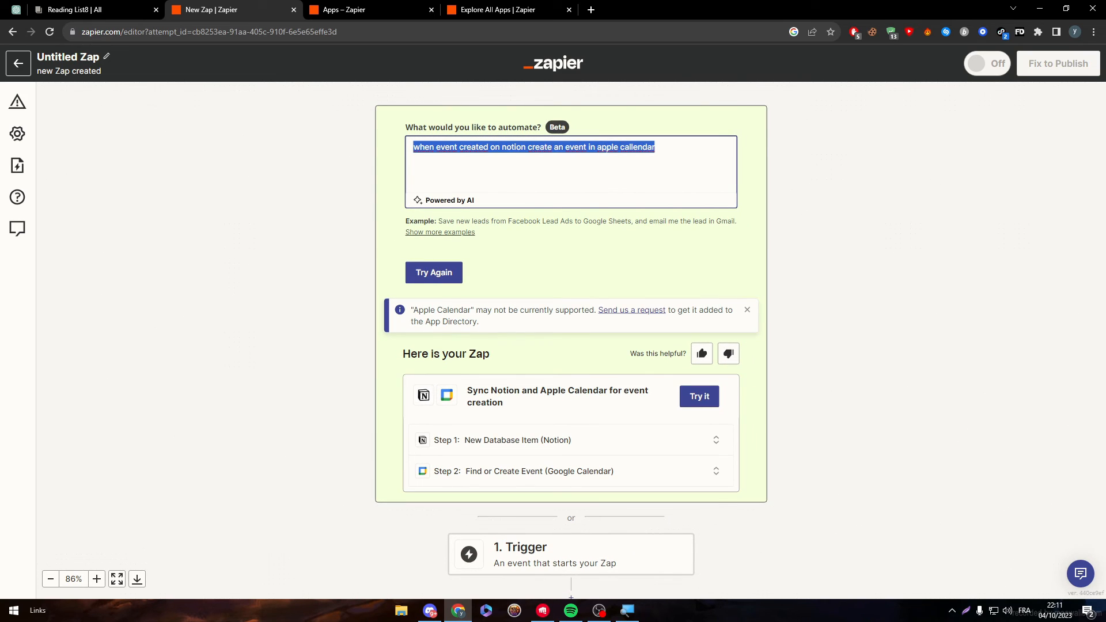
click(558, 146)
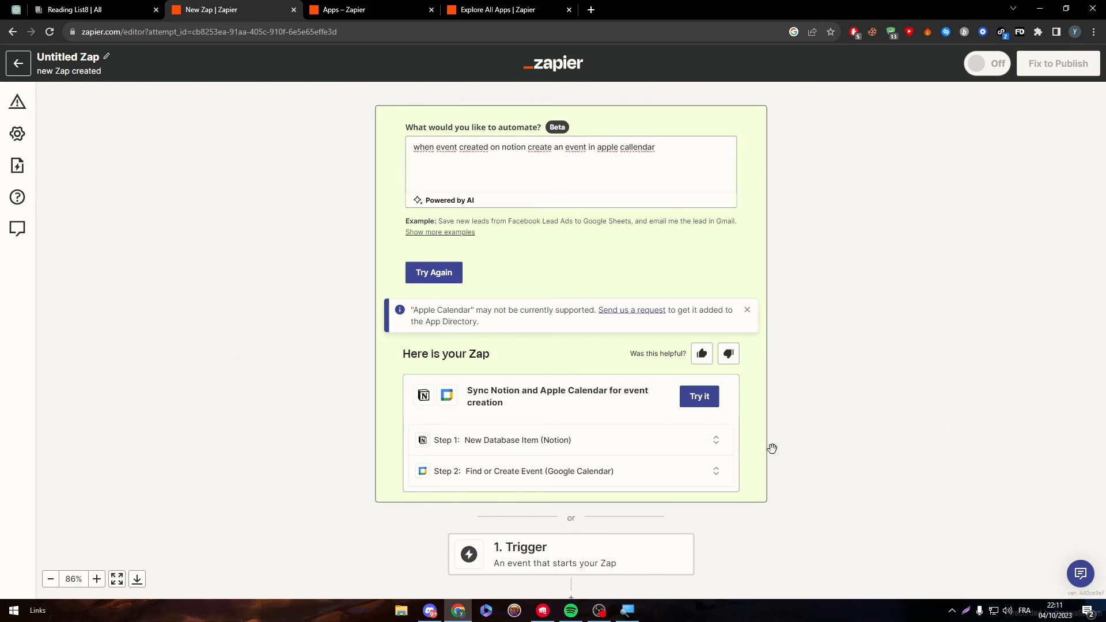
mouse_move(457, 452)
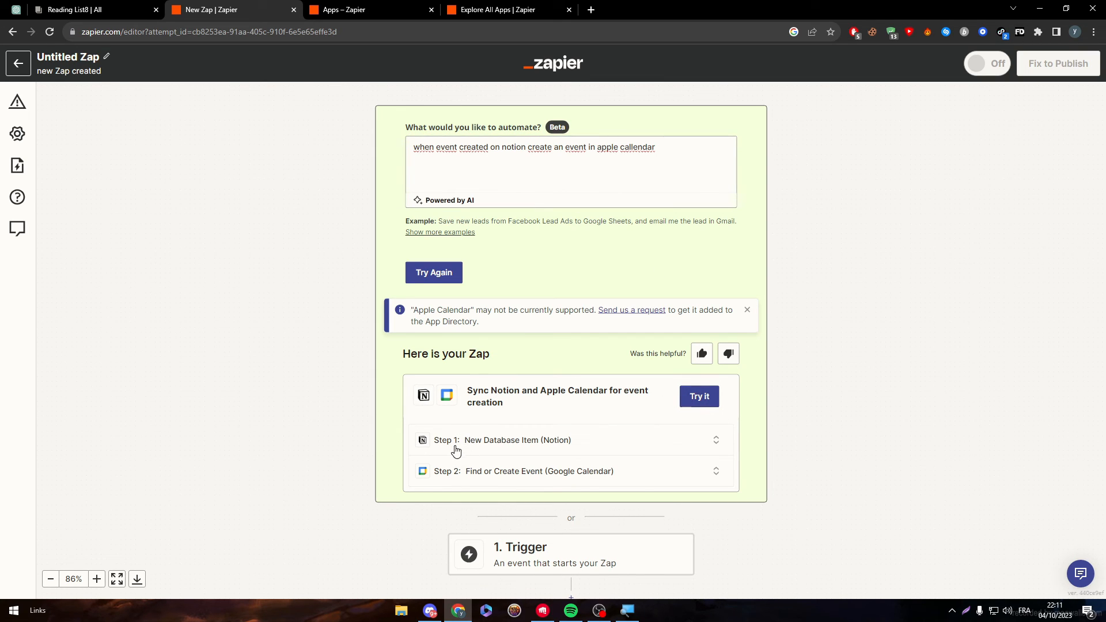
mouse_move(533, 350)
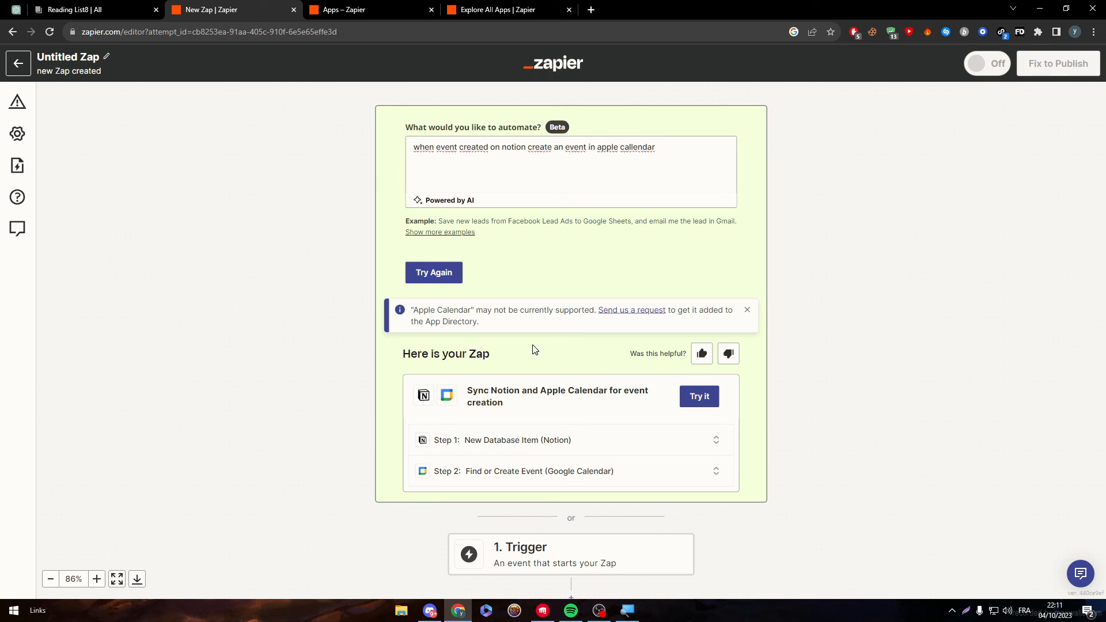
mouse_move(1056, 63)
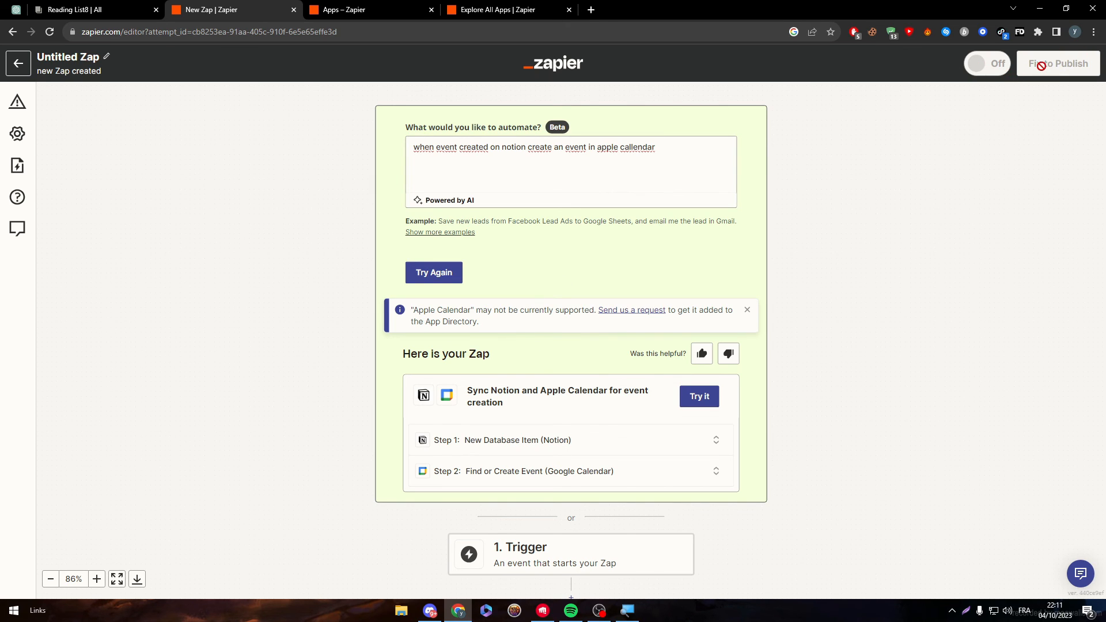
mouse_move(806, 271)
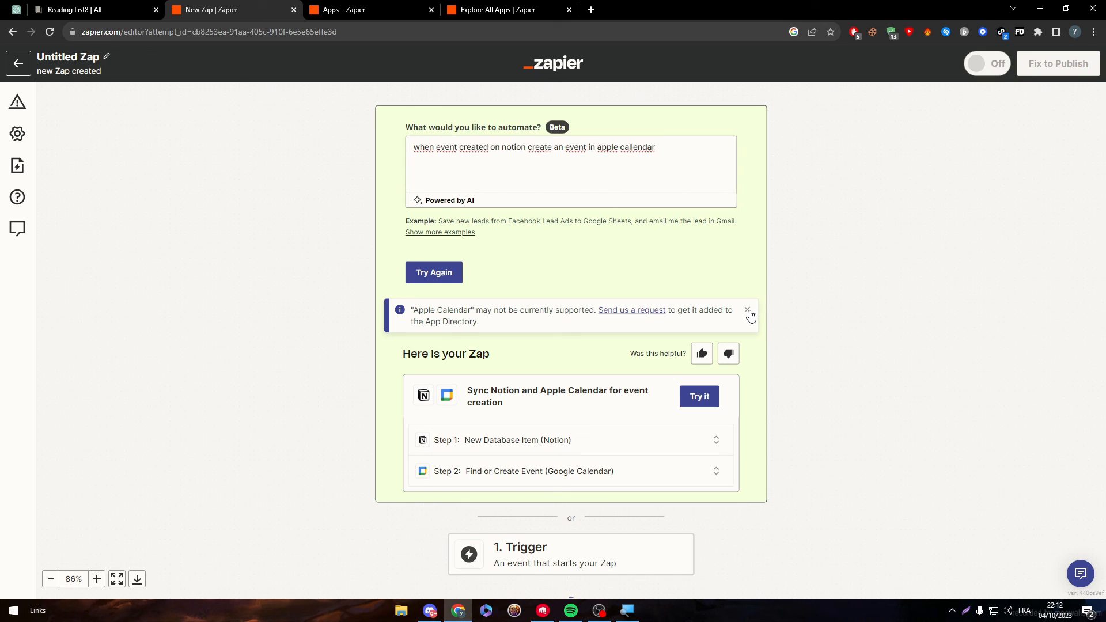
mouse_move(808, 365)
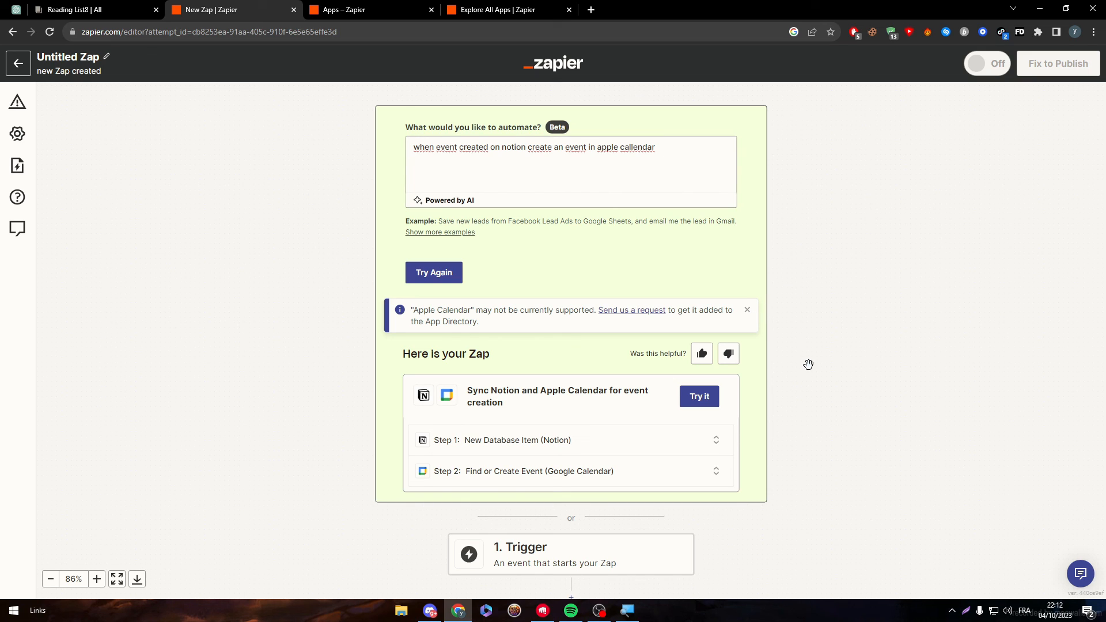